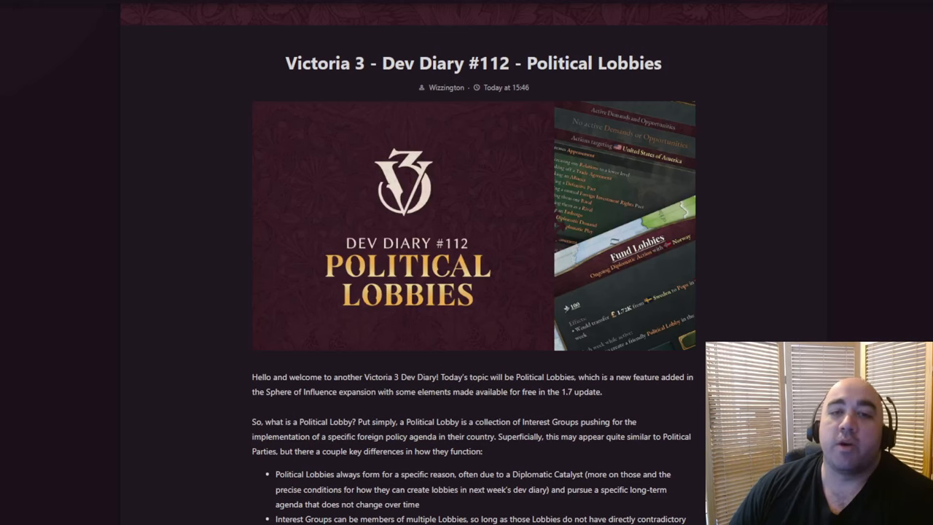
Select the post title, then scroll down to the opening words of the first paragraph.
{"action": "left_click_drag", "start_coordinate": [382, 63], "coordinate": [662, 62]}
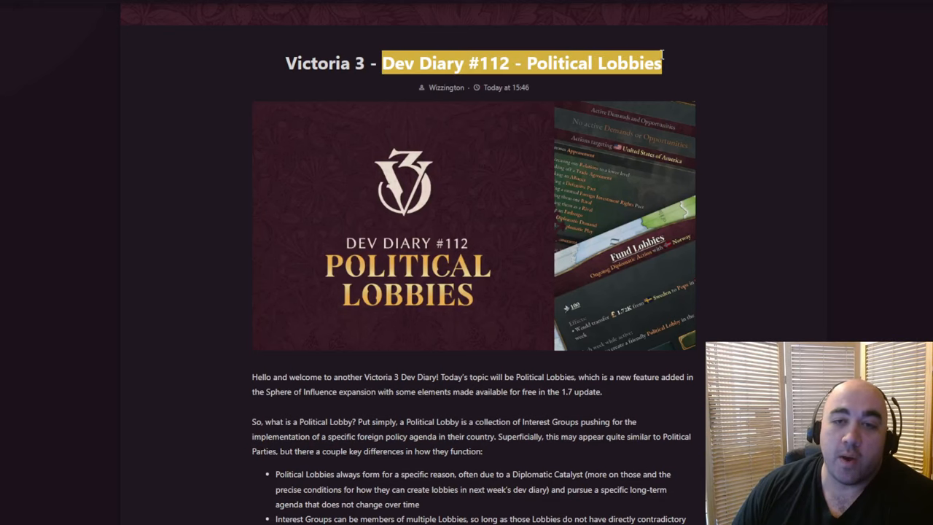
{"action": "left_click", "coordinate": [519, 417]}
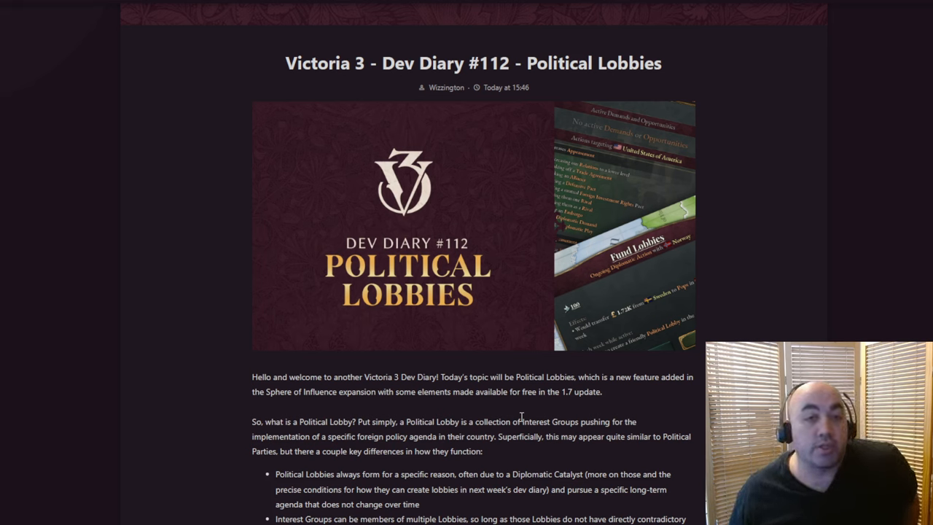
{"action": "mouse_move", "coordinate": [487, 293]}
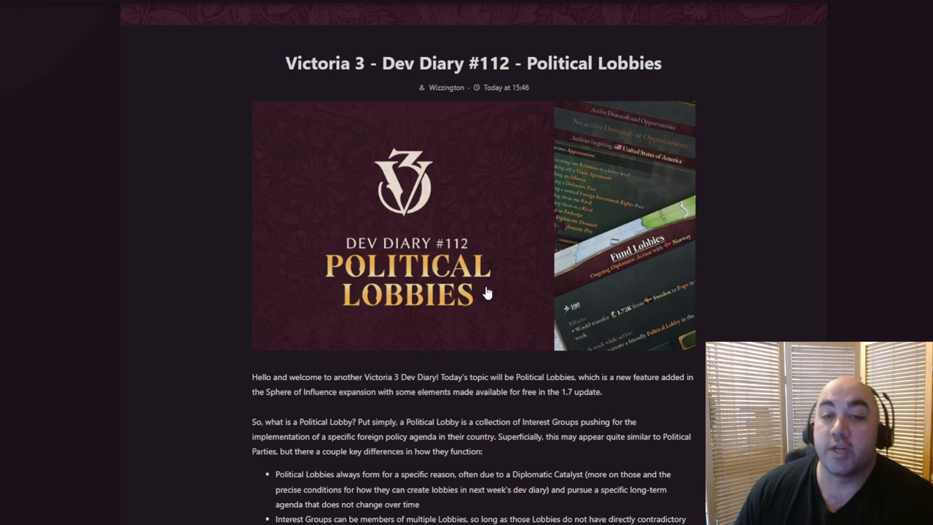
{"action": "mouse_move", "coordinate": [528, 61]}
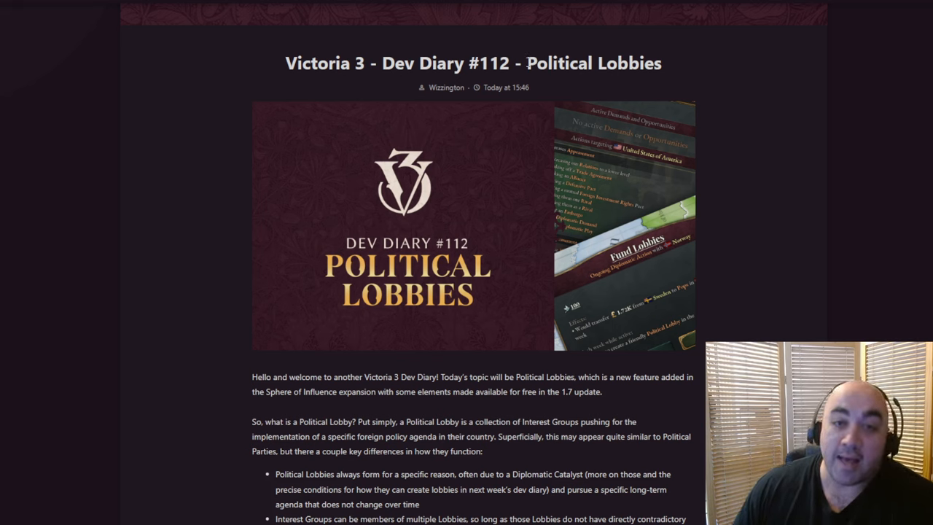
{"action": "double_click", "coordinate": [592, 63]}
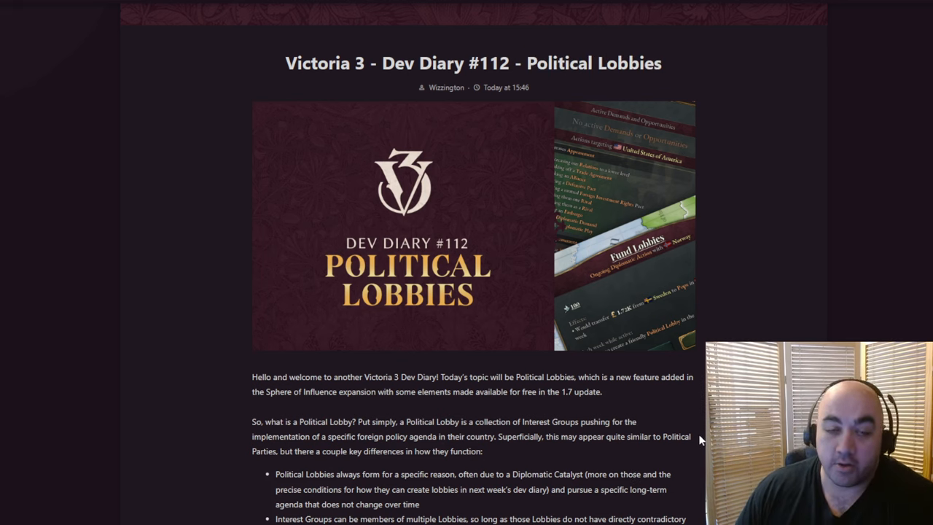
{"action": "scroll", "scroll_direction": "down", "scroll_amount": 3}
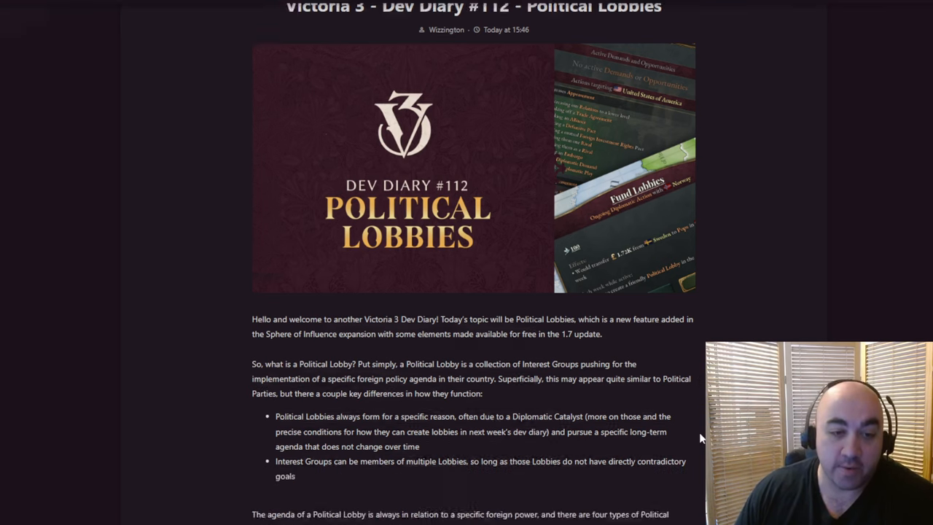
{"action": "scroll", "scroll_direction": "down", "scroll_amount": 3}
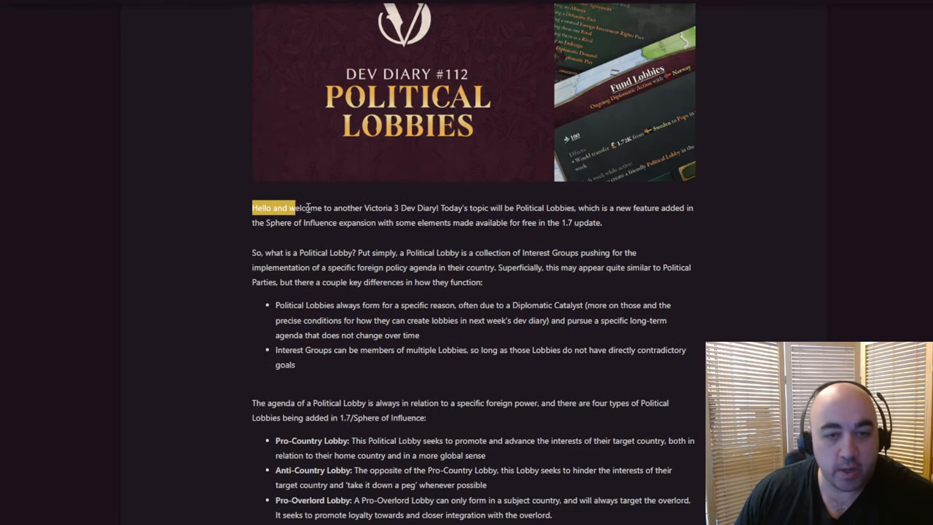
{"action": "left_click_drag", "start_coordinate": [294, 208], "coordinate": [583, 207]}
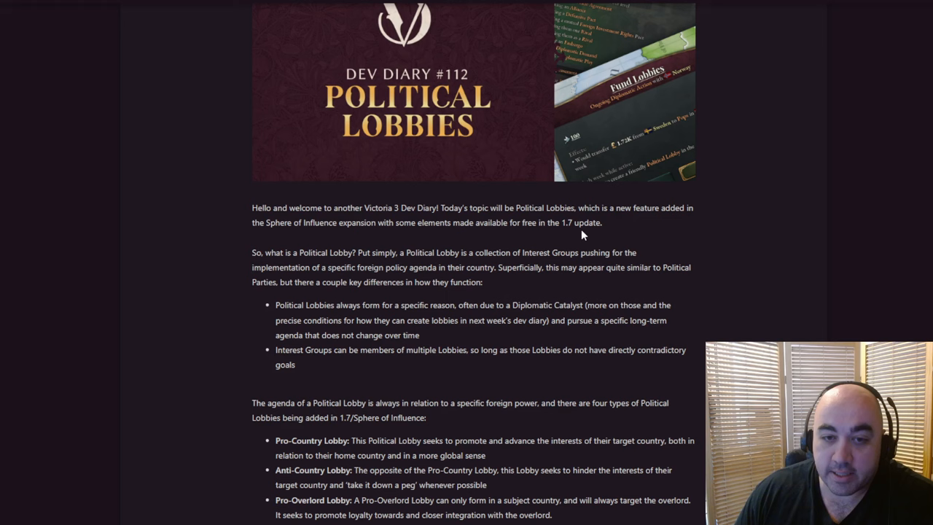
{"action": "mouse_move", "coordinate": [726, 266]}
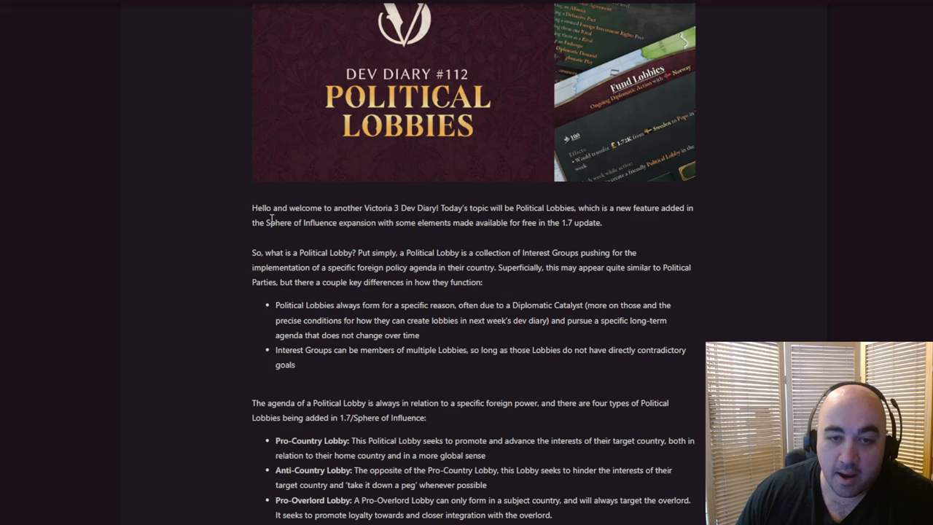
{"action": "mouse_move", "coordinate": [280, 221]}
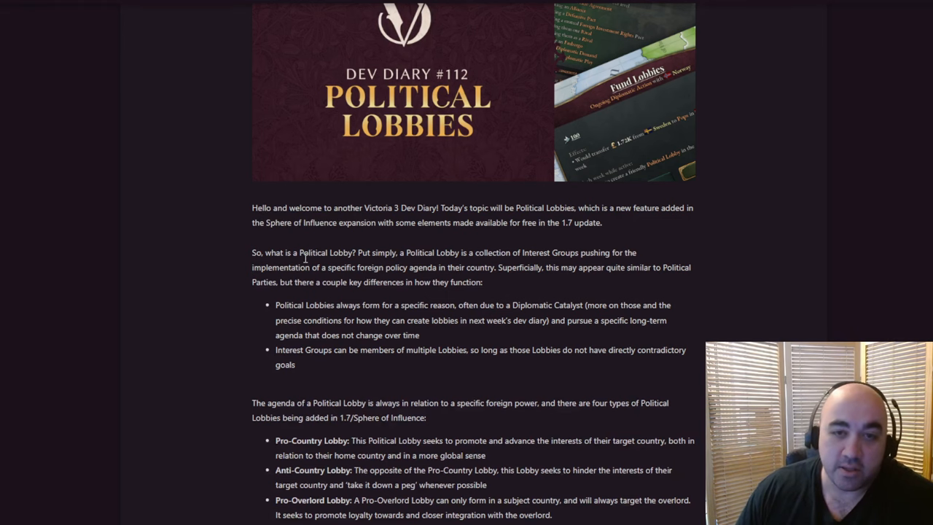
Highlight the Political Lobby definition and the sentence comparing lobbies to Political Parties.
{"action": "scroll", "scroll_direction": "down", "scroll_amount": 3}
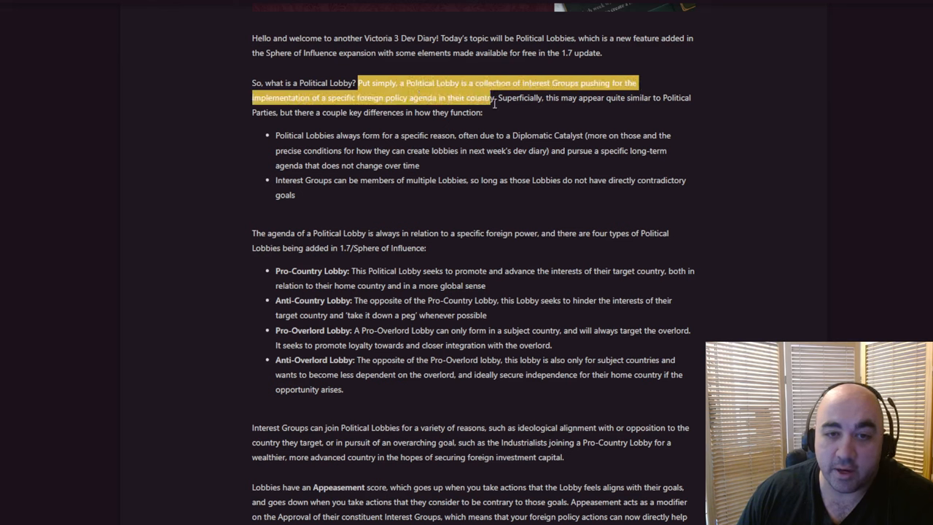
{"action": "mouse_move", "coordinate": [505, 148]}
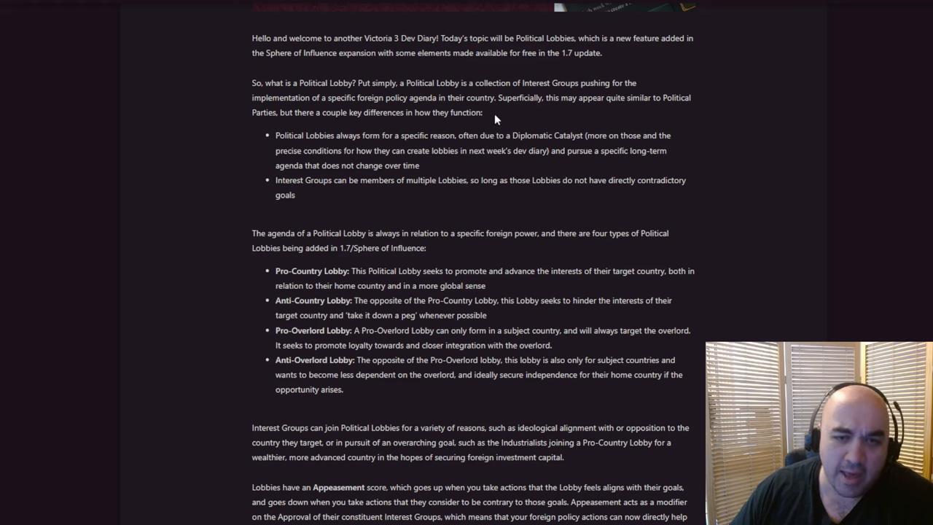
{"action": "left_click_drag", "start_coordinate": [400, 82], "coordinate": [495, 97]}
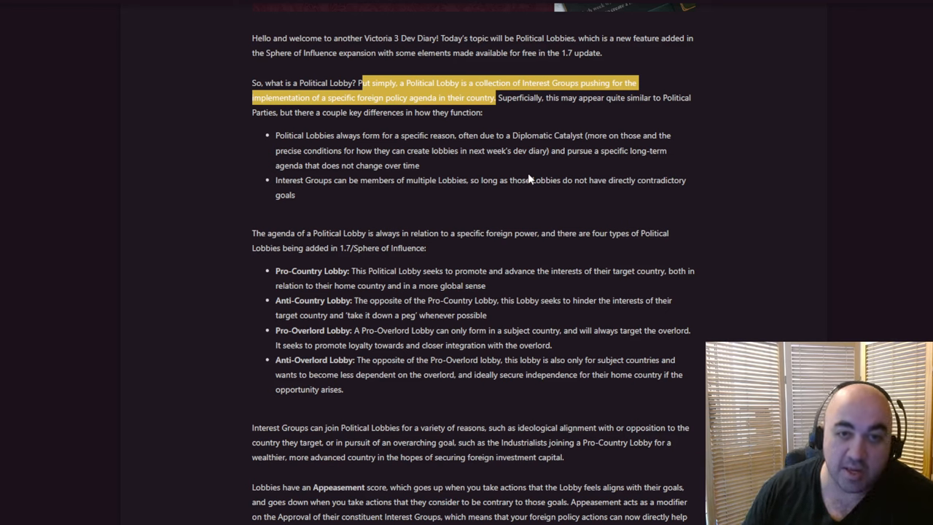
{"action": "left_click", "coordinate": [532, 102]}
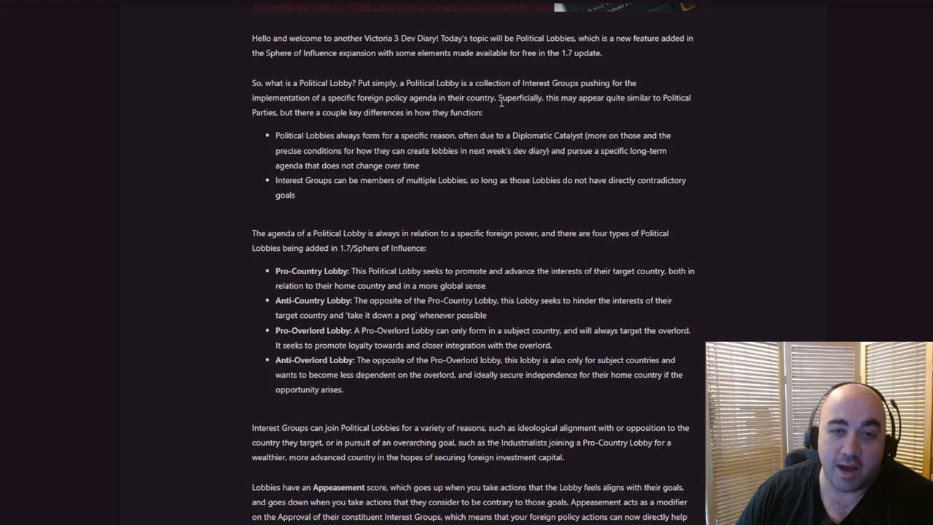
{"action": "left_click_drag", "start_coordinate": [499, 96], "coordinate": [481, 111]}
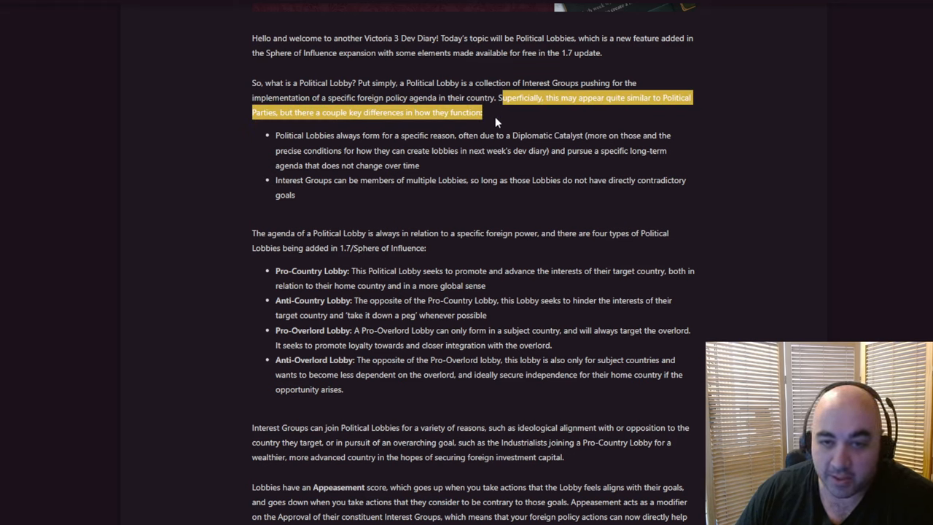
{"action": "left_click", "coordinate": [497, 119]}
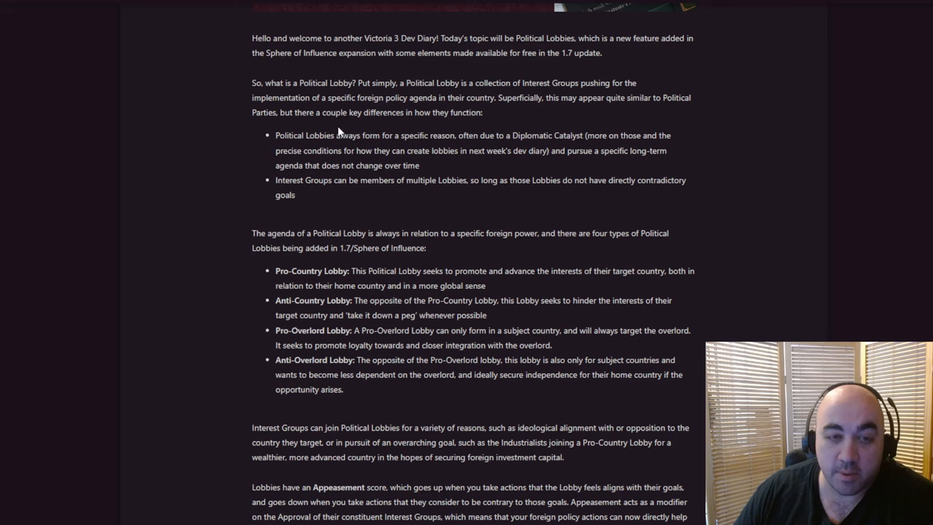
{"action": "mouse_move", "coordinate": [394, 175]}
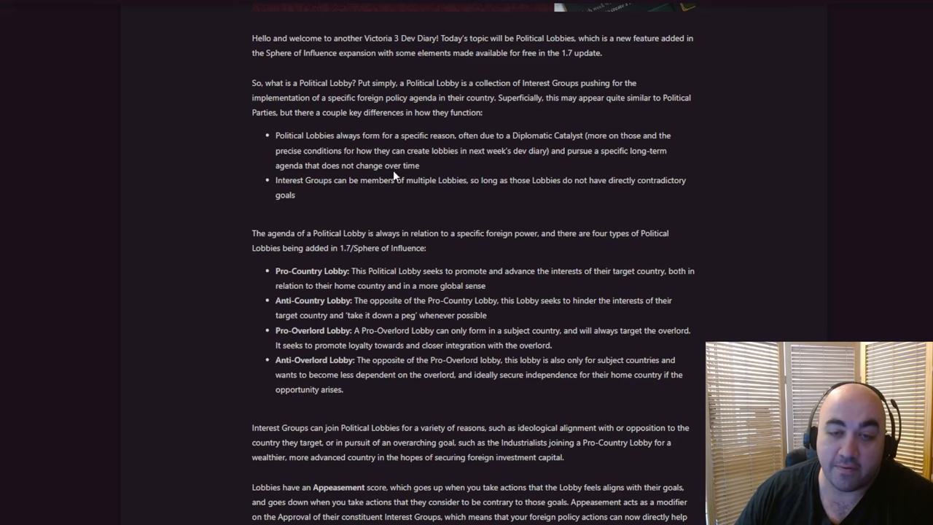
{"action": "left_click_drag", "start_coordinate": [496, 97], "coordinate": [481, 112]}
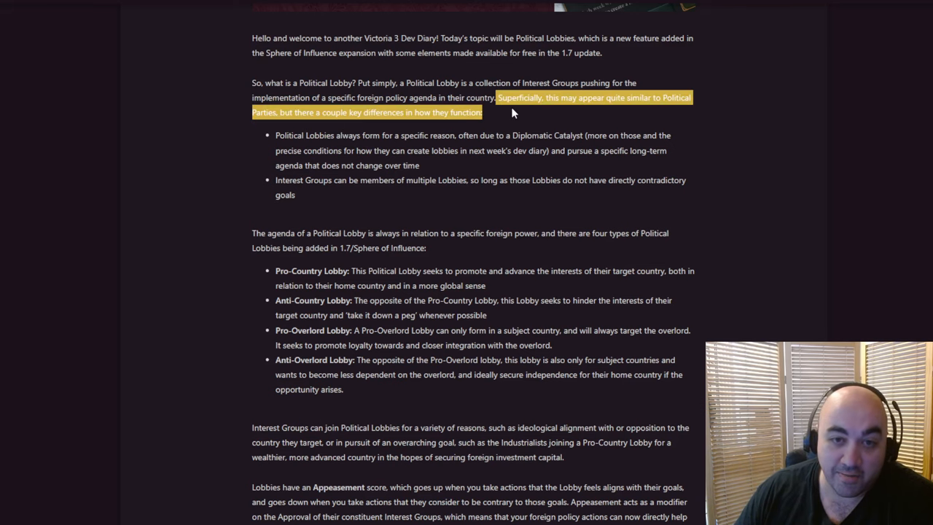
{"action": "scroll", "scroll_direction": "down", "scroll_amount": 3}
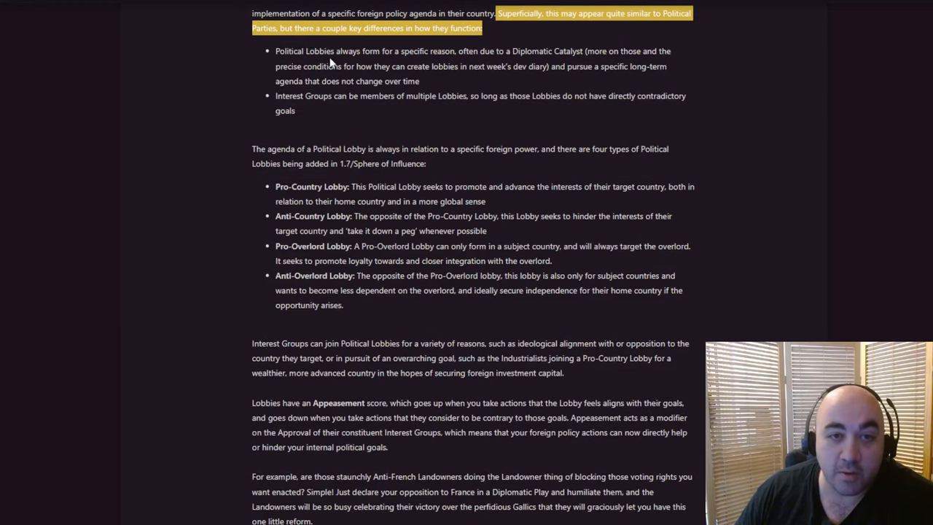
{"action": "mouse_move", "coordinate": [596, 56]}
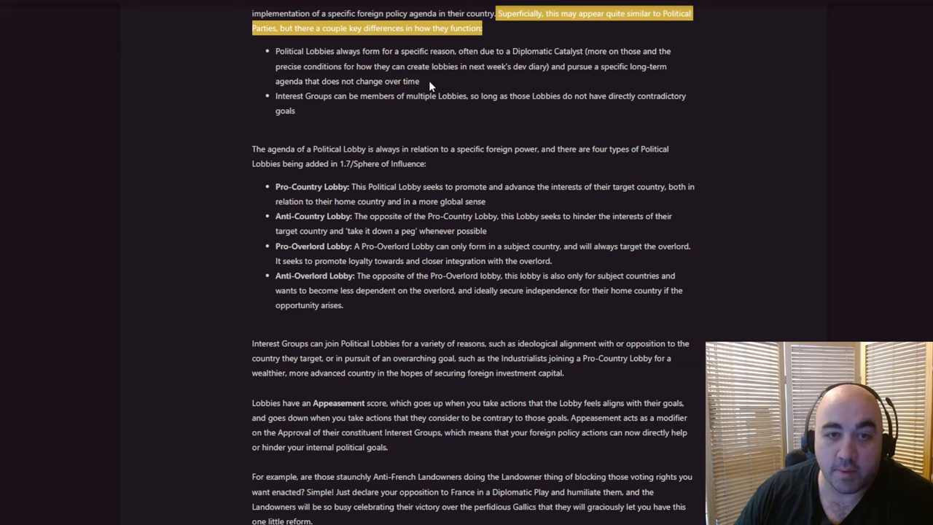
{"action": "mouse_move", "coordinate": [484, 82]}
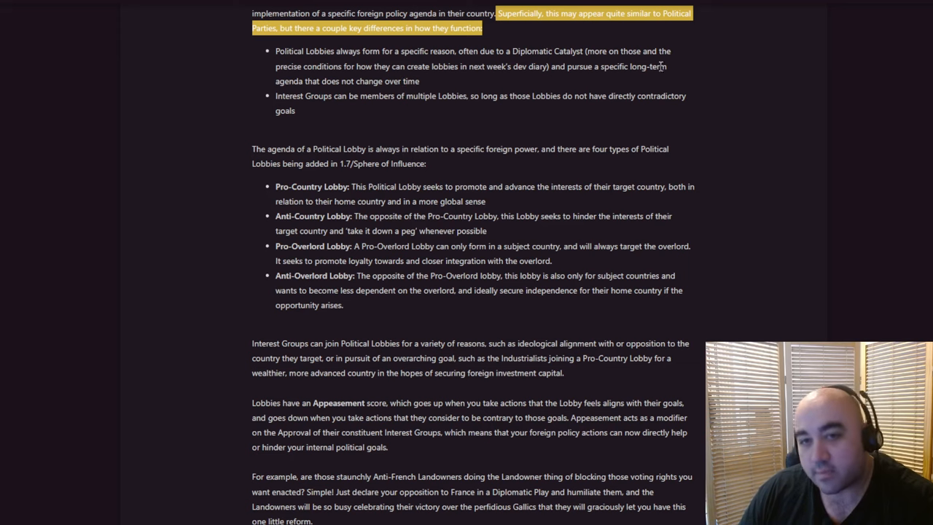
{"action": "mouse_move", "coordinate": [707, 58]}
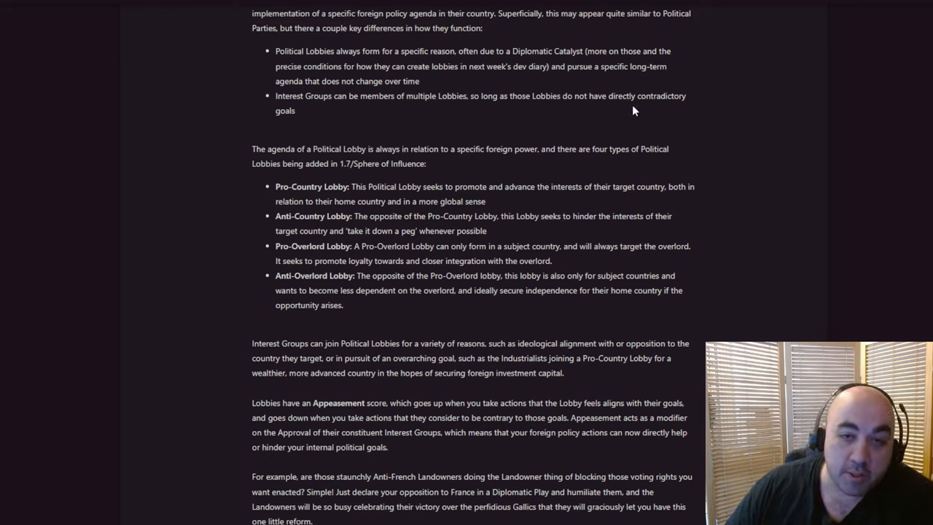
{"action": "mouse_move", "coordinate": [767, 86]}
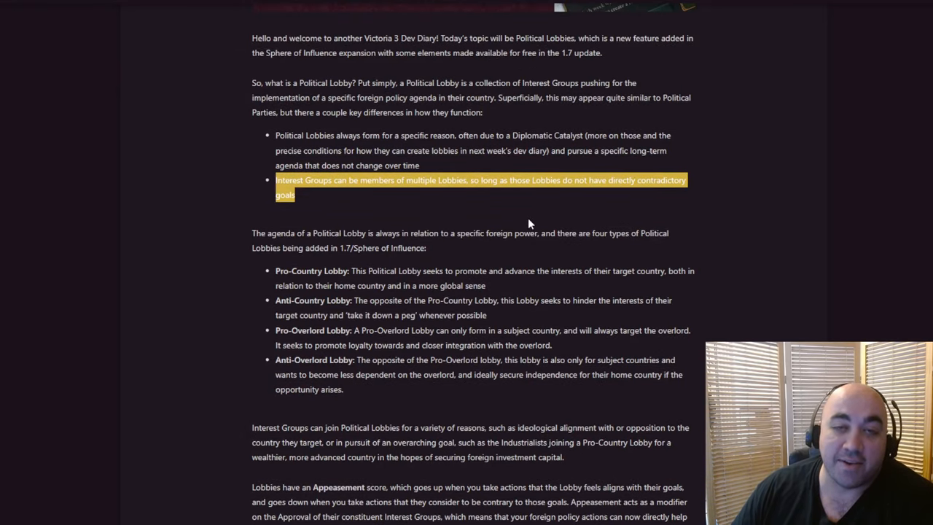
{"action": "mouse_move", "coordinate": [525, 222]}
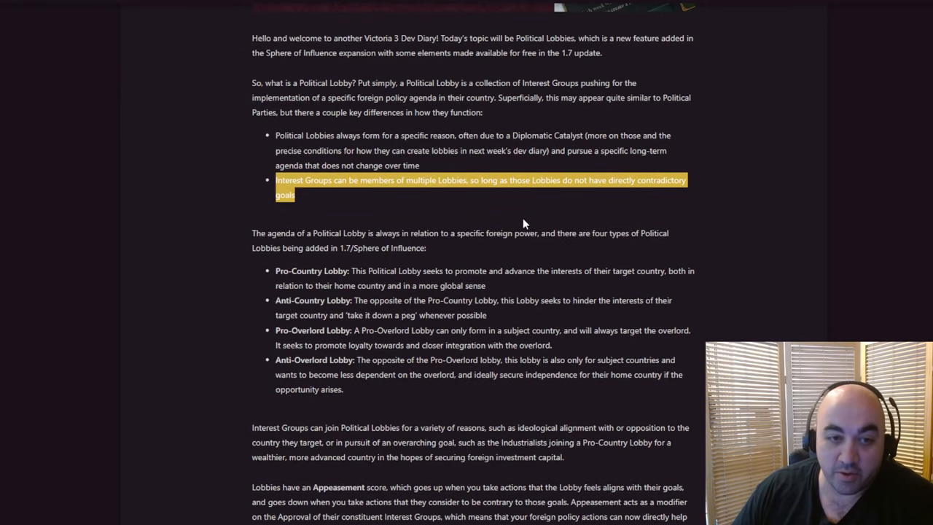
{"action": "mouse_move", "coordinate": [506, 224]}
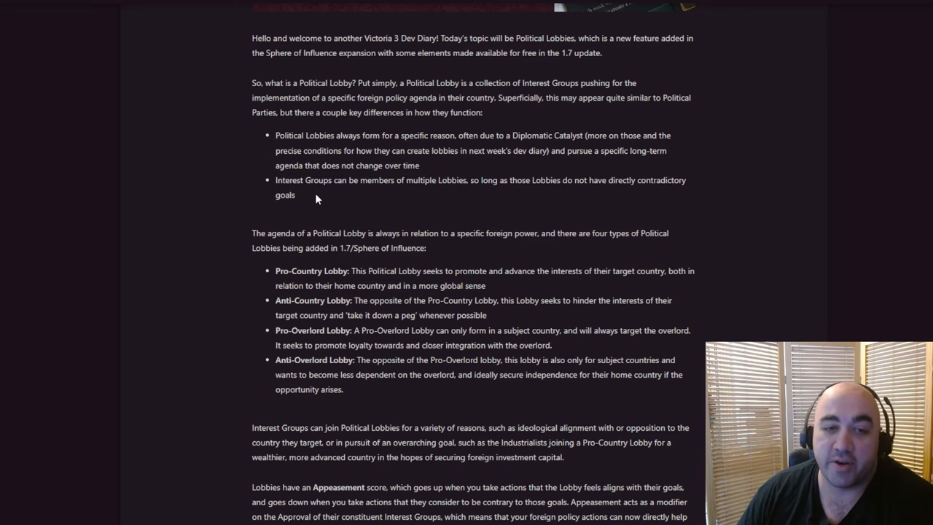
{"action": "scroll", "scroll_direction": "down", "scroll_amount": 3}
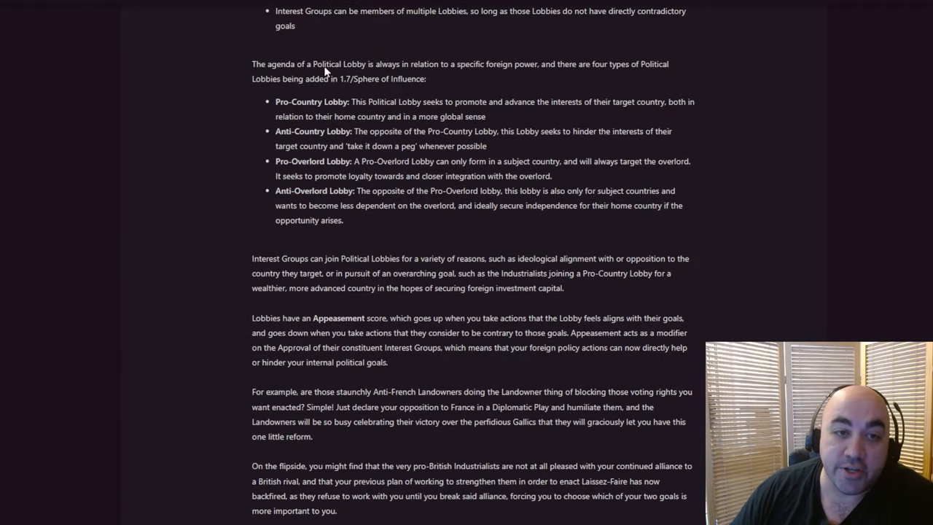
{"action": "mouse_move", "coordinate": [366, 60]}
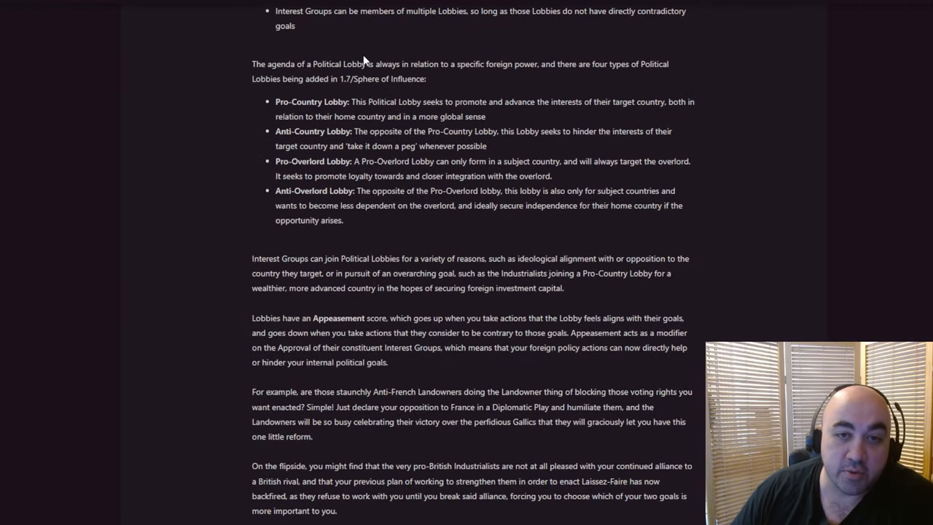
{"action": "left_click_drag", "start_coordinate": [252, 65], "coordinate": [487, 64]}
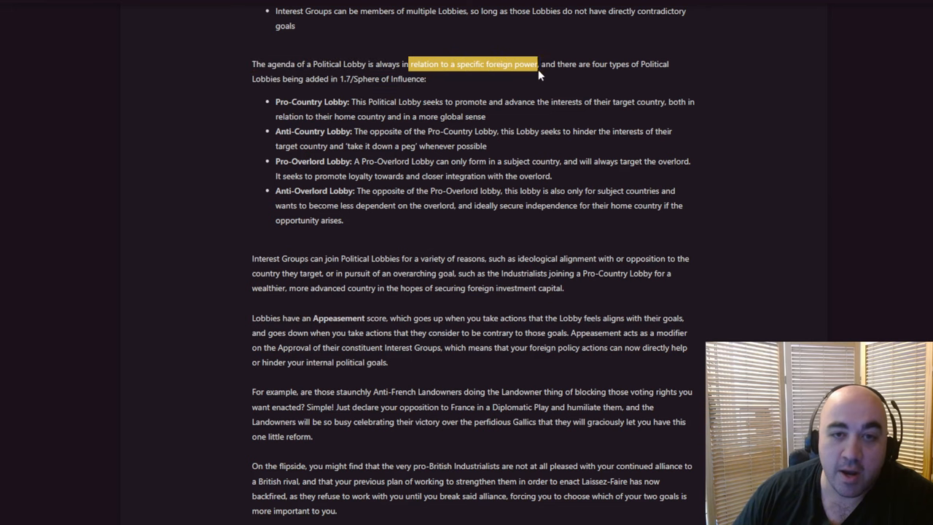
{"action": "mouse_move", "coordinate": [525, 102]}
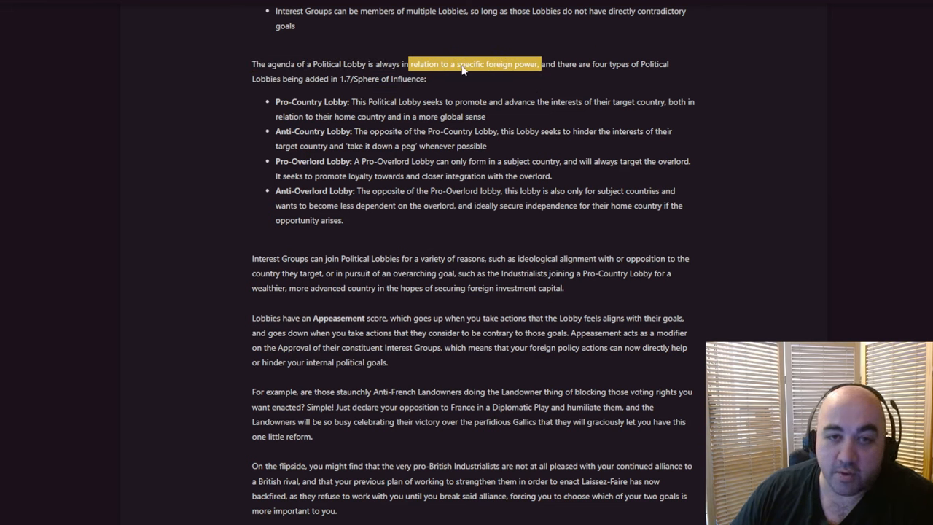
{"action": "mouse_move", "coordinate": [480, 78]}
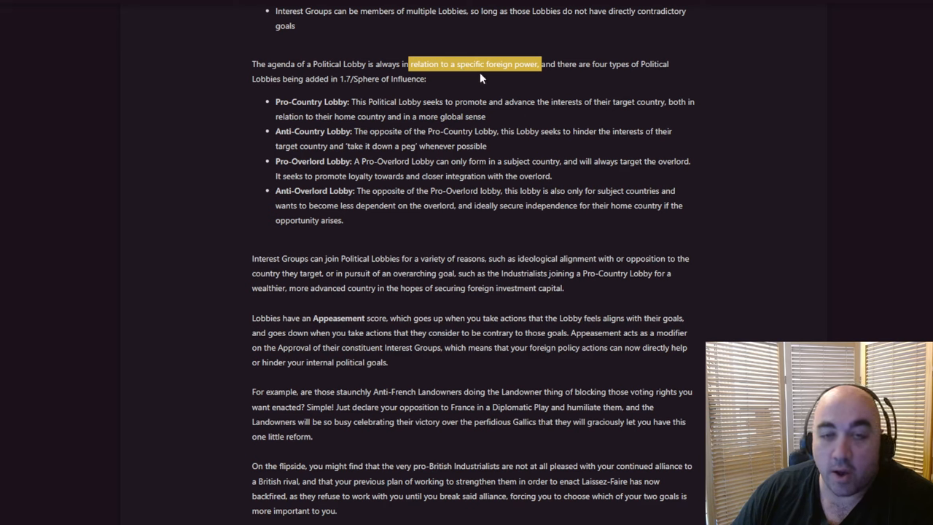
{"action": "mouse_move", "coordinate": [469, 82]}
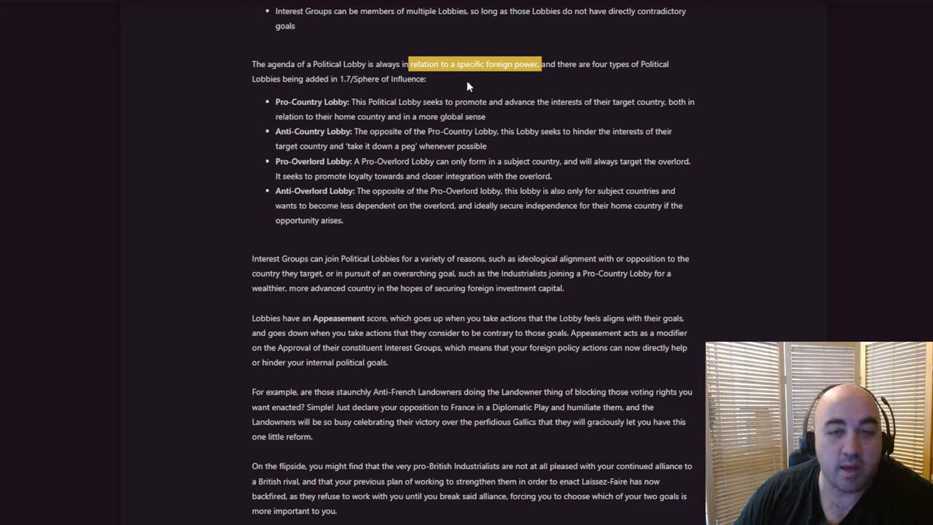
{"action": "mouse_move", "coordinate": [465, 91]}
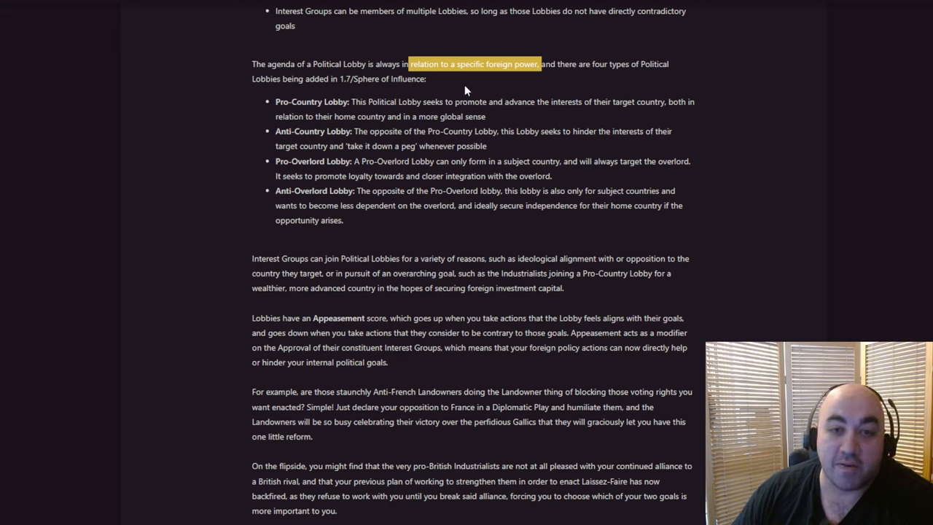
{"action": "mouse_move", "coordinate": [473, 86]}
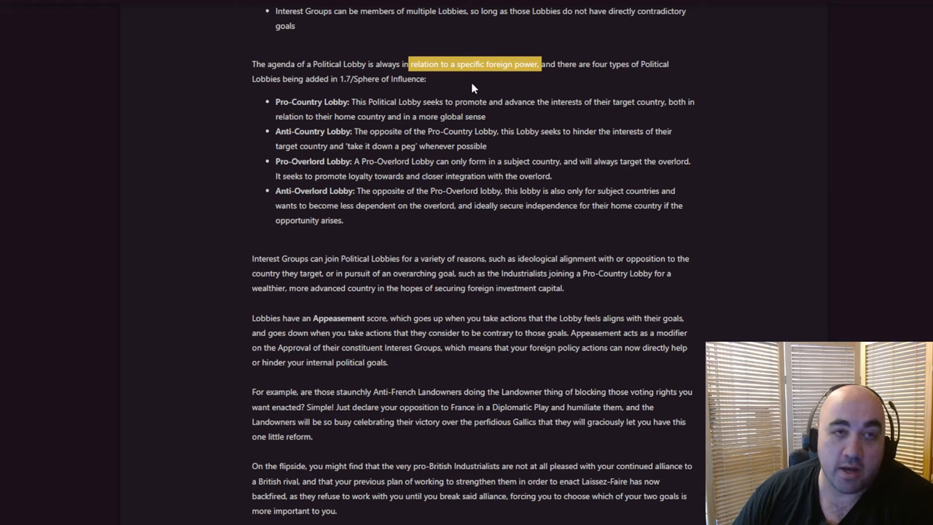
{"action": "mouse_move", "coordinate": [459, 94]}
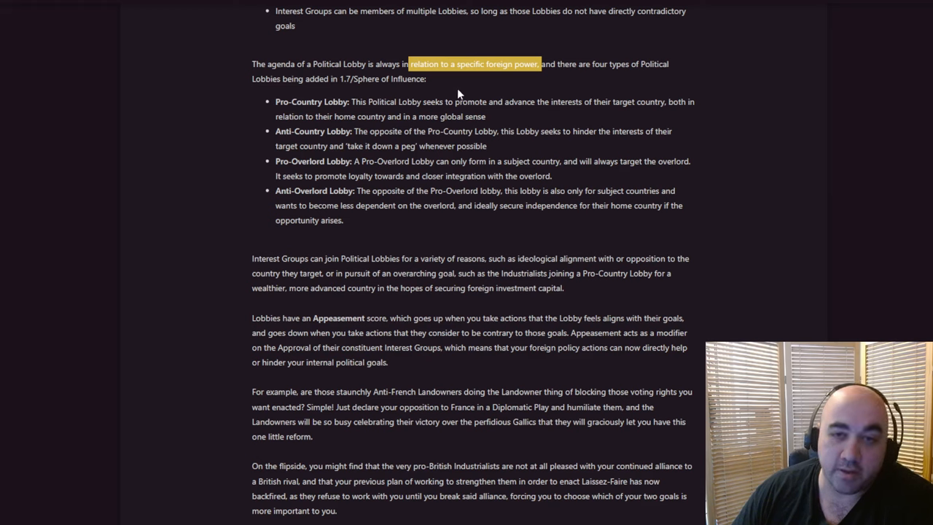
{"action": "left_click", "coordinate": [440, 78]}
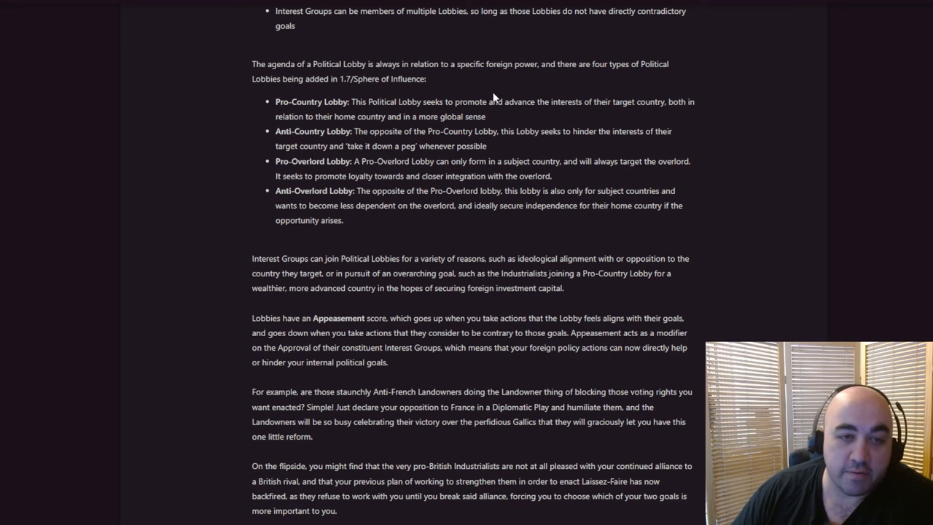
{"action": "mouse_move", "coordinate": [329, 102]}
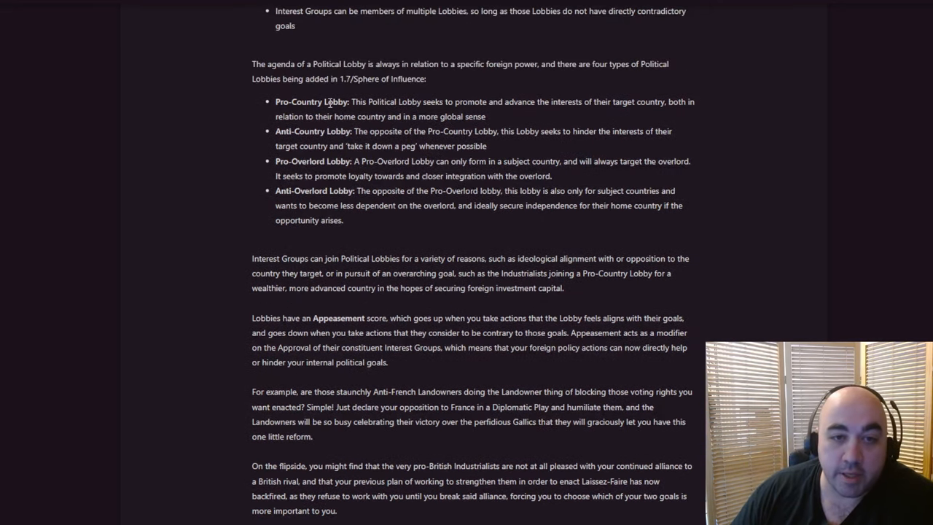
{"action": "left_click_drag", "start_coordinate": [353, 102], "coordinate": [596, 102]}
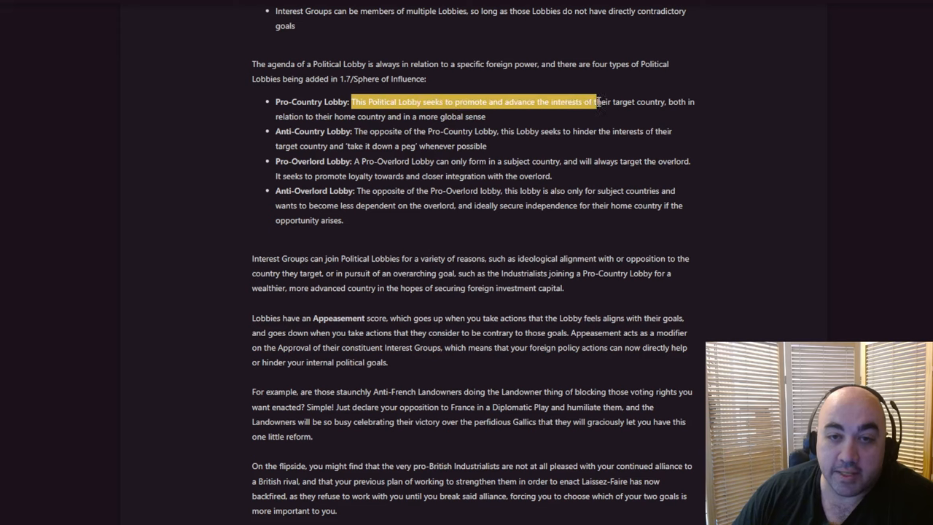
{"action": "left_click_drag", "start_coordinate": [595, 102], "coordinate": [665, 102]}
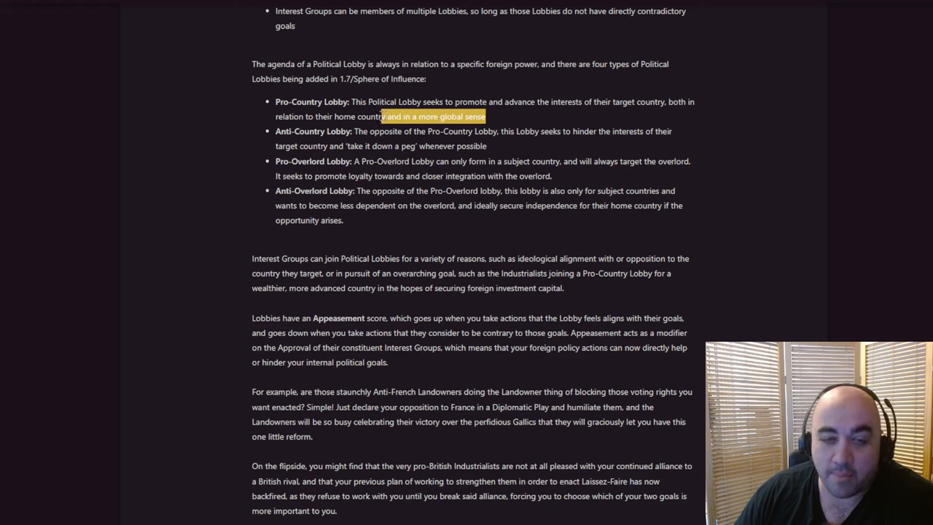
{"action": "left_click", "coordinate": [398, 164]}
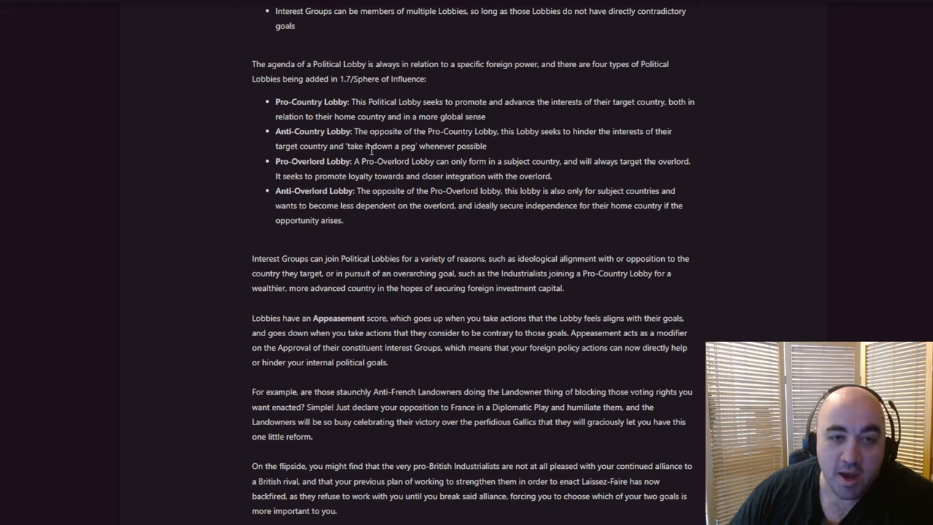
{"action": "mouse_move", "coordinate": [274, 163]}
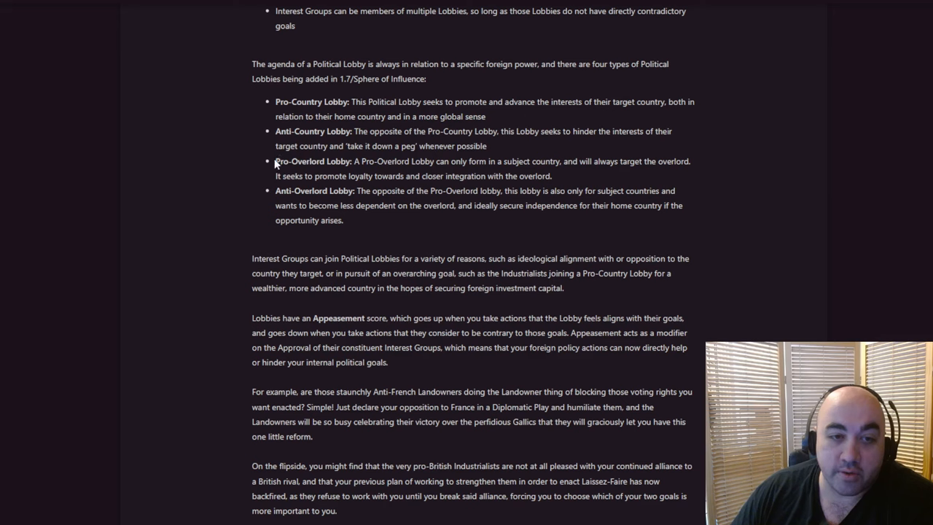
{"action": "double_click", "coordinate": [312, 160]}
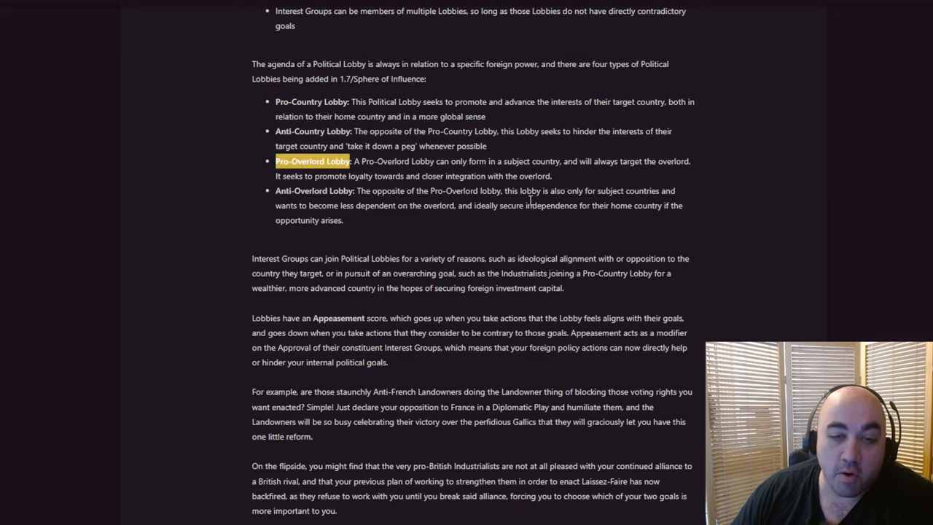
{"action": "mouse_move", "coordinate": [537, 221]}
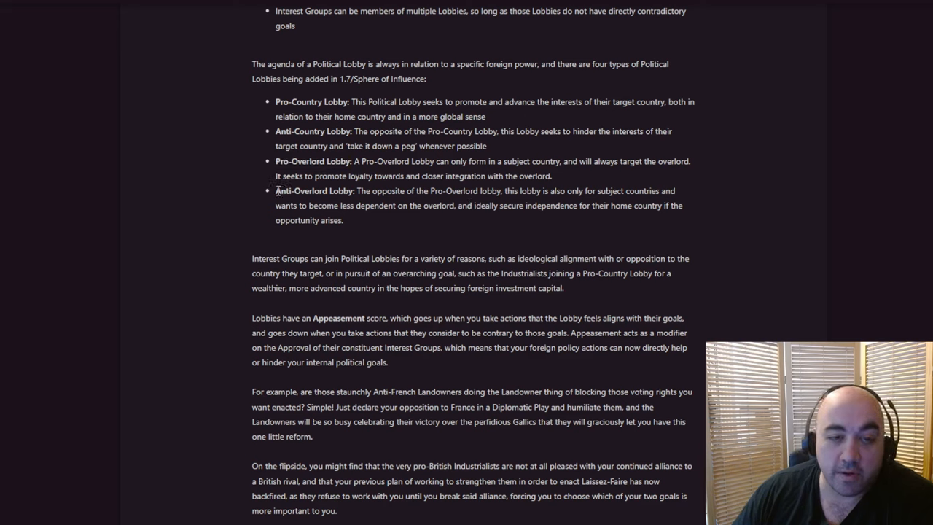
{"action": "double_click", "coordinate": [315, 189]}
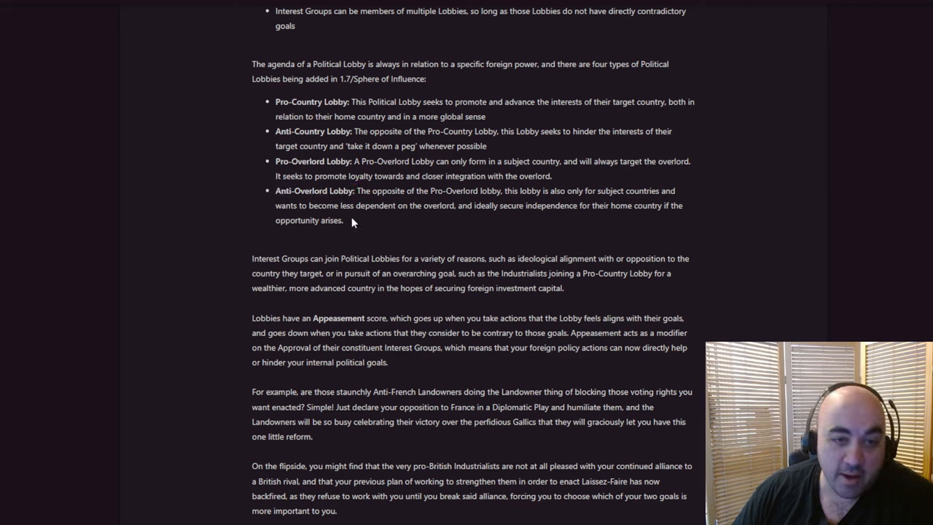
{"action": "left_click_drag", "start_coordinate": [276, 102], "coordinate": [328, 206]}
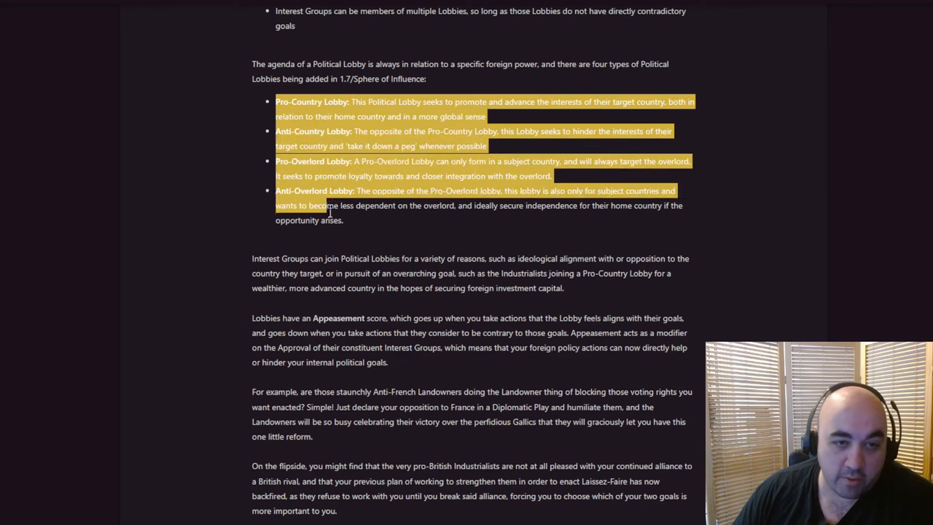
{"action": "left_click", "coordinate": [428, 253]}
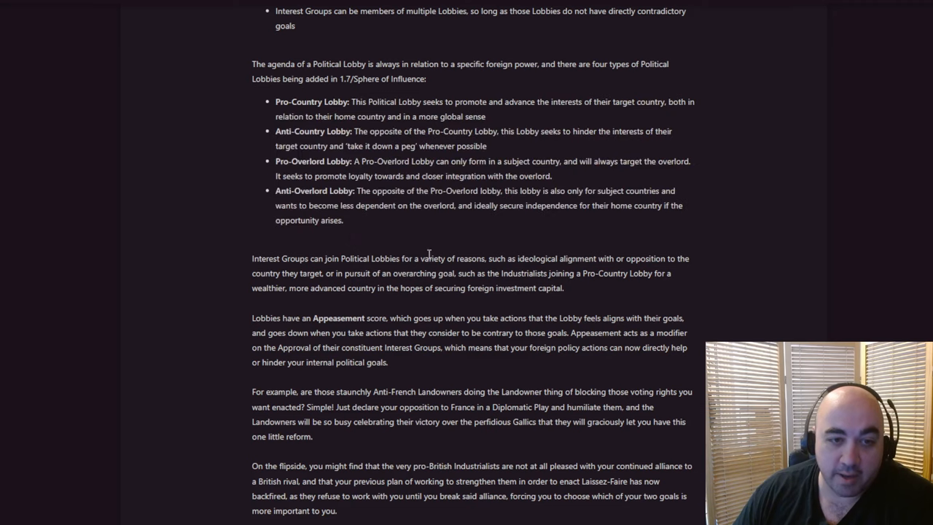
Read the Appeasement paragraphs, highlighting the ideological alignment phrase and the Industrialists Pro-Country Lobby example.
{"action": "scroll", "scroll_direction": "down", "scroll_amount": 3}
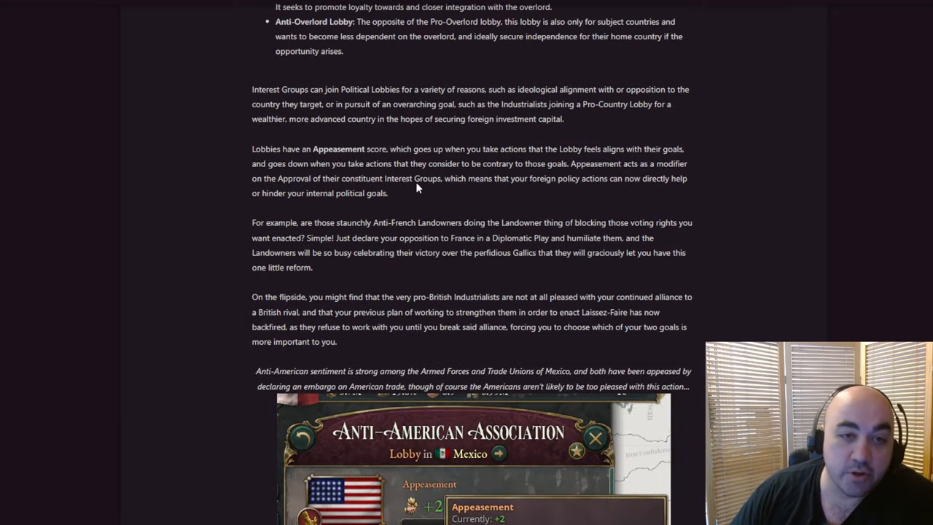
{"action": "mouse_move", "coordinate": [487, 118]}
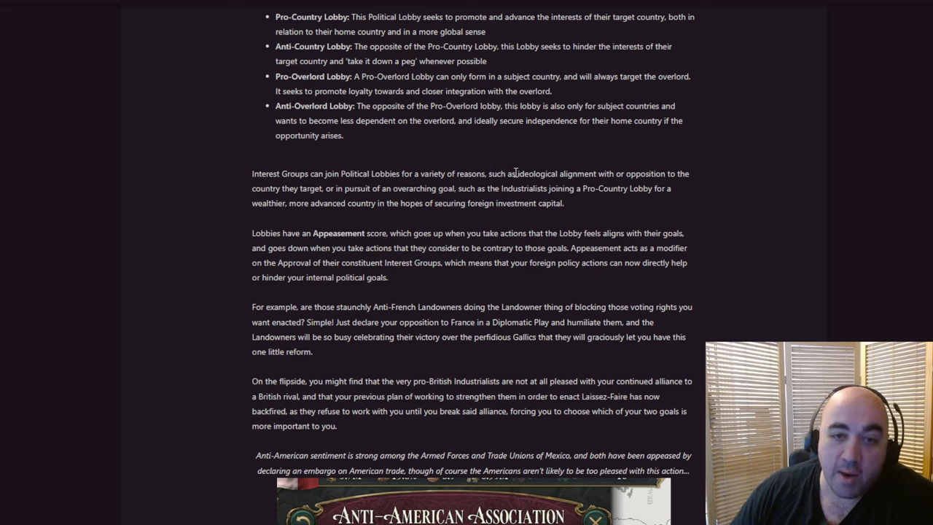
{"action": "left_click_drag", "start_coordinate": [518, 174], "coordinate": [275, 188]}
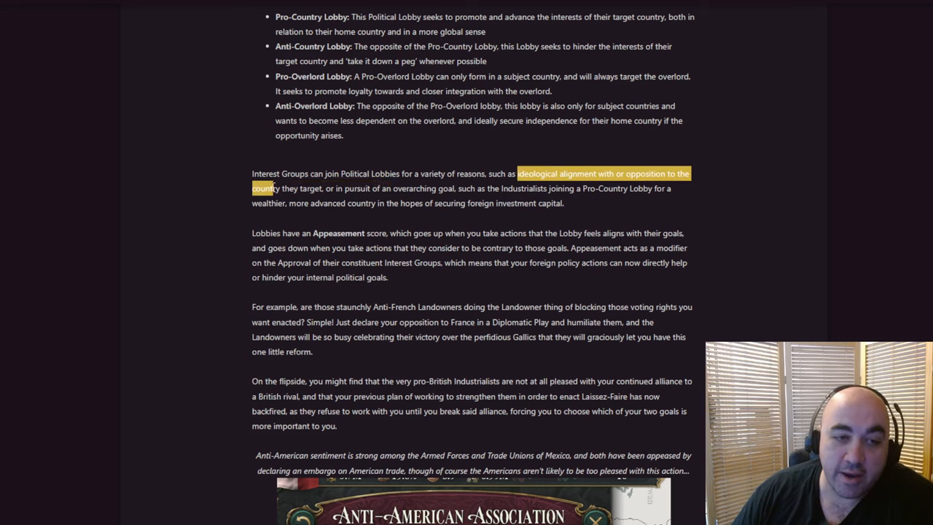
{"action": "mouse_move", "coordinate": [397, 222]}
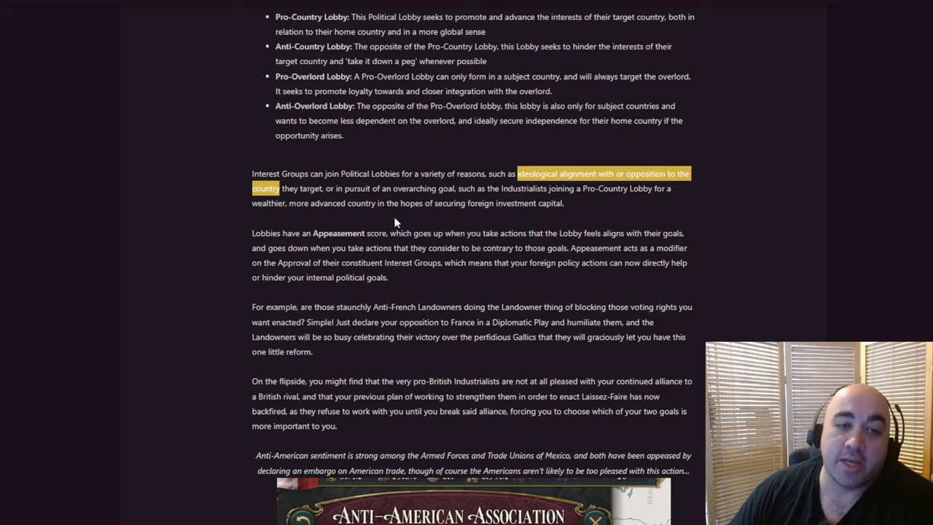
{"action": "mouse_move", "coordinate": [496, 262]}
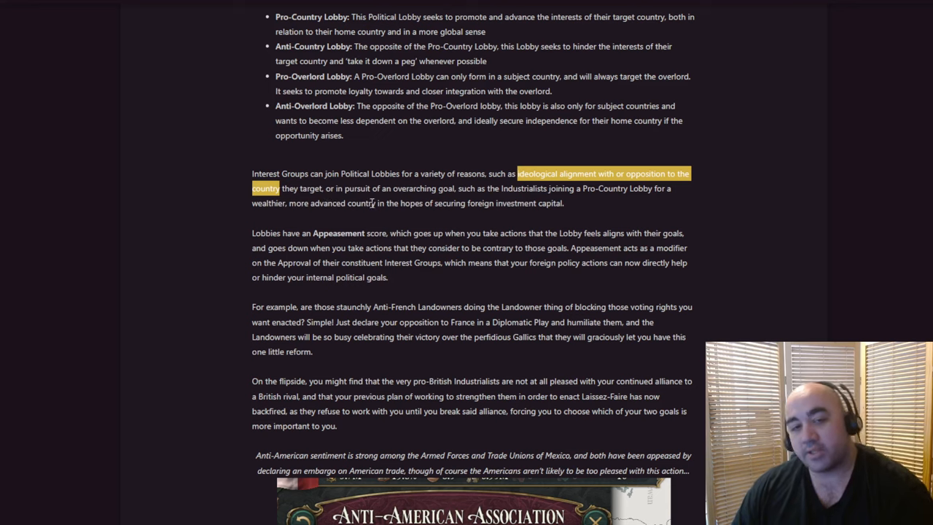
{"action": "mouse_move", "coordinate": [371, 202]}
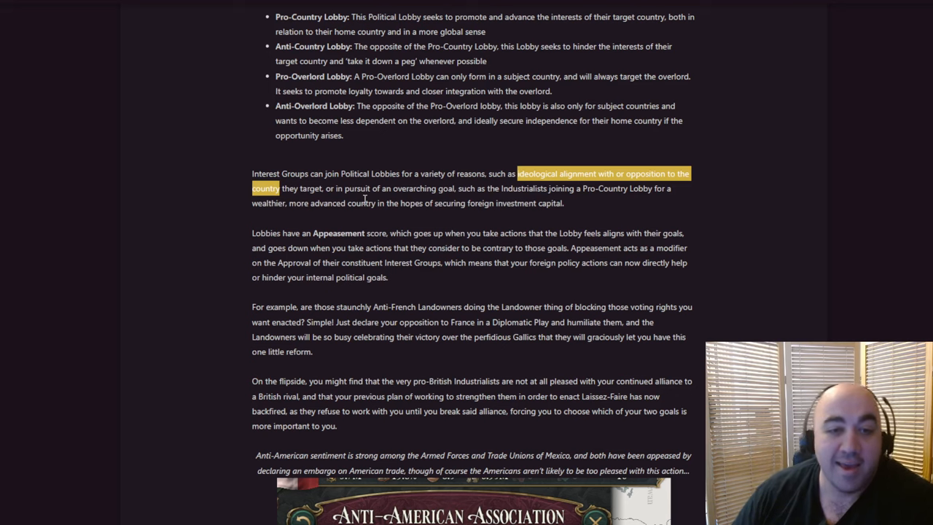
{"action": "mouse_move", "coordinate": [396, 222]}
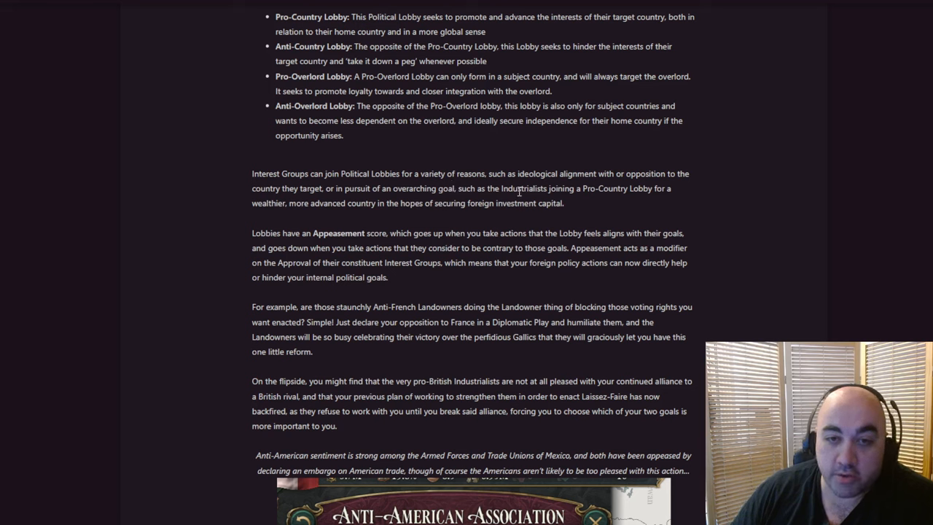
{"action": "left_click_drag", "start_coordinate": [490, 188], "coordinate": [563, 203]}
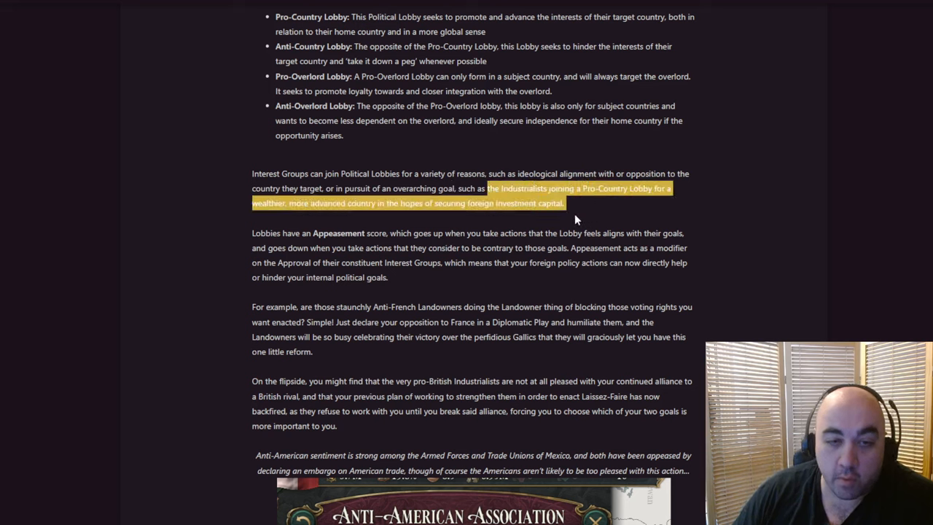
{"action": "left_click_drag", "start_coordinate": [562, 202], "coordinate": [480, 202]}
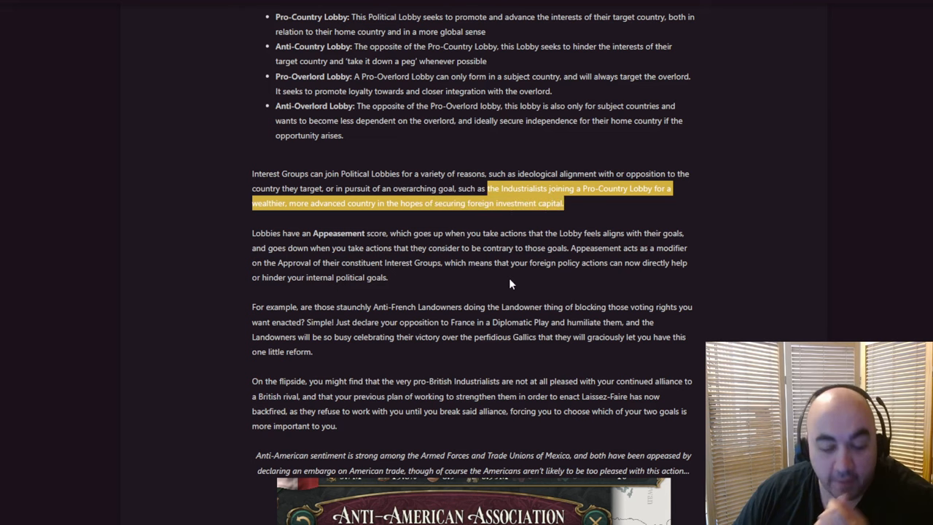
{"action": "mouse_move", "coordinate": [517, 233]}
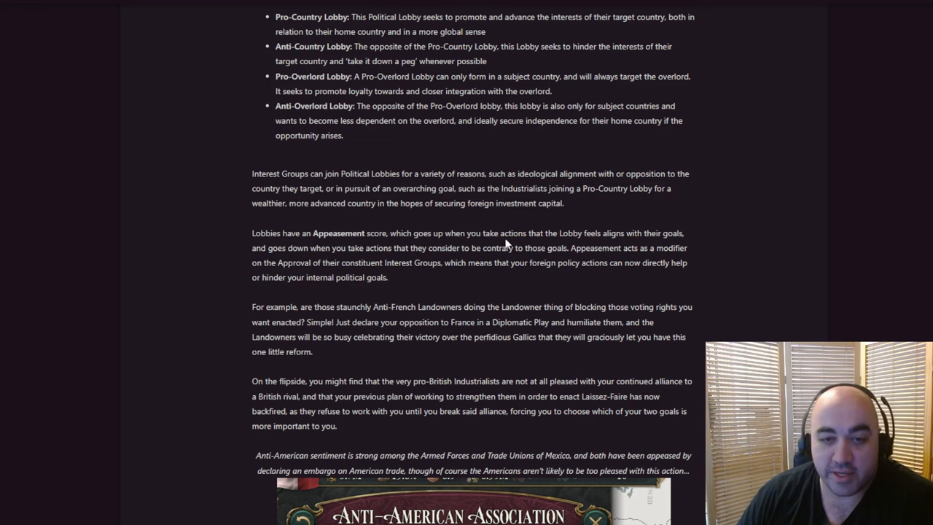
{"action": "mouse_move", "coordinate": [605, 193]}
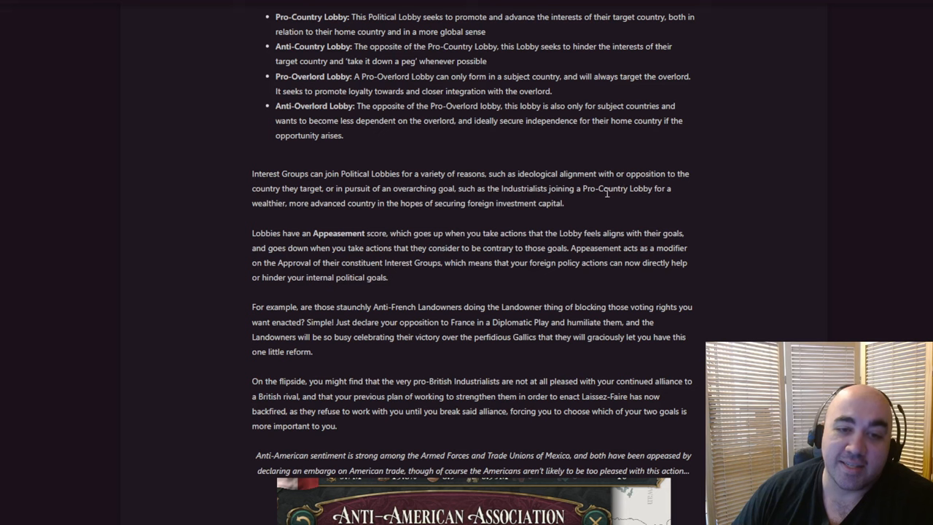
{"action": "double_click", "coordinate": [525, 203]}
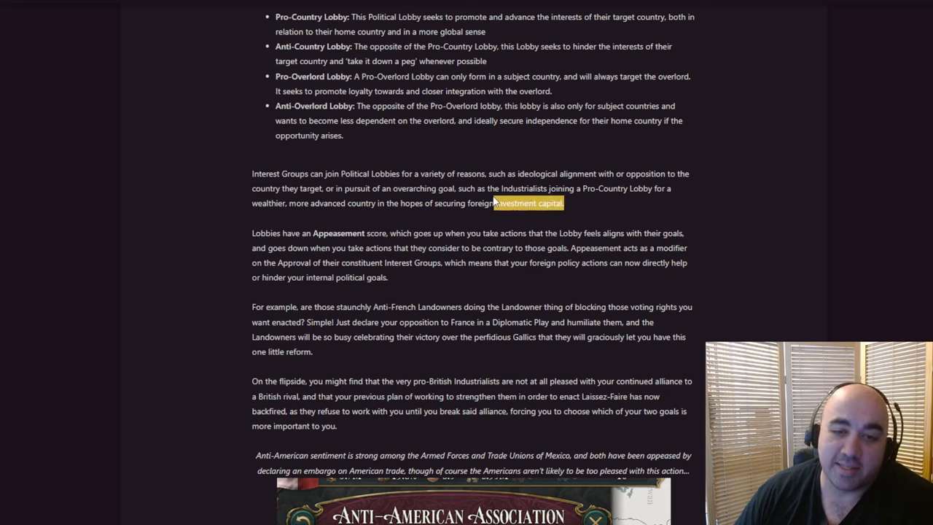
{"action": "left_click_drag", "start_coordinate": [496, 203], "coordinate": [499, 189]}
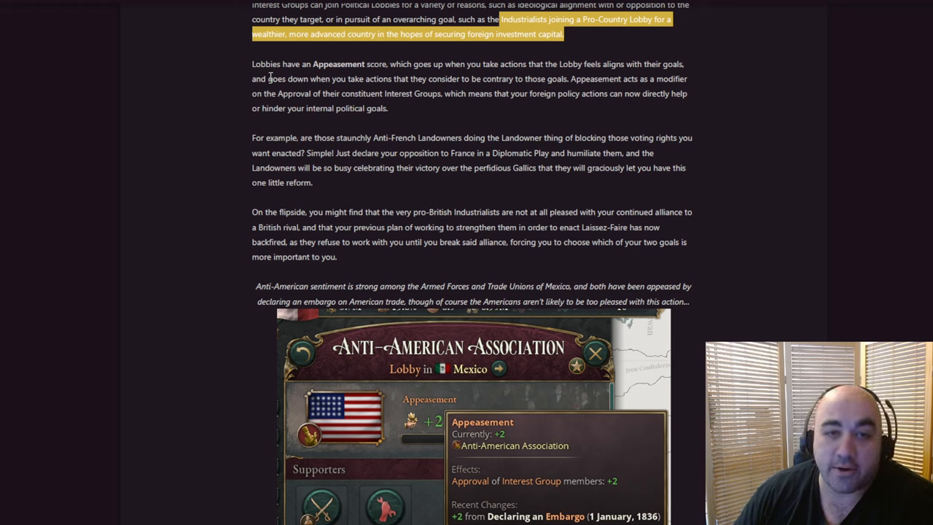
{"action": "mouse_move", "coordinate": [597, 95]}
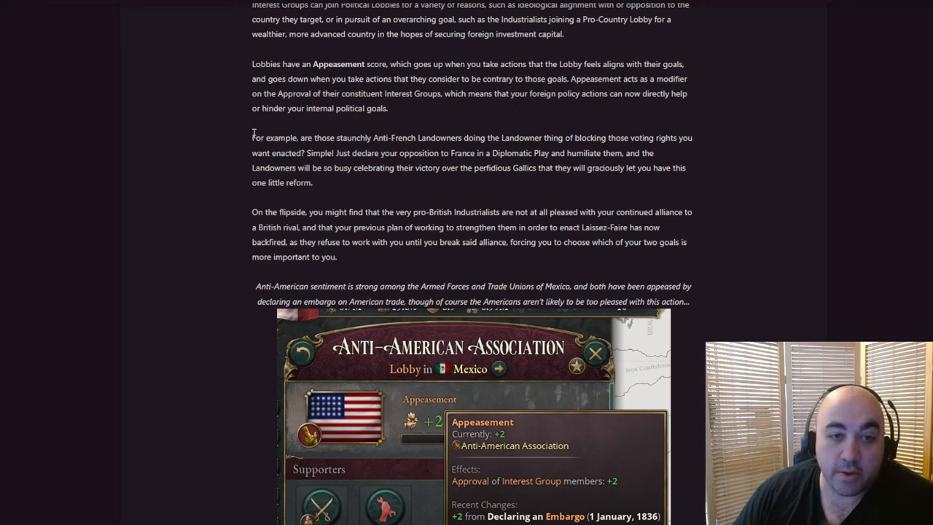
{"action": "left_click_drag", "start_coordinate": [254, 137], "coordinate": [349, 137]}
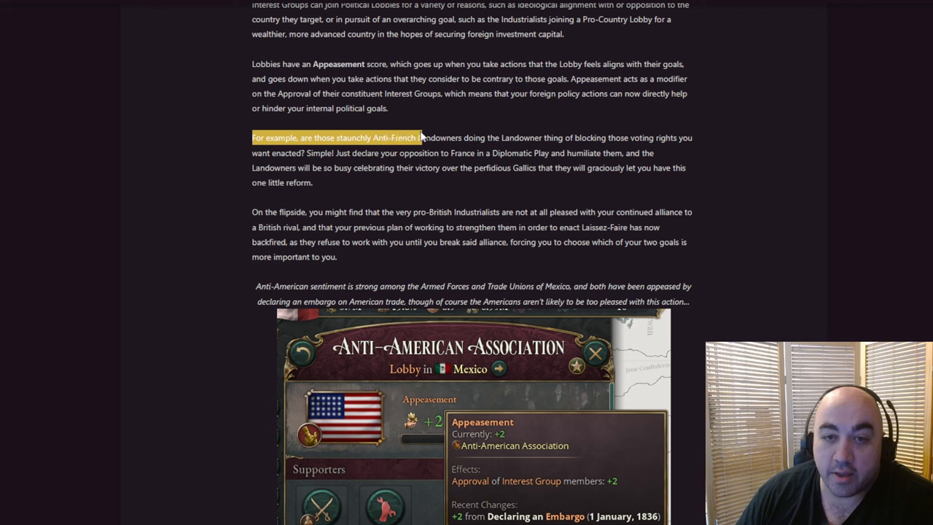
{"action": "left_click_drag", "start_coordinate": [420, 137], "coordinate": [299, 153]}
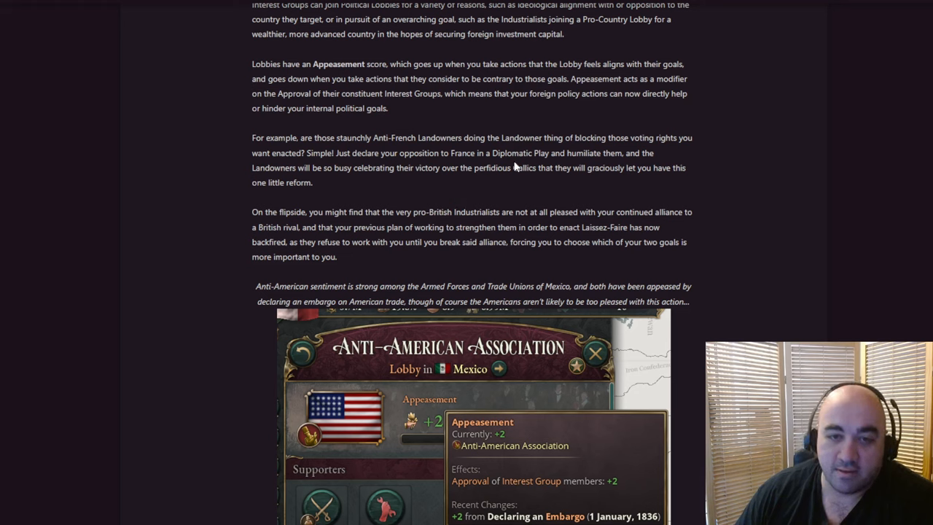
{"action": "double_click", "coordinate": [524, 168]}
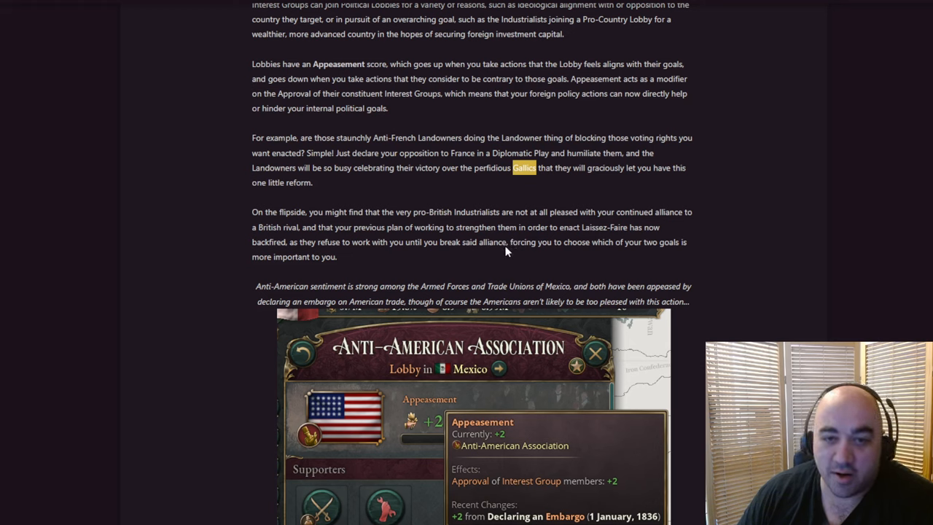
{"action": "mouse_move", "coordinate": [505, 245]}
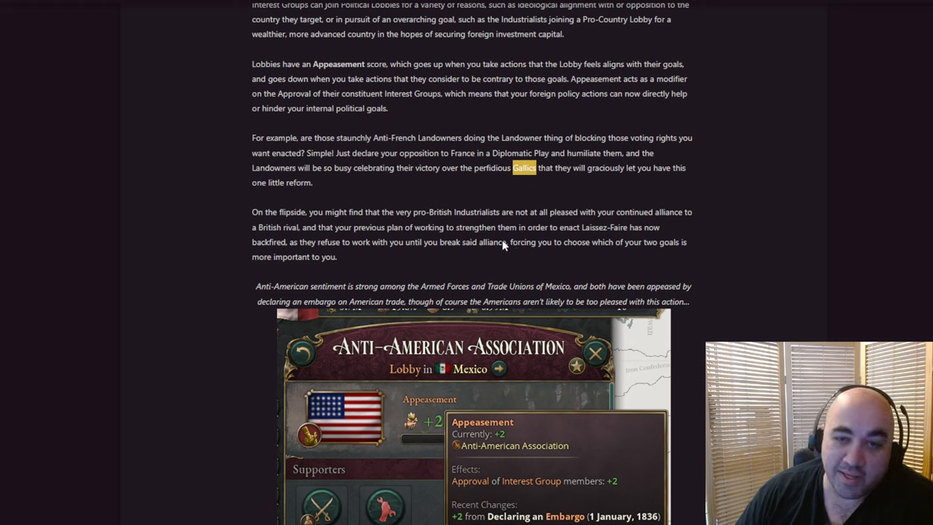
{"action": "mouse_move", "coordinate": [479, 259]}
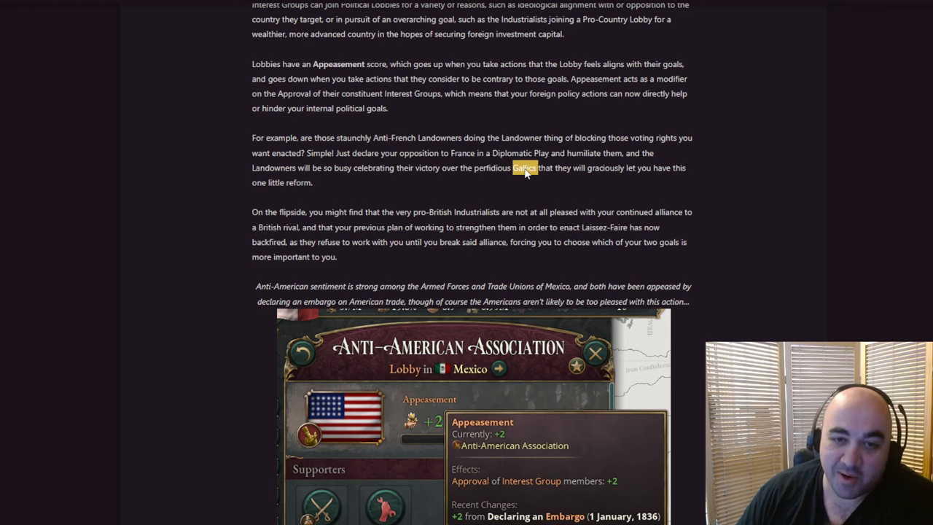
Scroll to and select the 'On the flipside' paragraph about pro-British Industrialists.
{"action": "scroll", "scroll_direction": "down", "scroll_amount": 3}
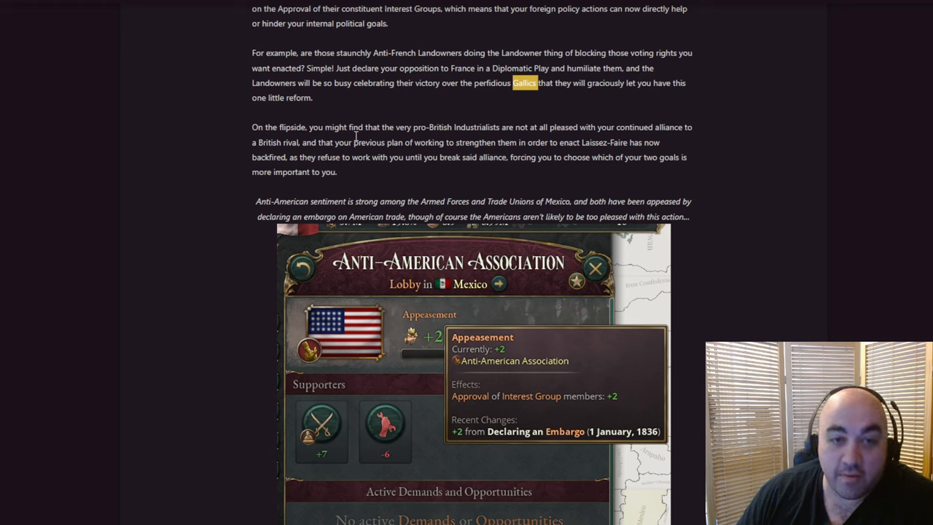
{"action": "mouse_move", "coordinate": [361, 140]}
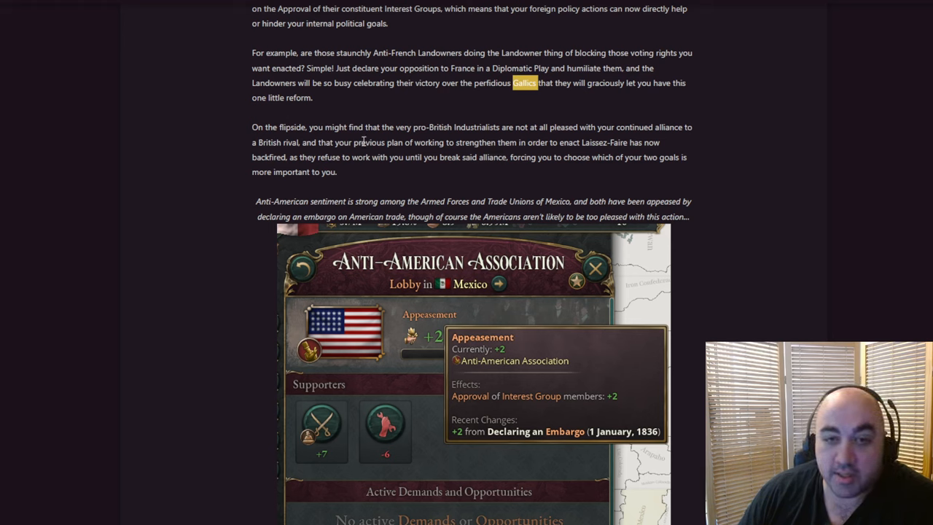
{"action": "mouse_move", "coordinate": [694, 140]}
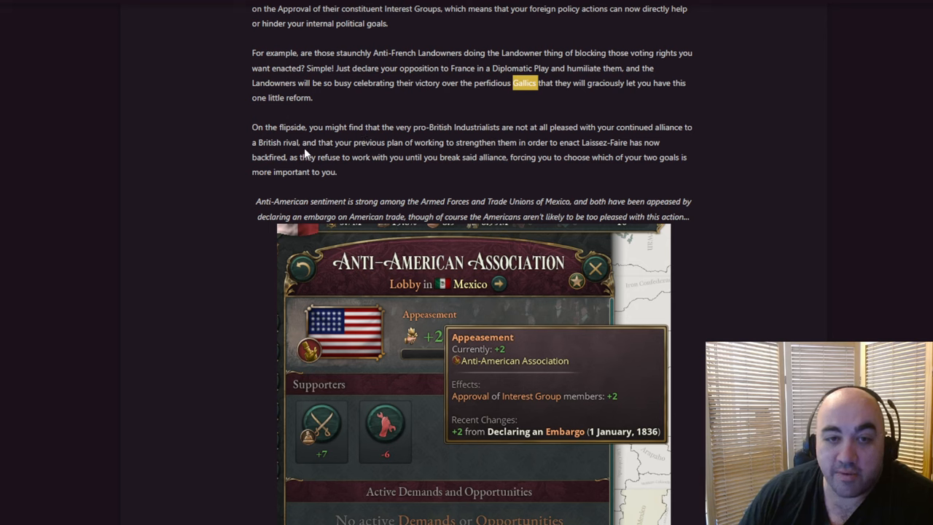
{"action": "mouse_move", "coordinate": [307, 158]}
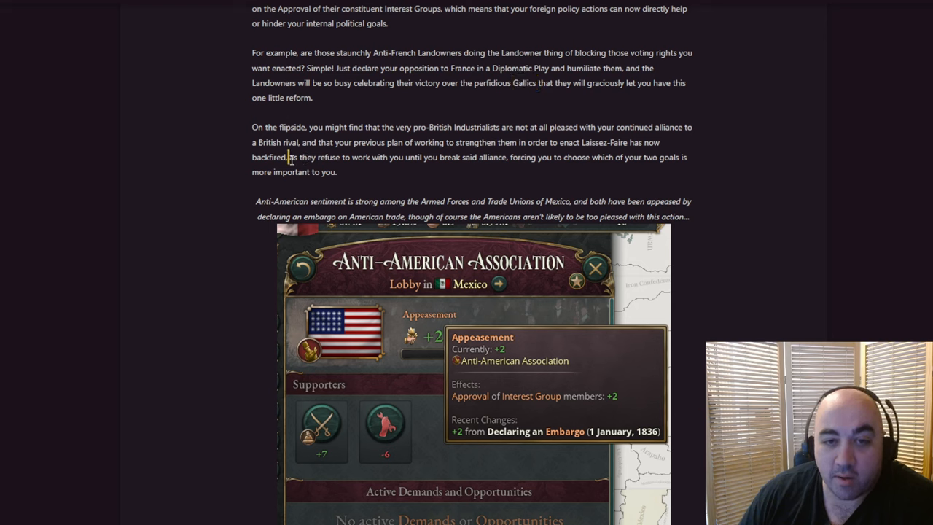
{"action": "left_click_drag", "start_coordinate": [289, 158], "coordinate": [397, 157]}
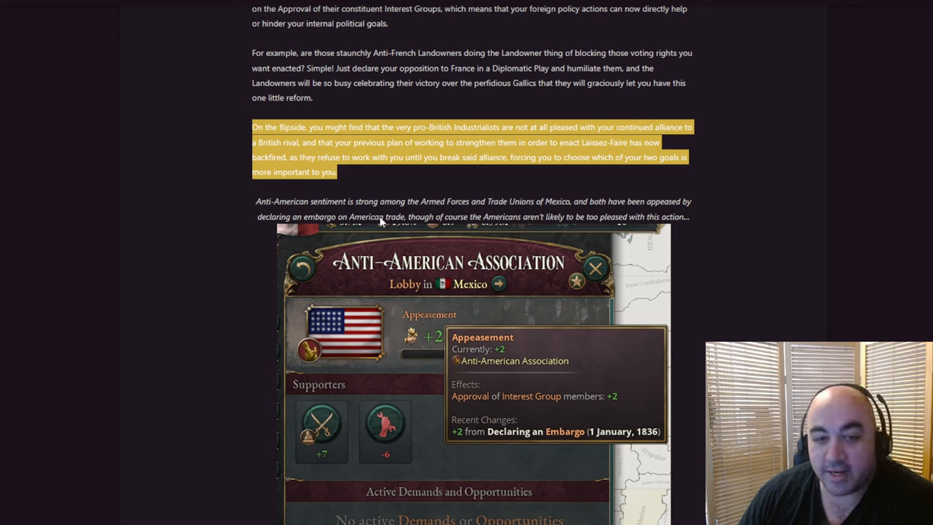
{"action": "mouse_move", "coordinate": [542, 172]}
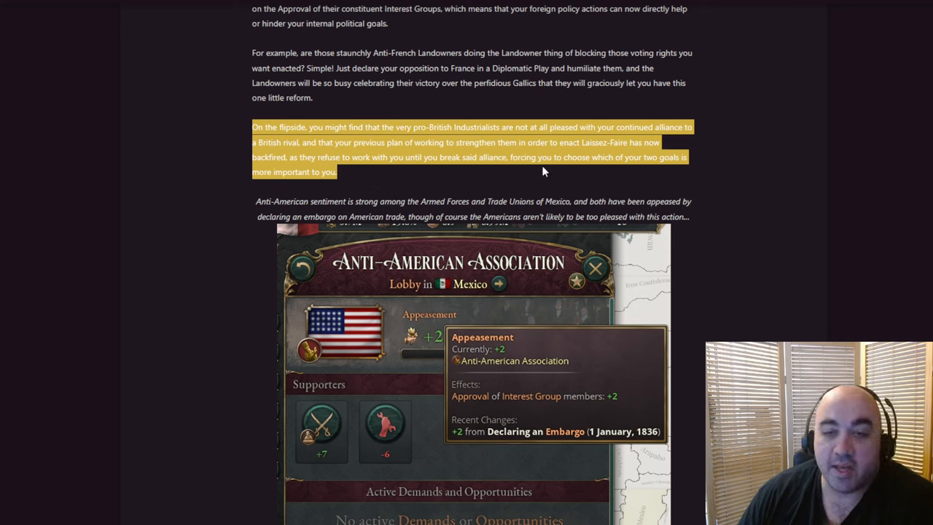
{"action": "mouse_move", "coordinate": [560, 139]}
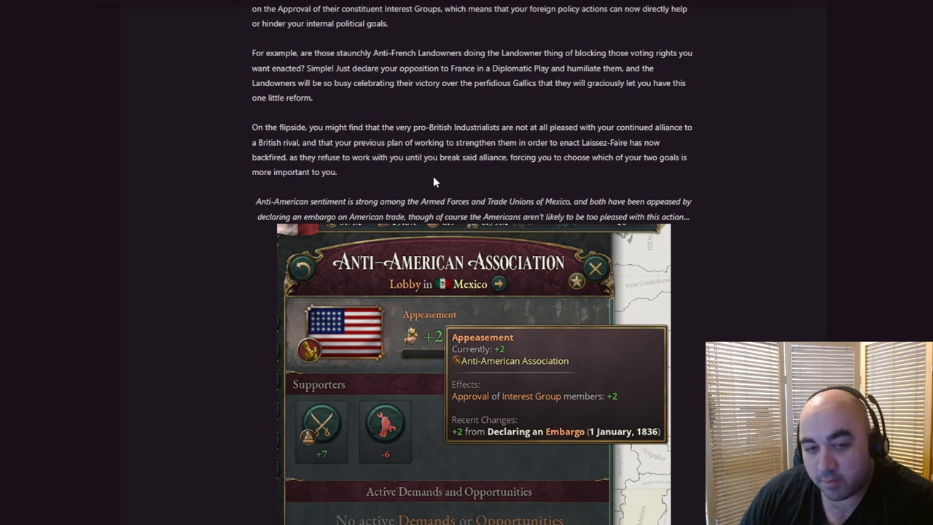
{"action": "mouse_move", "coordinate": [405, 184]}
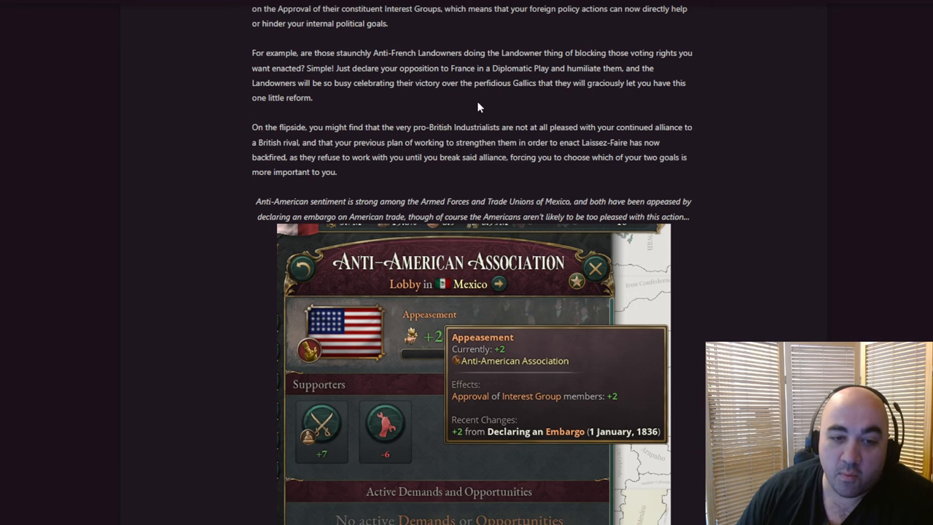
Scroll down to the Anti-American Association's Actions targeting United States of America lists.
{"action": "scroll", "scroll_direction": "down", "scroll_amount": 3}
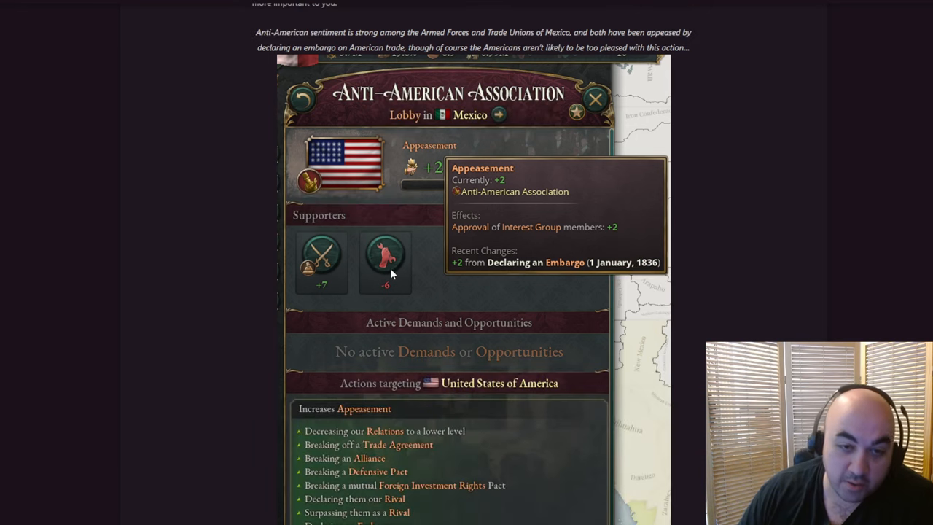
{"action": "mouse_move", "coordinate": [507, 207]}
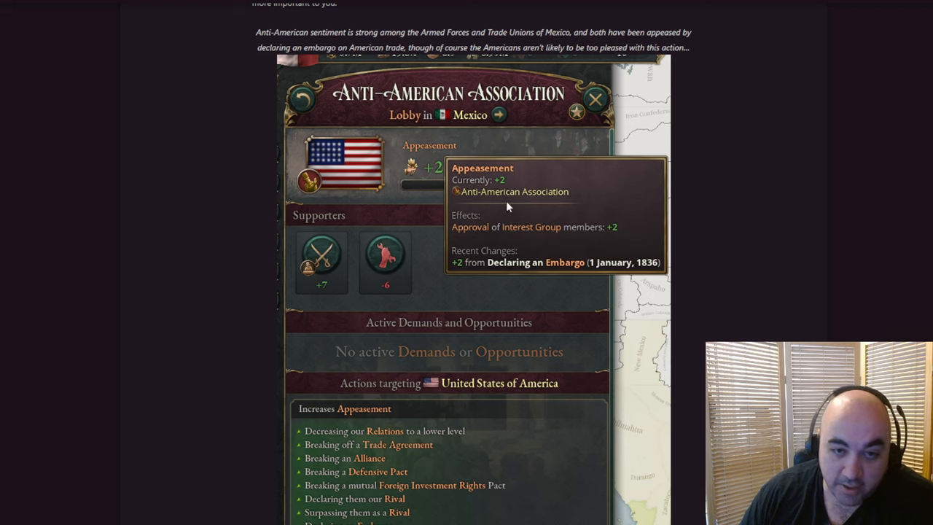
{"action": "mouse_move", "coordinate": [356, 266]}
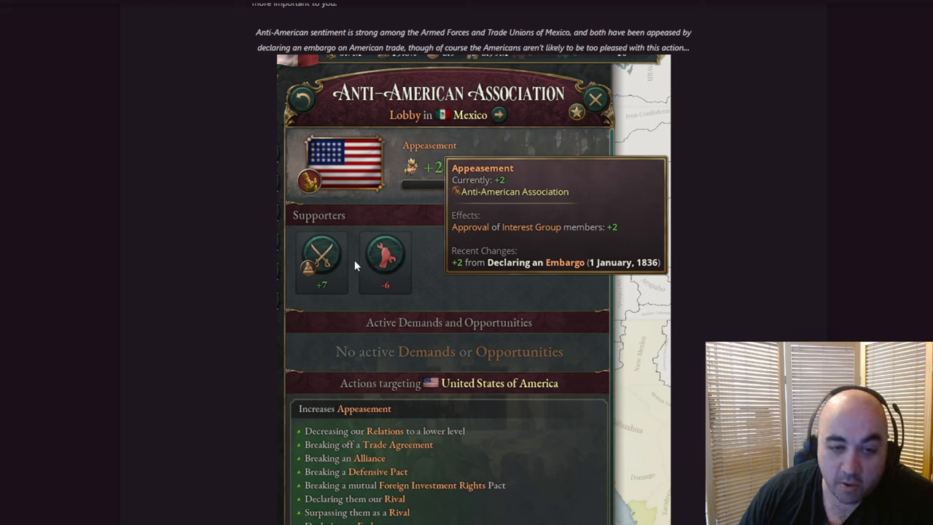
{"action": "mouse_move", "coordinate": [620, 228]}
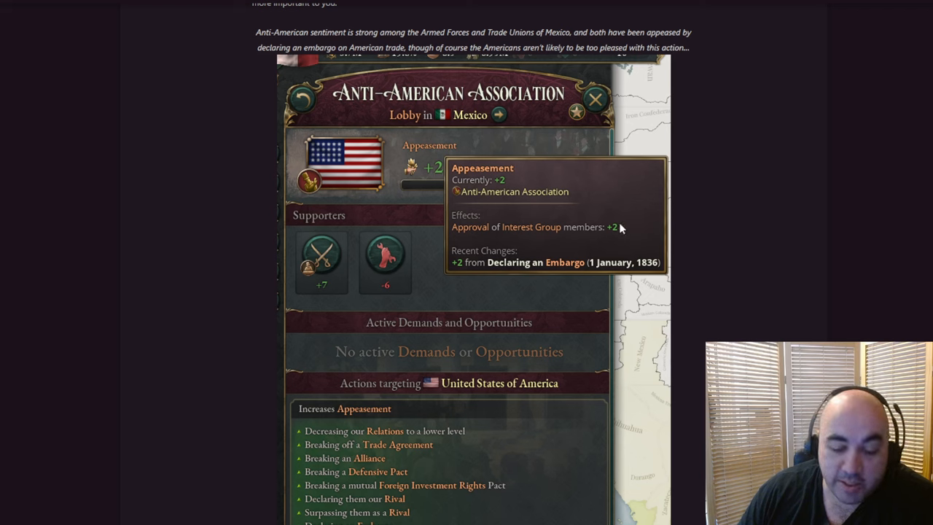
{"action": "mouse_move", "coordinate": [615, 237]}
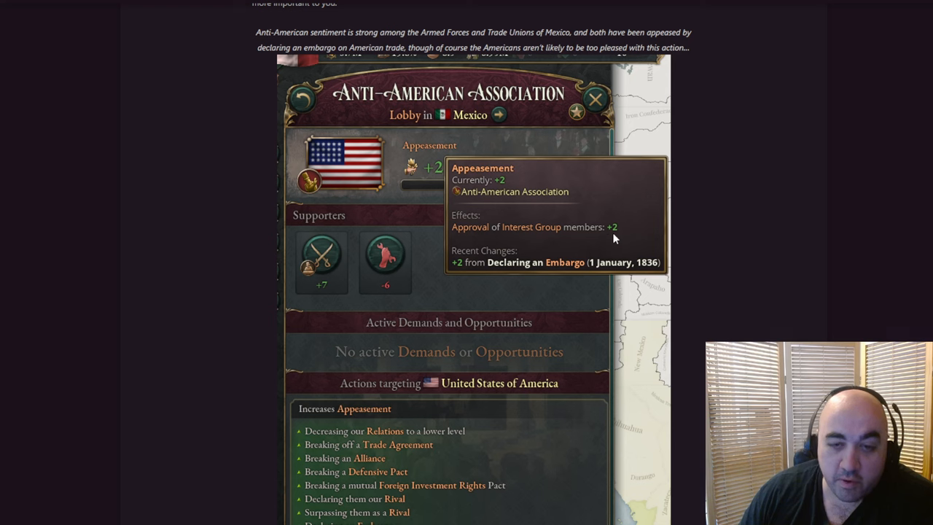
{"action": "mouse_move", "coordinate": [851, 224]}
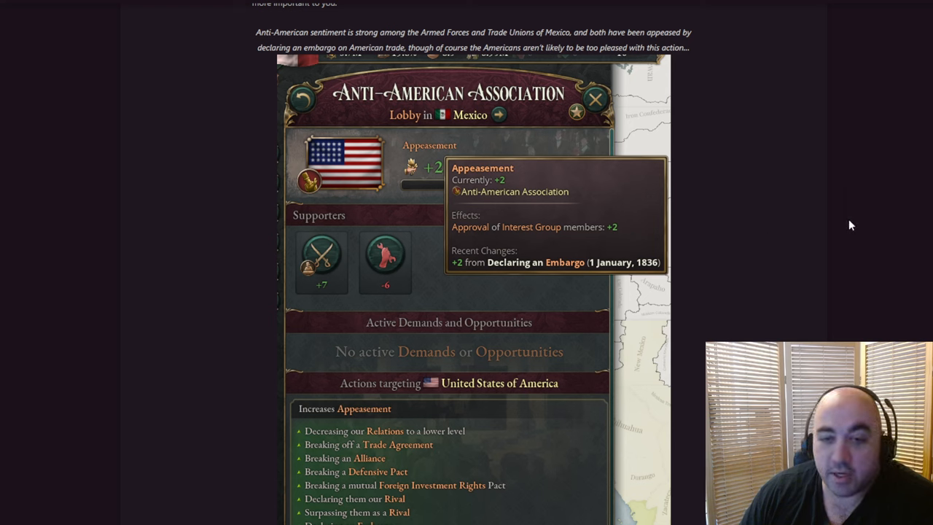
{"action": "mouse_move", "coordinate": [467, 275]}
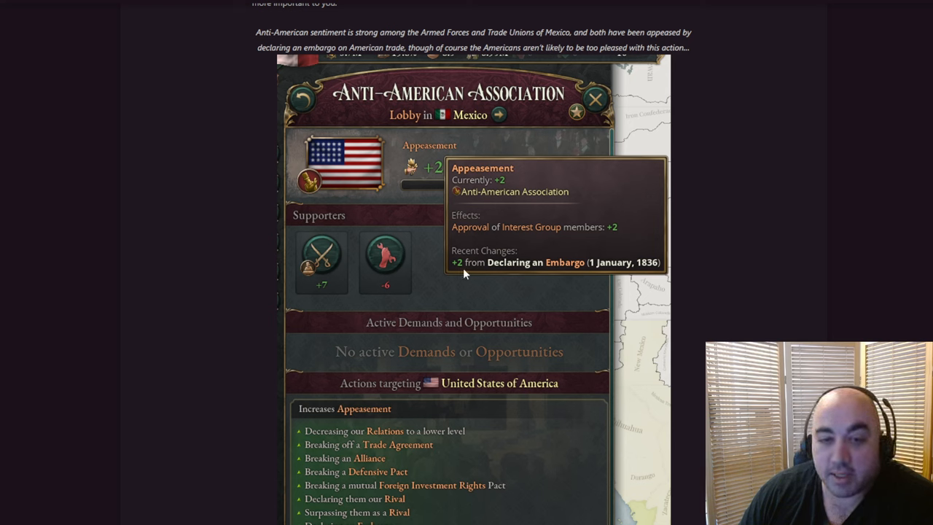
{"action": "mouse_move", "coordinate": [657, 280]}
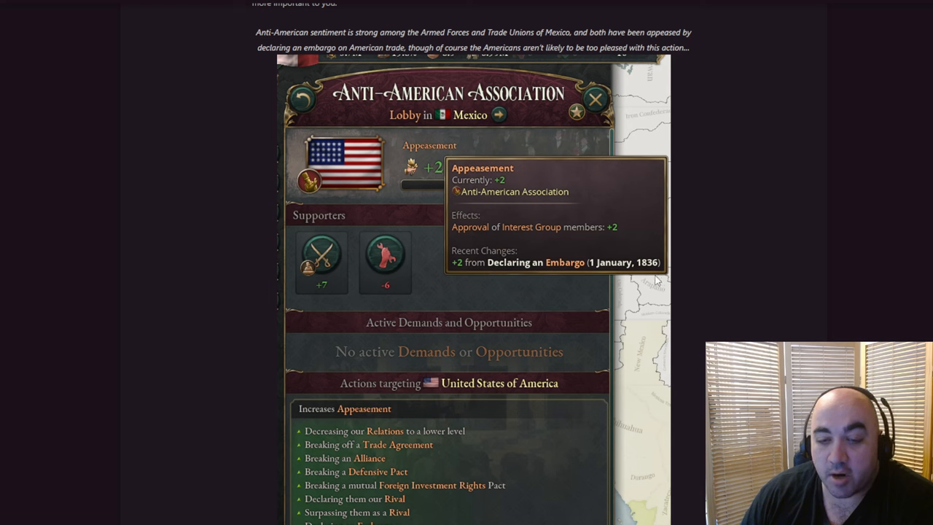
{"action": "mouse_move", "coordinate": [615, 268]}
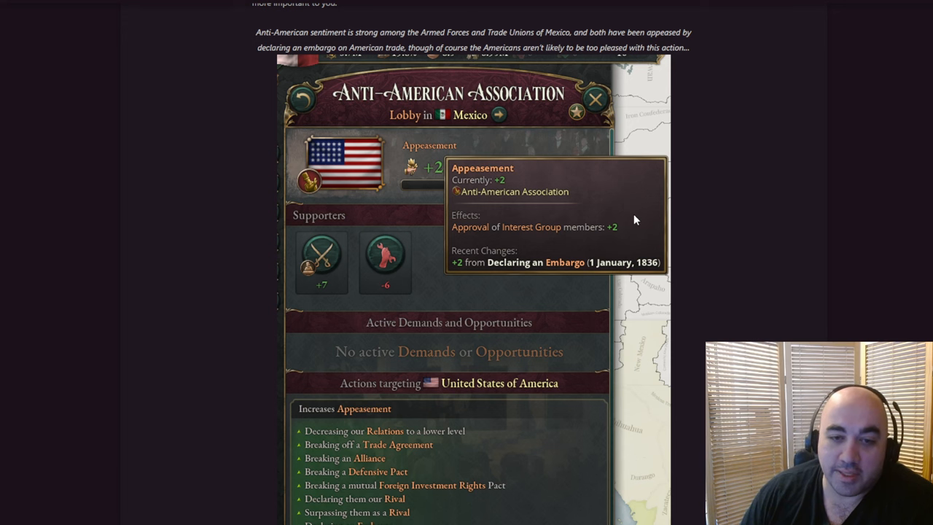
{"action": "mouse_move", "coordinate": [765, 229]}
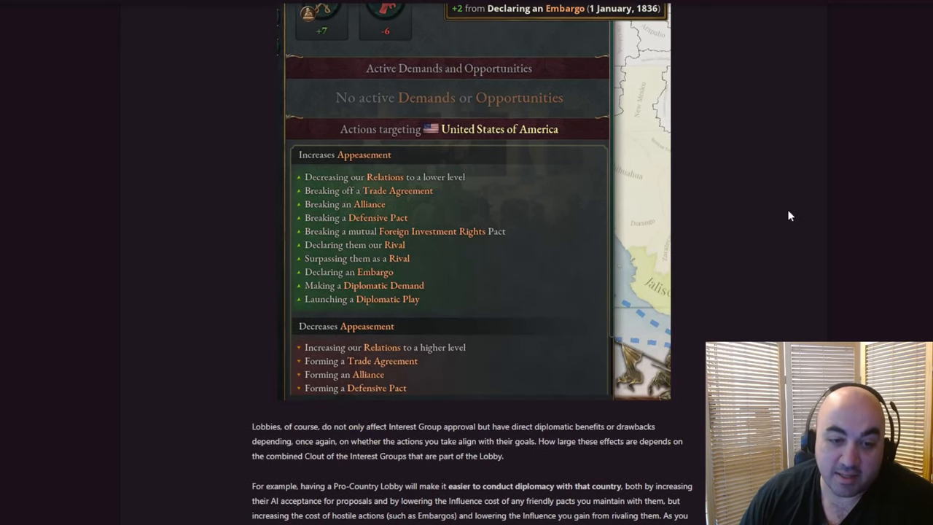
{"action": "scroll", "scroll_direction": "down", "scroll_amount": 3}
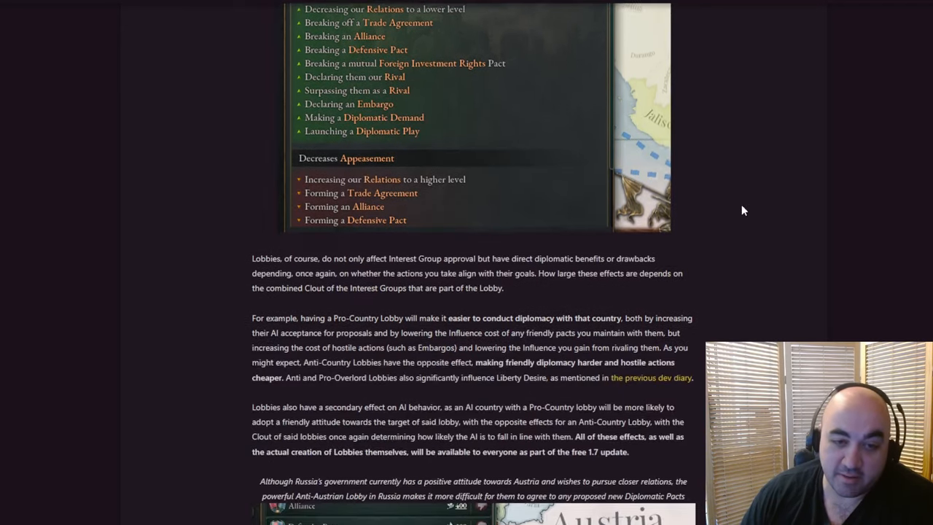
{"action": "scroll", "scroll_direction": "down", "scroll_amount": 3}
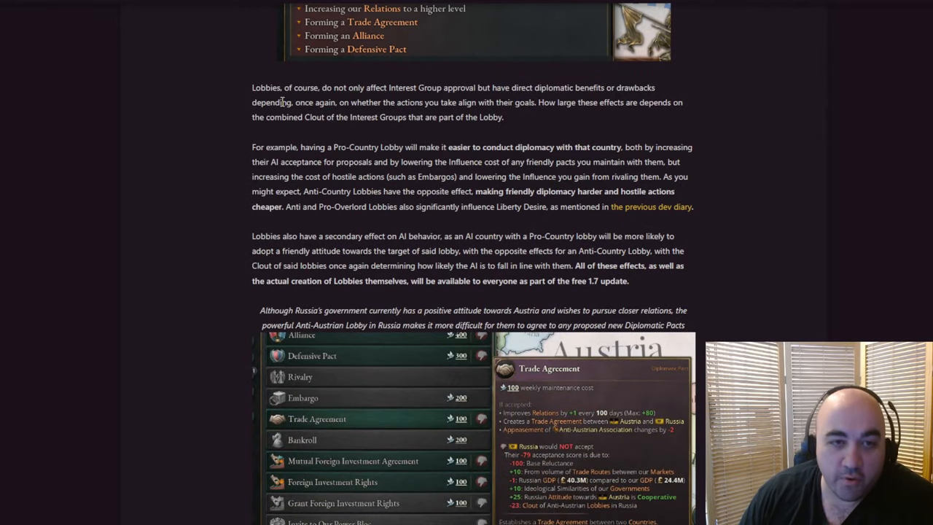
{"action": "double_click", "coordinate": [304, 87]}
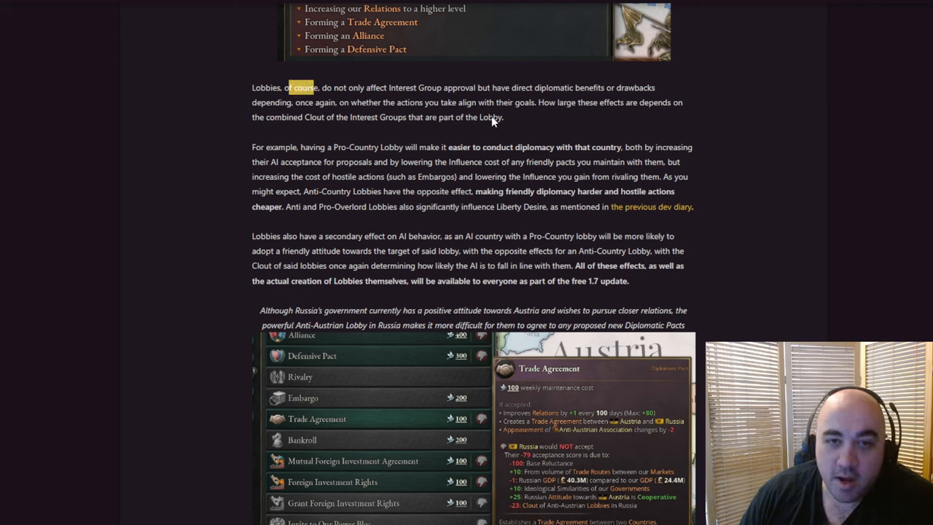
{"action": "mouse_move", "coordinate": [513, 122]}
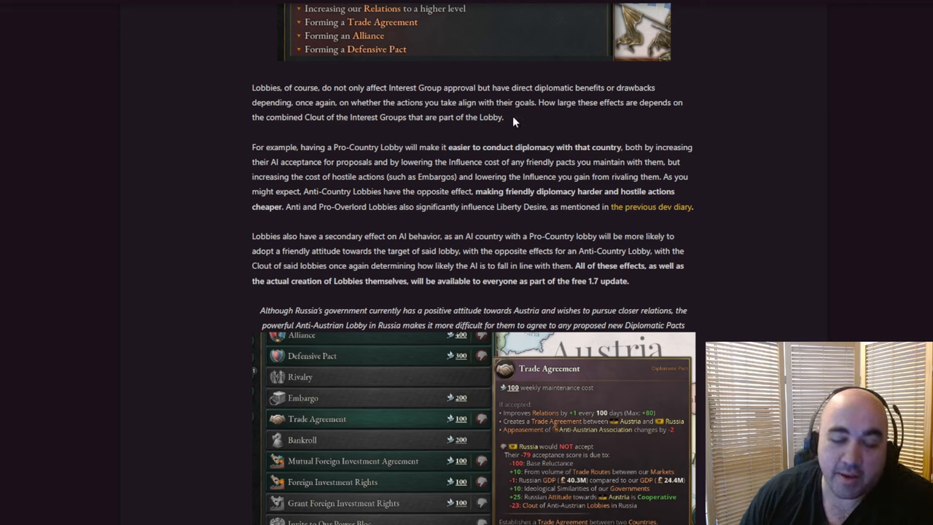
{"action": "mouse_move", "coordinate": [574, 103]}
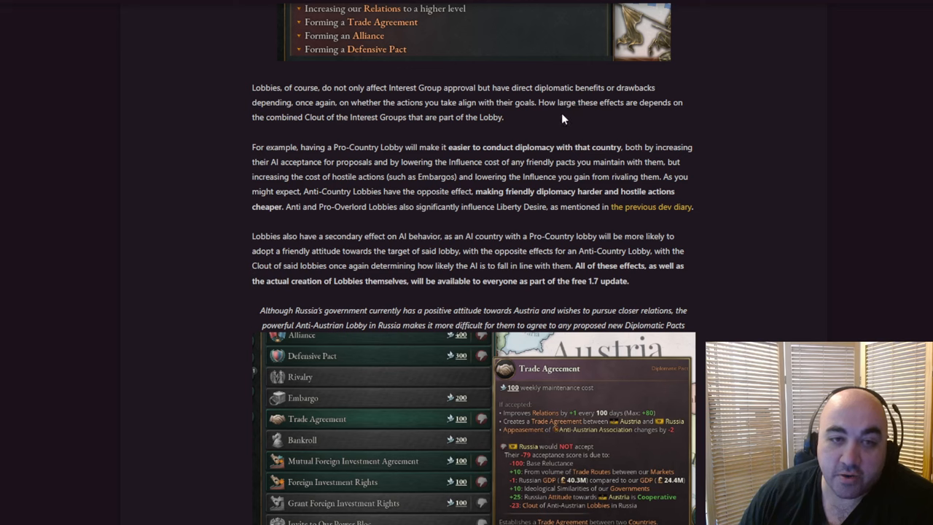
{"action": "mouse_move", "coordinate": [305, 114]}
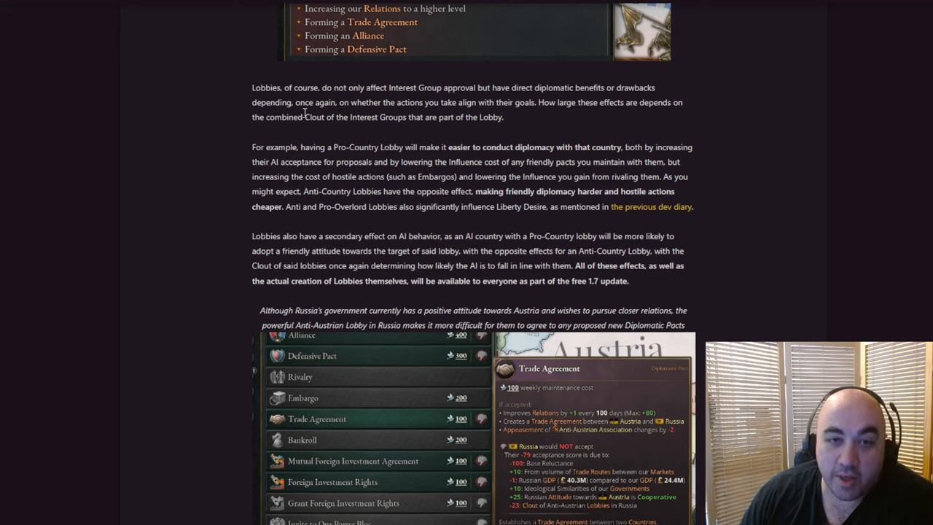
{"action": "mouse_move", "coordinate": [554, 102]}
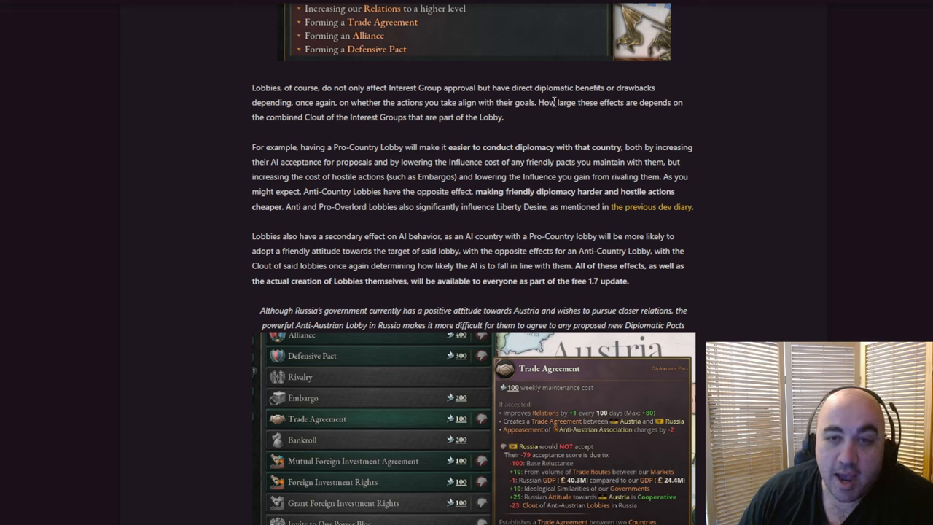
{"action": "mouse_move", "coordinate": [548, 115]}
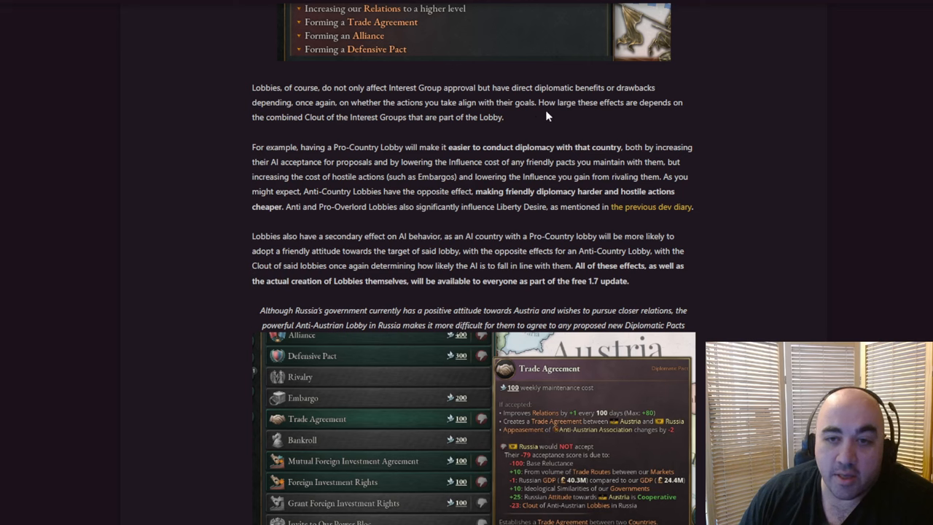
{"action": "mouse_move", "coordinate": [533, 115]}
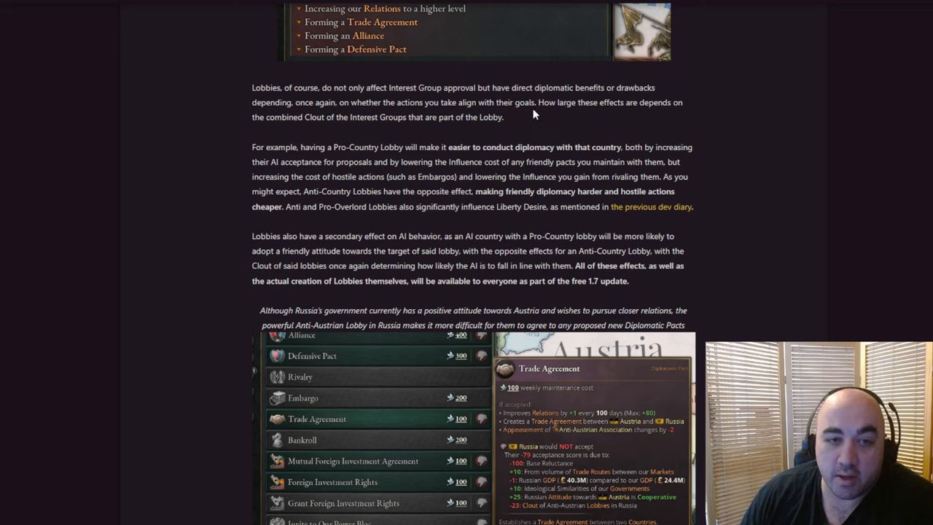
{"action": "mouse_move", "coordinate": [514, 115]}
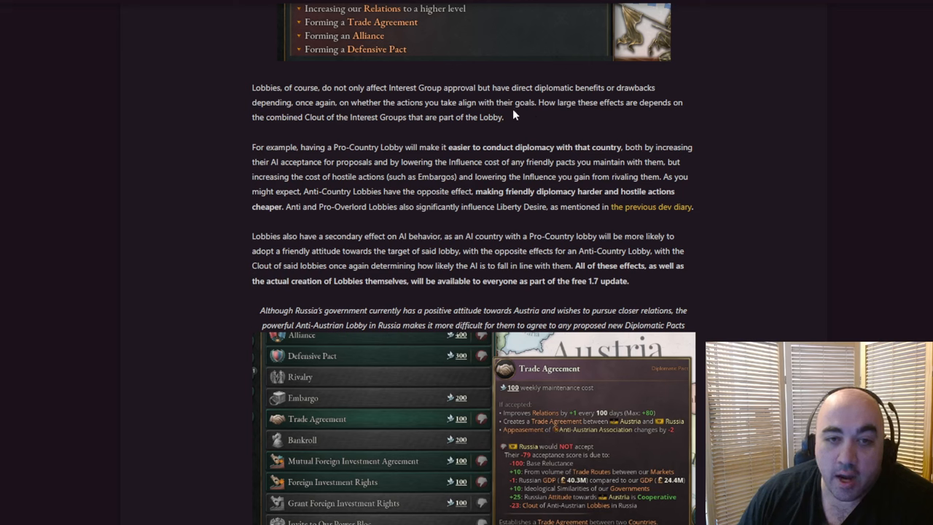
{"action": "left_click_drag", "start_coordinate": [534, 102], "coordinate": [501, 117]}
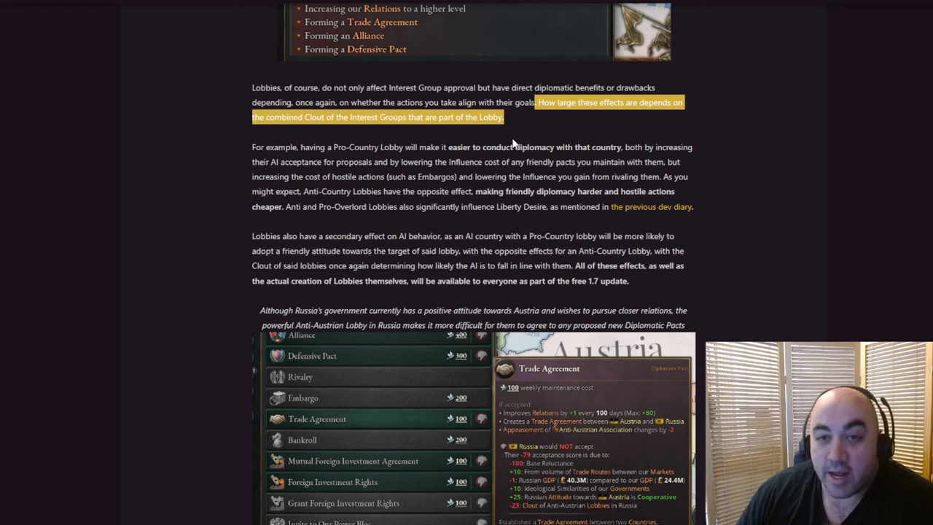
{"action": "mouse_move", "coordinate": [510, 160]}
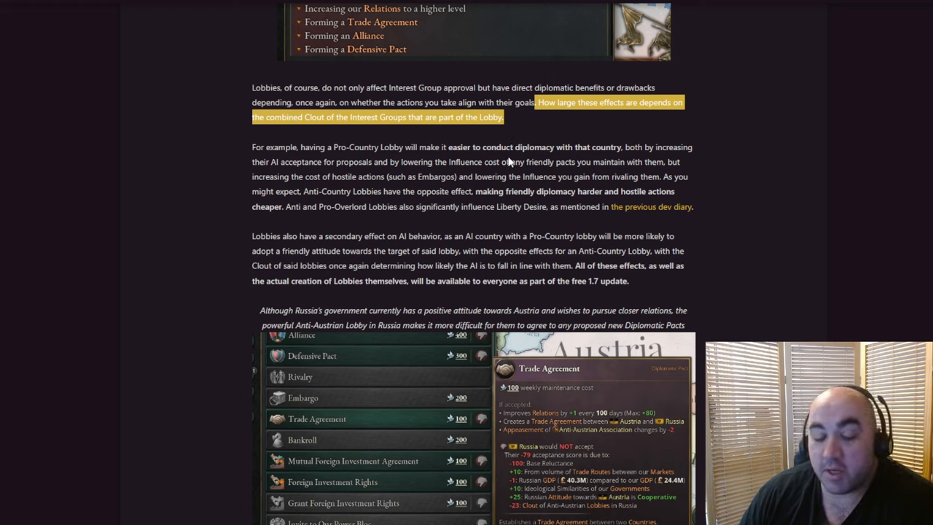
{"action": "mouse_move", "coordinate": [501, 187]}
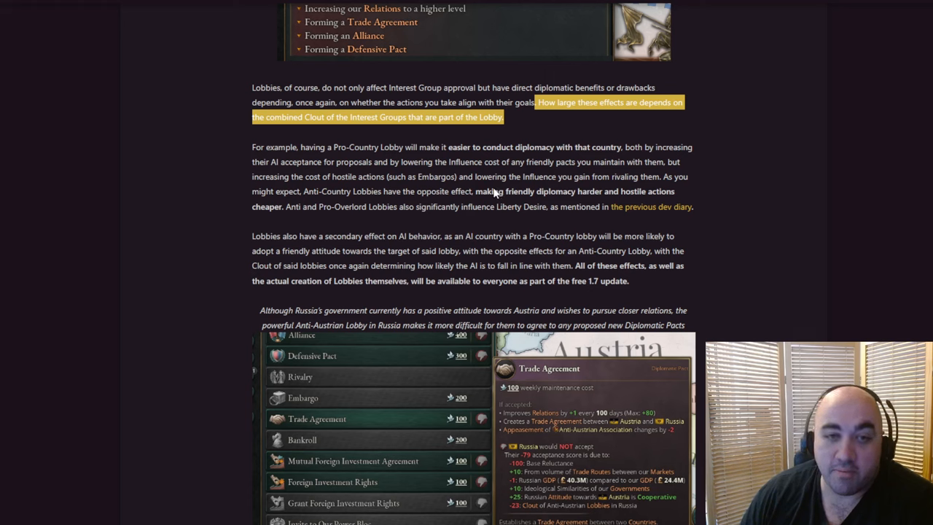
{"action": "mouse_move", "coordinate": [591, 140]}
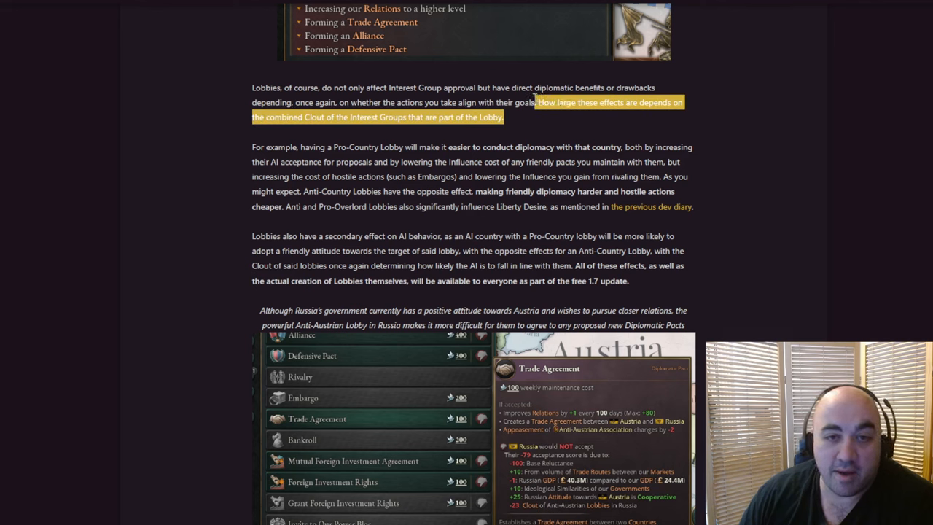
{"action": "mouse_move", "coordinate": [580, 204]}
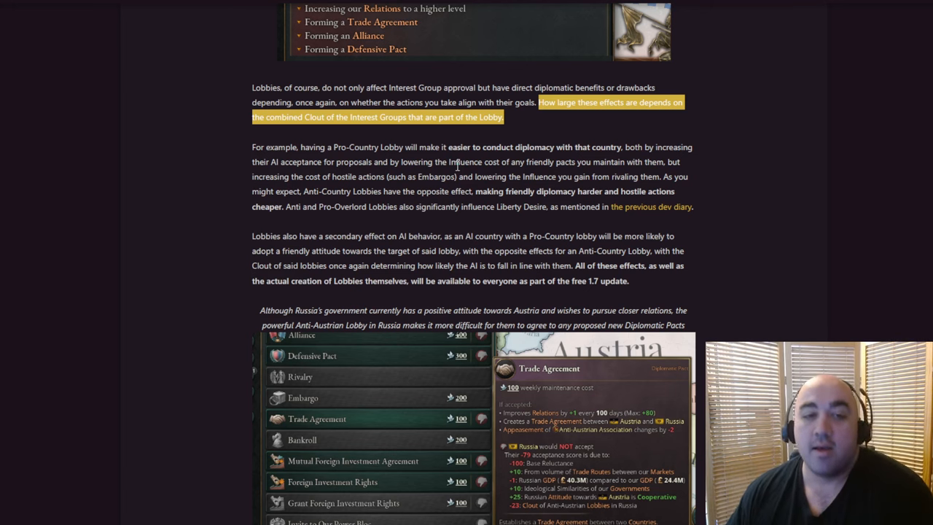
{"action": "mouse_move", "coordinate": [393, 228]}
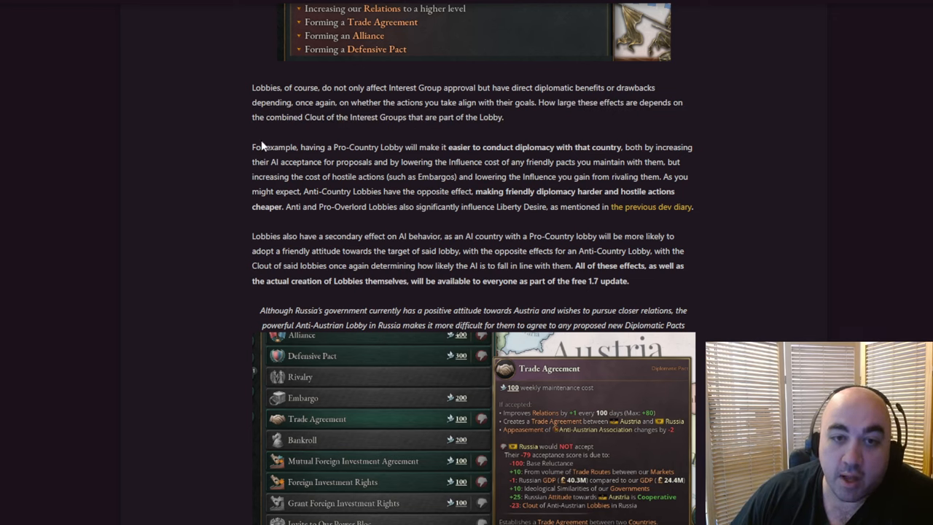
{"action": "mouse_move", "coordinate": [454, 146]}
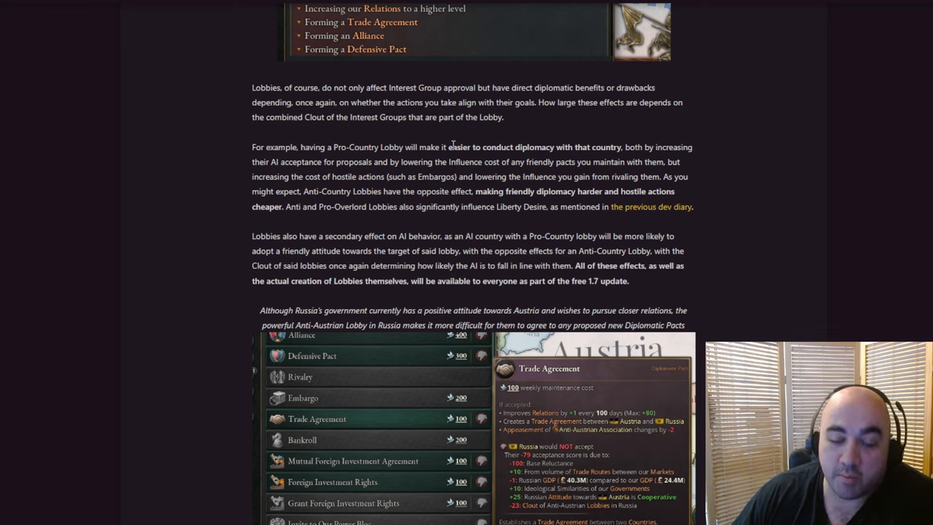
{"action": "left_click_drag", "start_coordinate": [447, 146], "coordinate": [619, 146]}
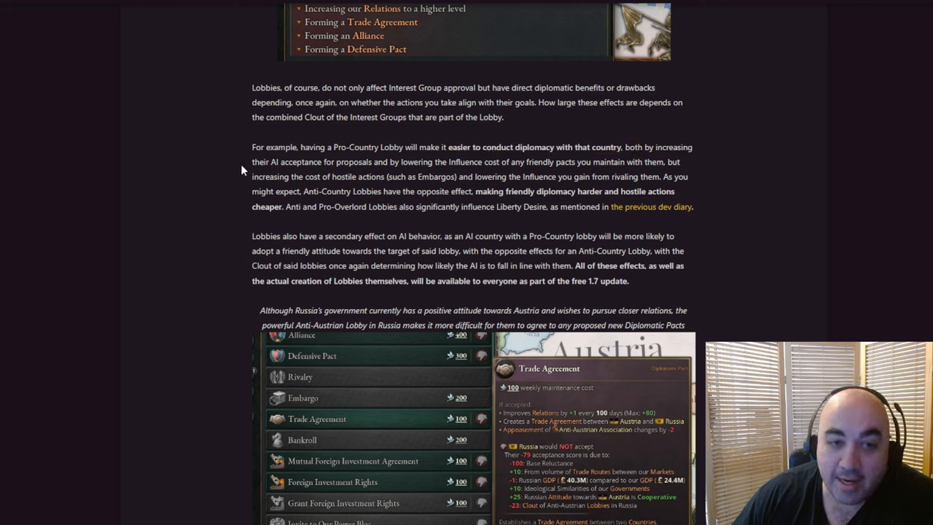
{"action": "left_click_drag", "start_coordinate": [250, 161], "coordinate": [371, 160]}
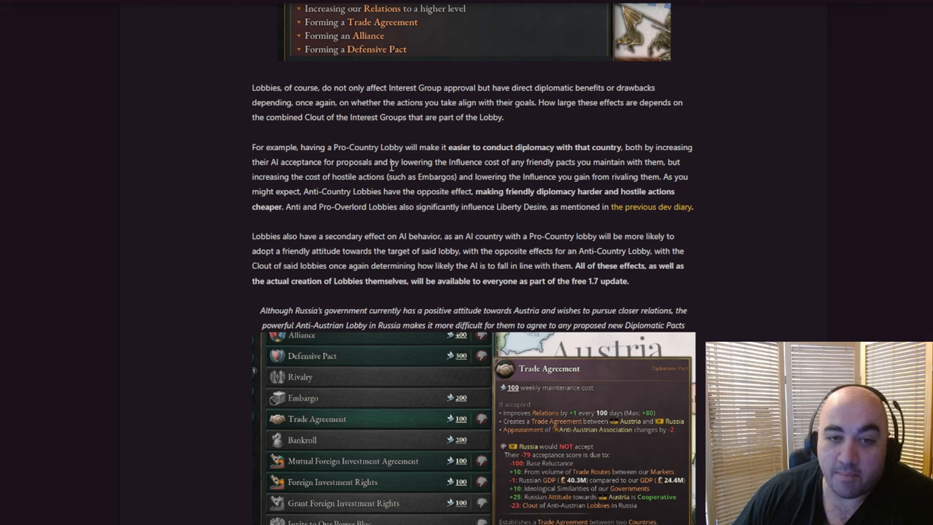
{"action": "left_click_drag", "start_coordinate": [373, 162], "coordinate": [664, 162]}
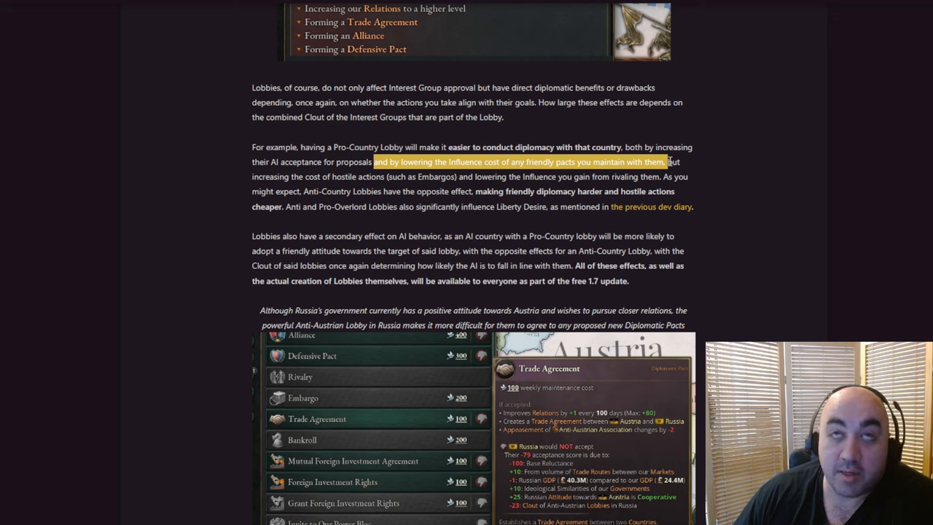
{"action": "mouse_move", "coordinate": [694, 234]}
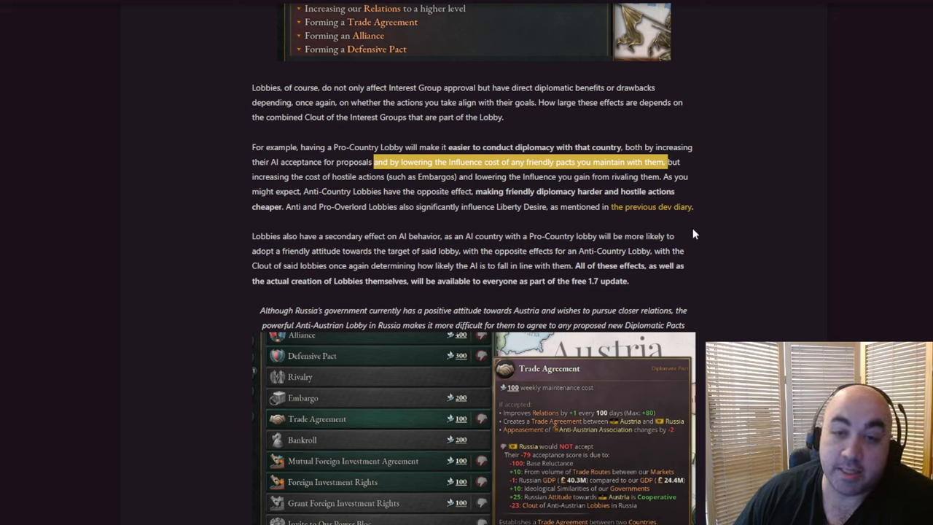
{"action": "mouse_move", "coordinate": [678, 249]}
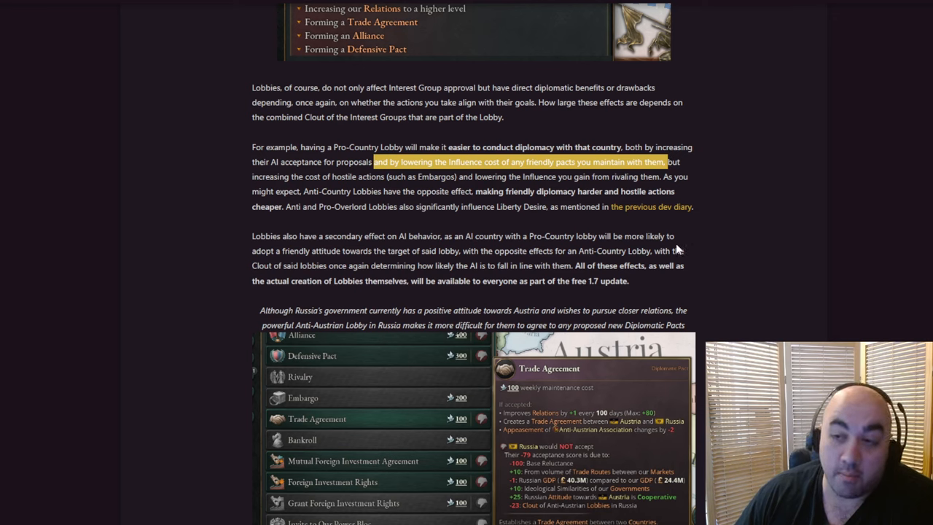
{"action": "mouse_move", "coordinate": [630, 255]}
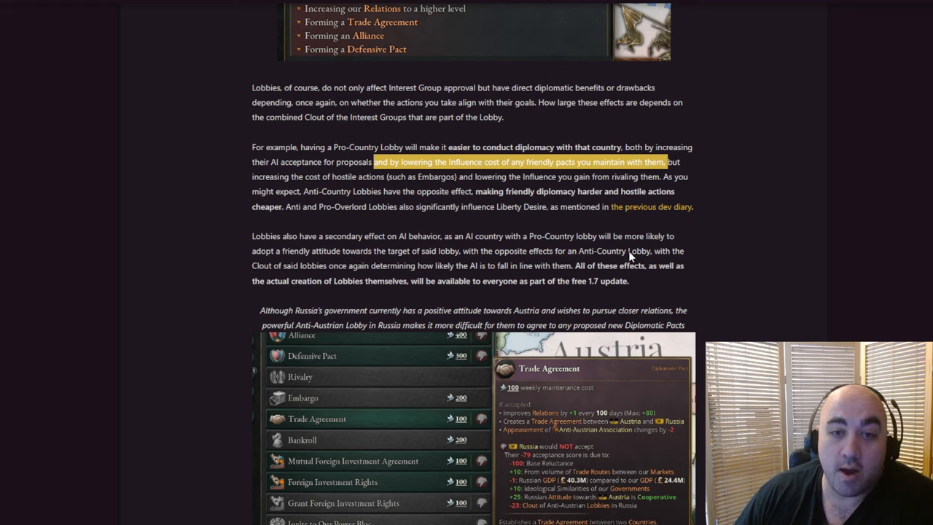
{"action": "mouse_move", "coordinate": [589, 261]}
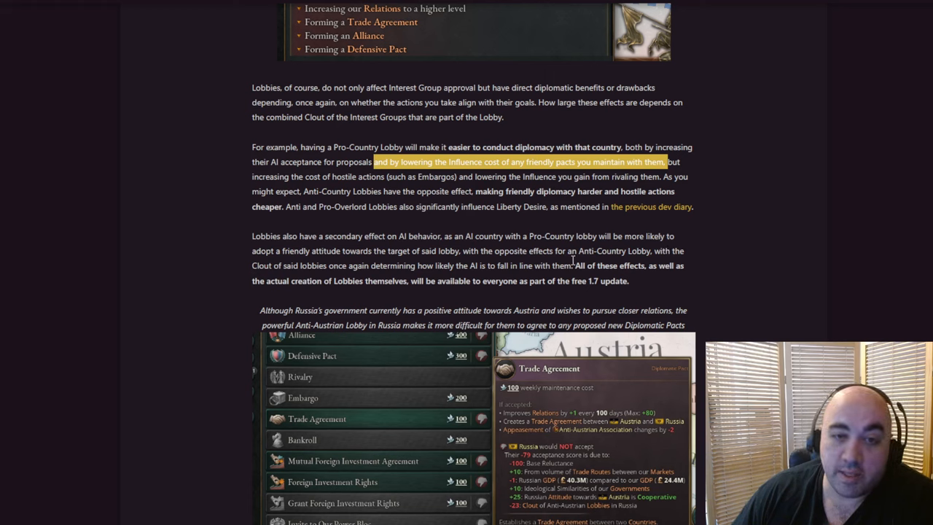
{"action": "mouse_move", "coordinate": [567, 264]}
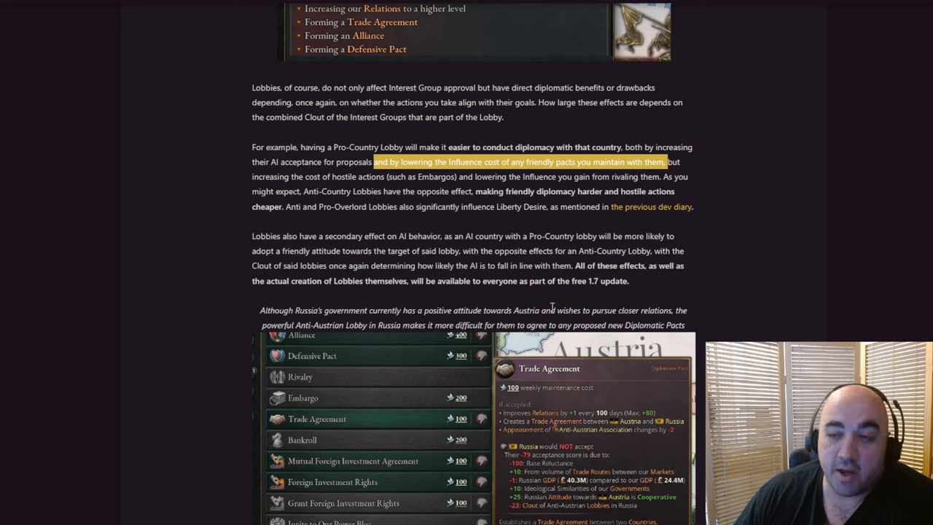
{"action": "mouse_move", "coordinate": [548, 302]}
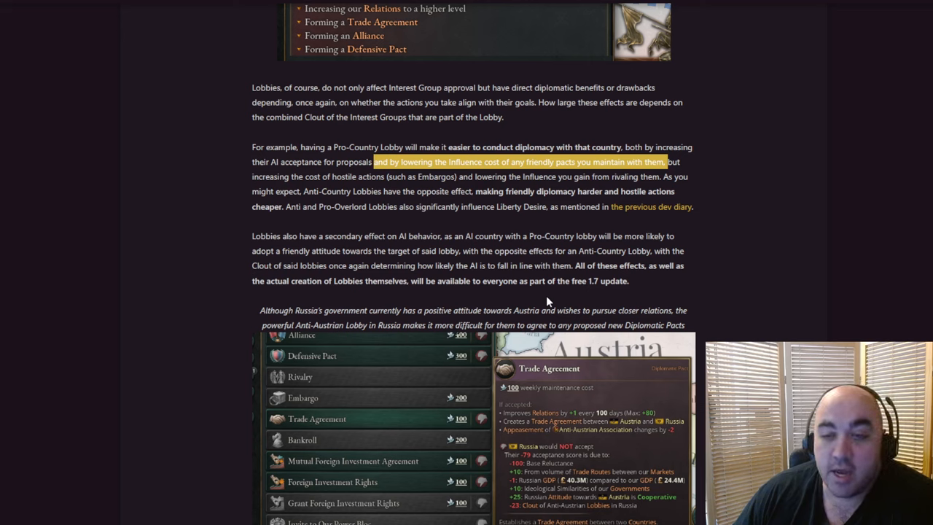
{"action": "mouse_move", "coordinate": [528, 315]}
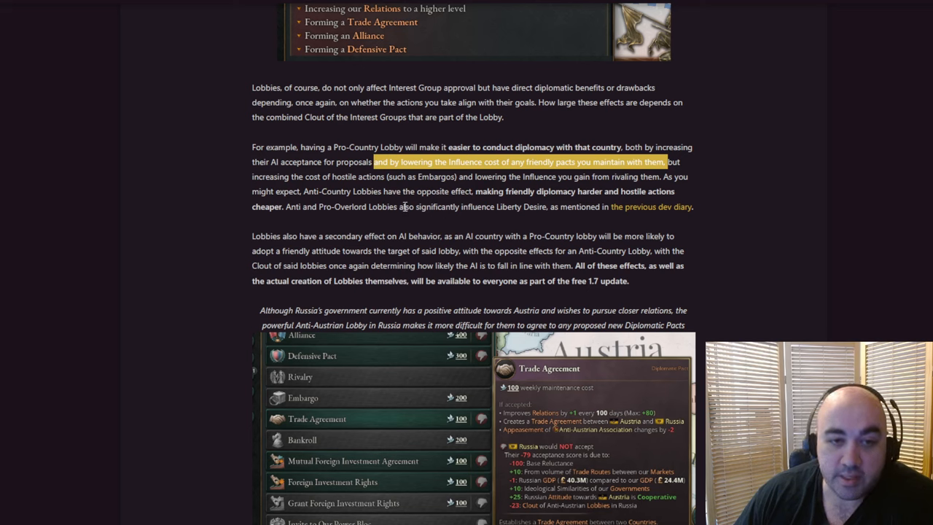
{"action": "mouse_move", "coordinate": [379, 191]}
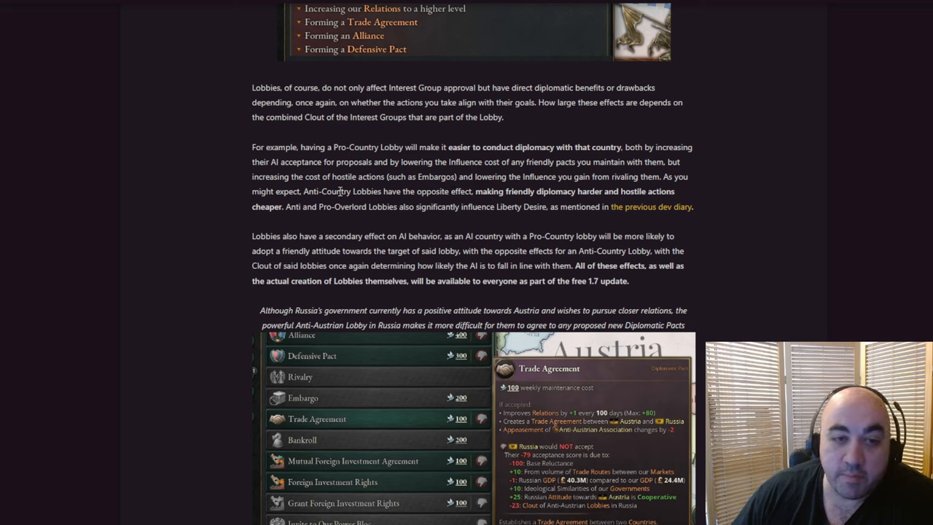
{"action": "left_click_drag", "start_coordinate": [437, 177], "coordinate": [539, 176]}
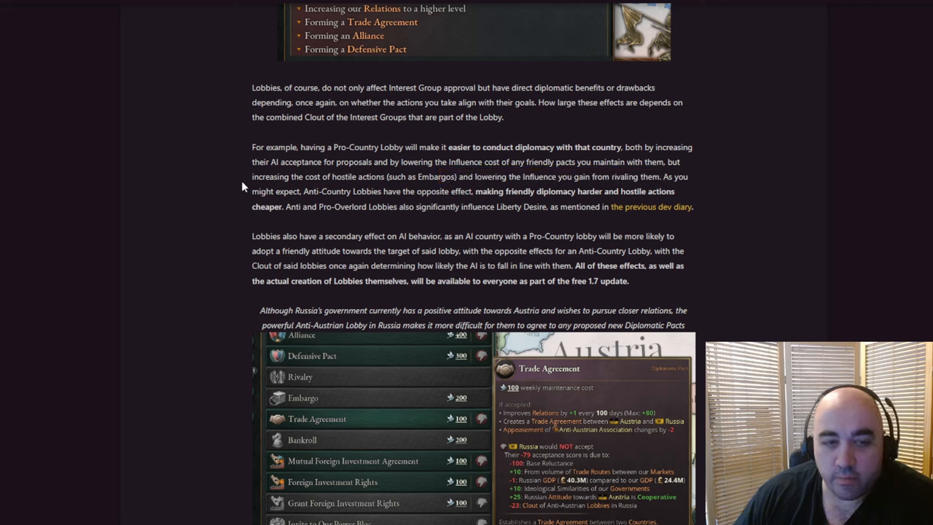
{"action": "left_click_drag", "start_coordinate": [252, 176], "coordinate": [668, 176]}
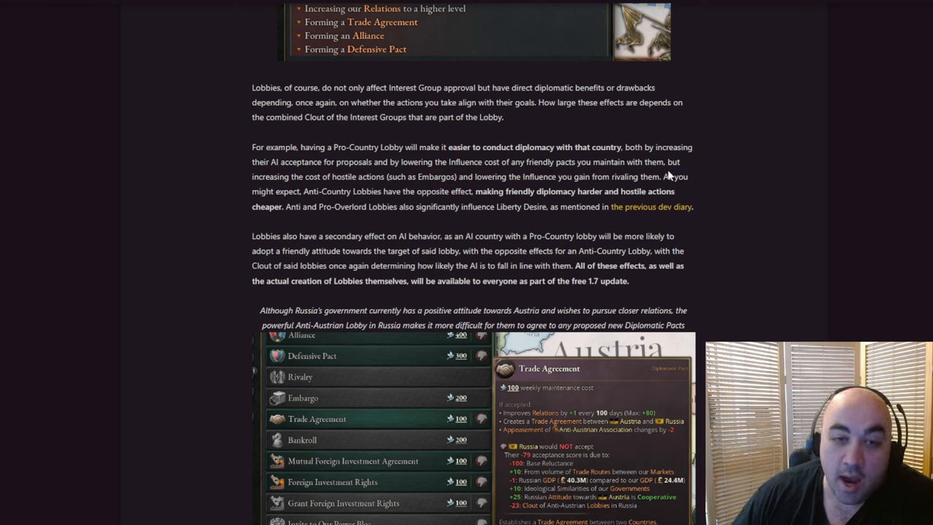
{"action": "mouse_move", "coordinate": [299, 188]}
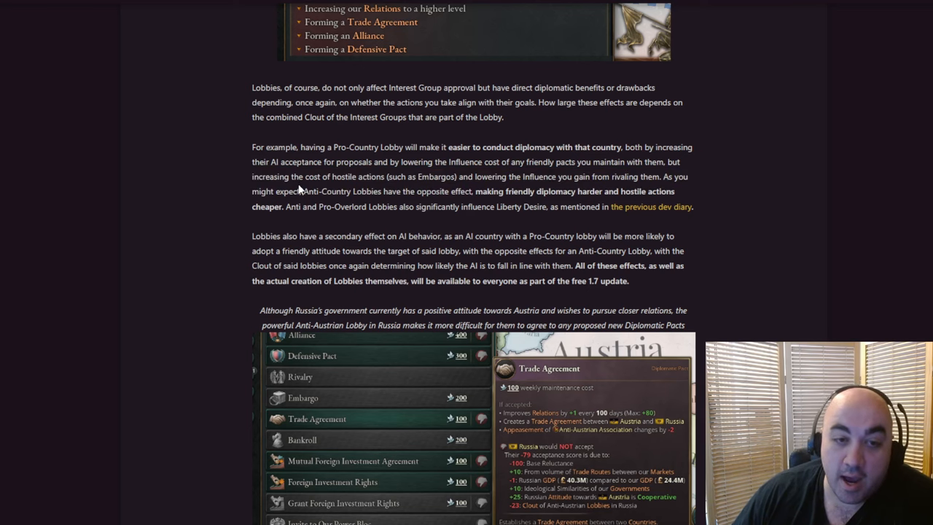
{"action": "left_click_drag", "start_coordinate": [303, 191], "coordinate": [416, 191]}
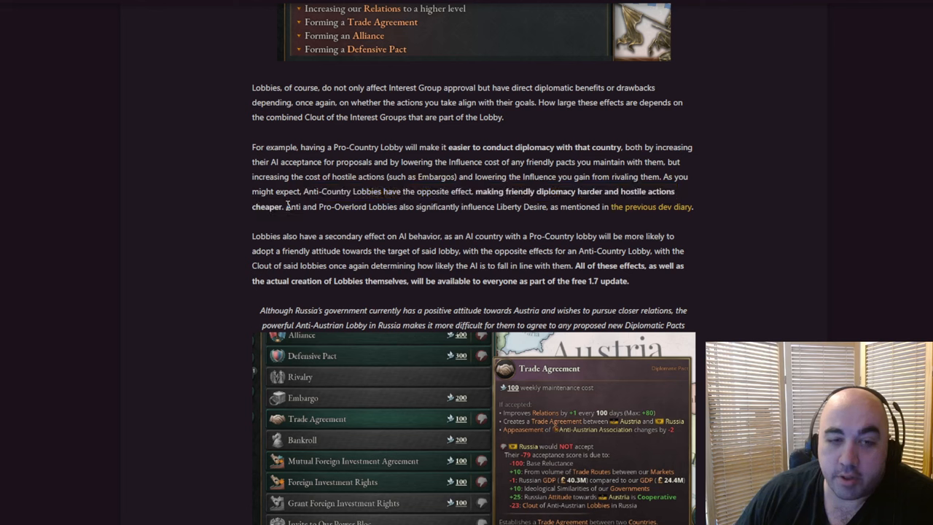
{"action": "left_click_drag", "start_coordinate": [622, 191], "coordinate": [286, 207]}
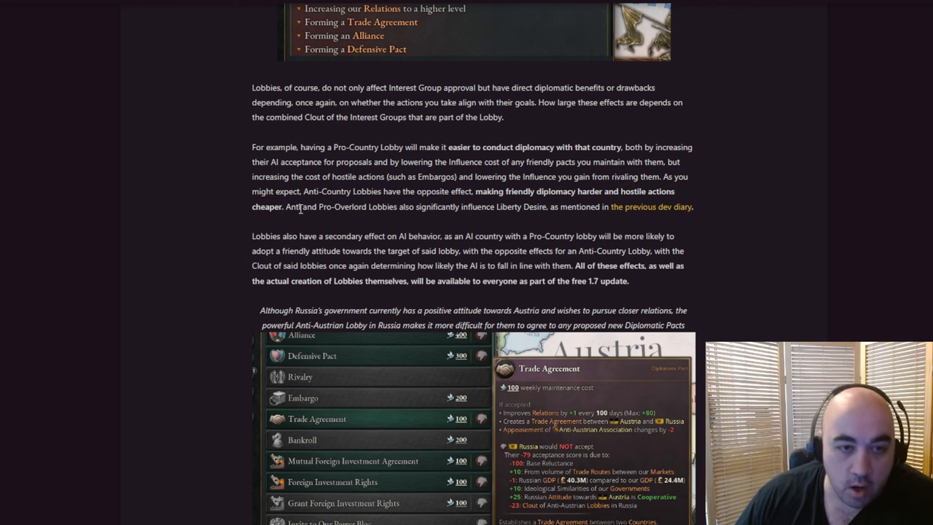
{"action": "left_click_drag", "start_coordinate": [287, 207], "coordinate": [327, 208]}
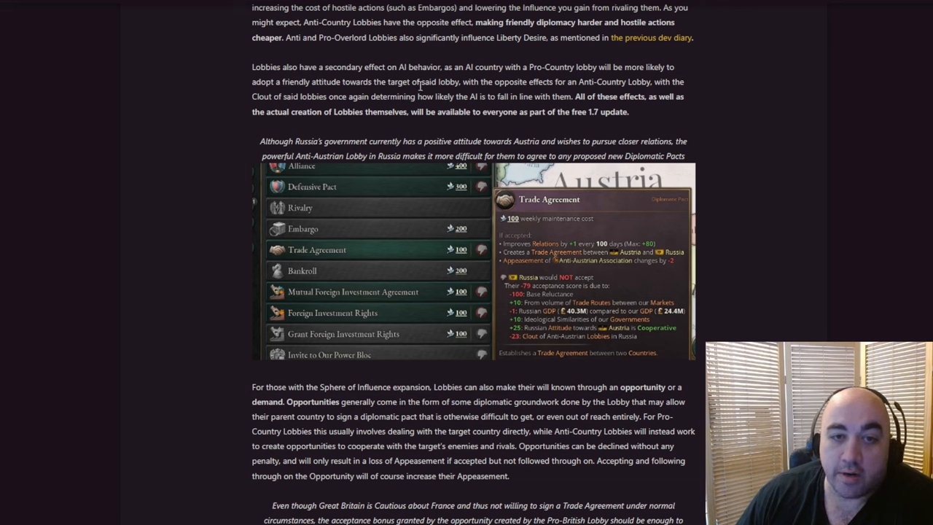
{"action": "left_click_drag", "start_coordinate": [251, 67], "coordinate": [461, 82]}
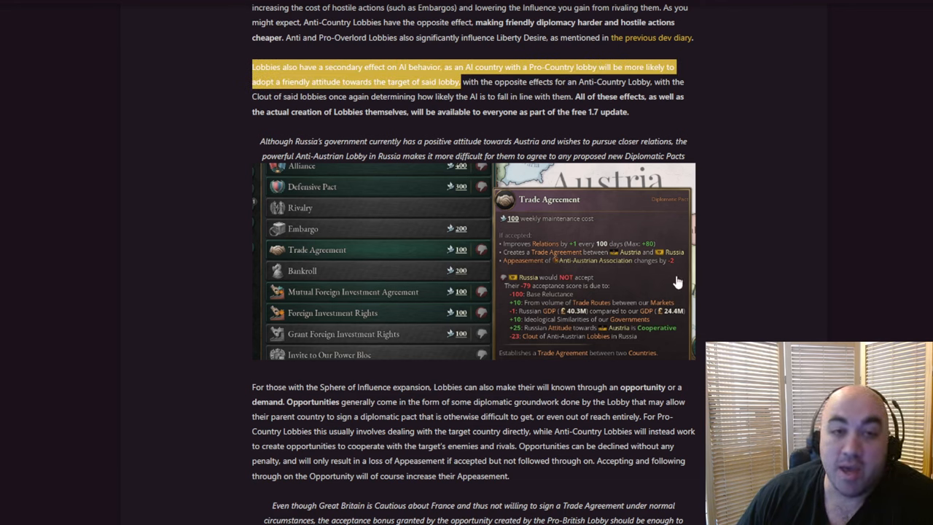
{"action": "mouse_move", "coordinate": [775, 245]}
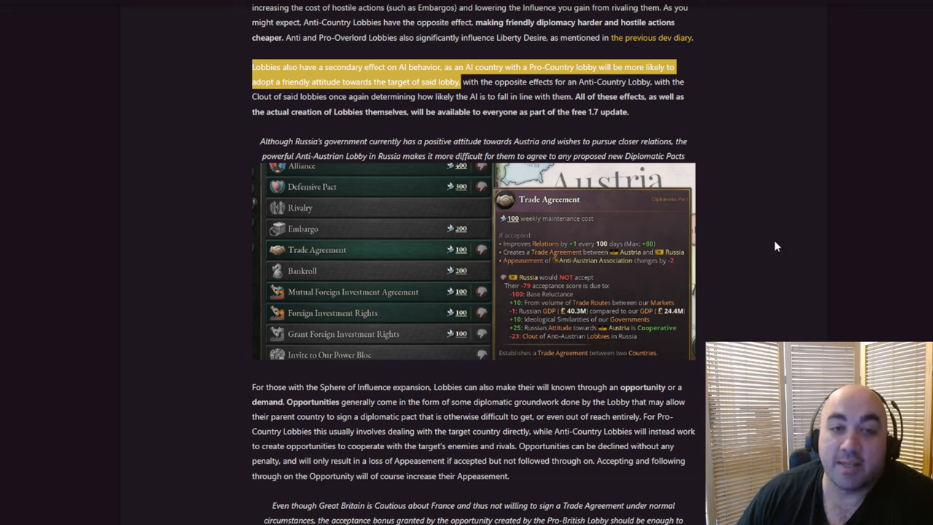
{"action": "mouse_move", "coordinate": [767, 249]}
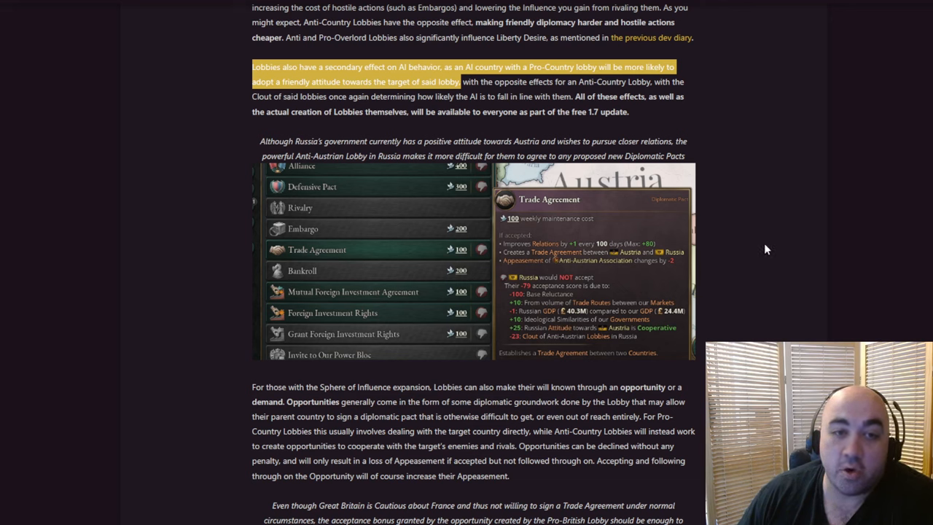
{"action": "mouse_move", "coordinate": [758, 254]}
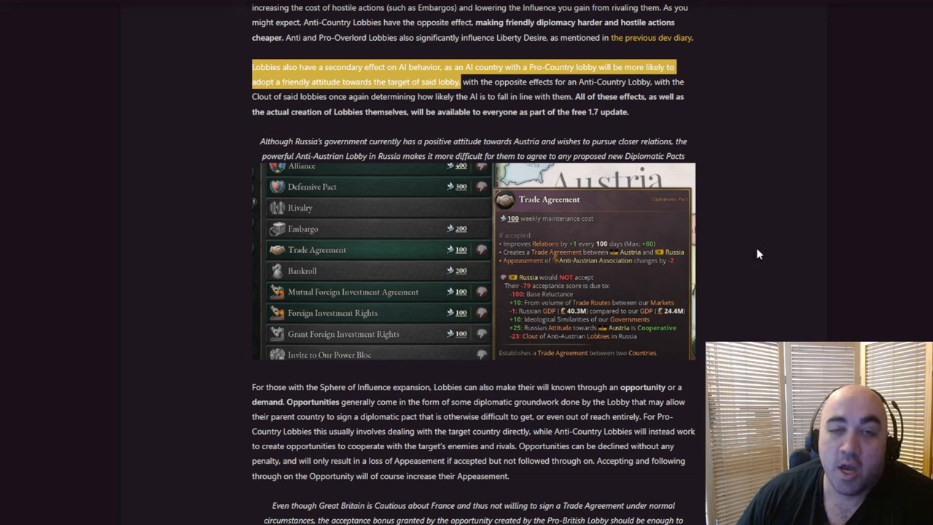
{"action": "mouse_move", "coordinate": [755, 251]}
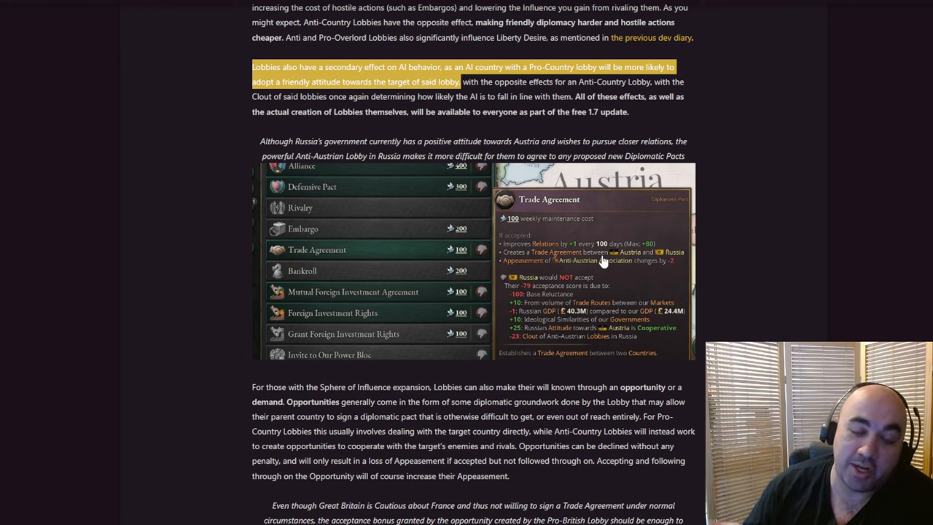
{"action": "mouse_move", "coordinate": [764, 166]}
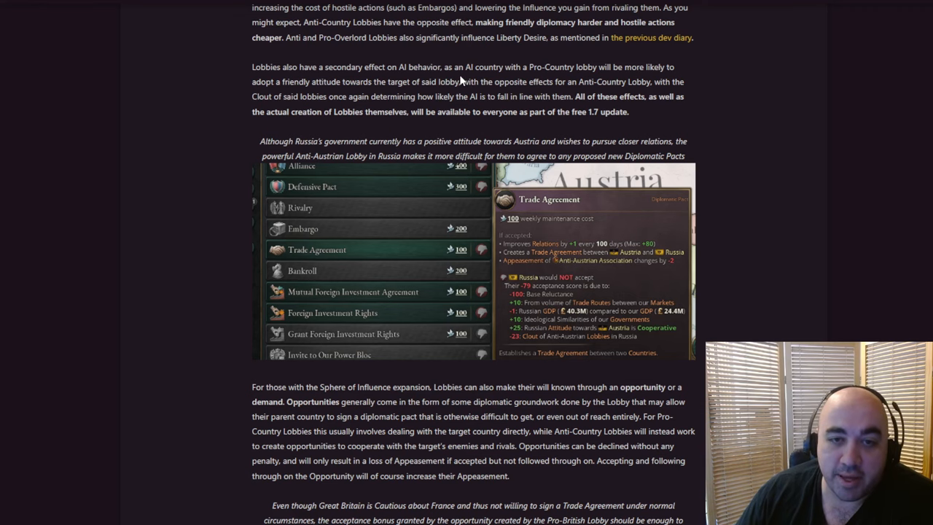
{"action": "double_click", "coordinate": [470, 81]}
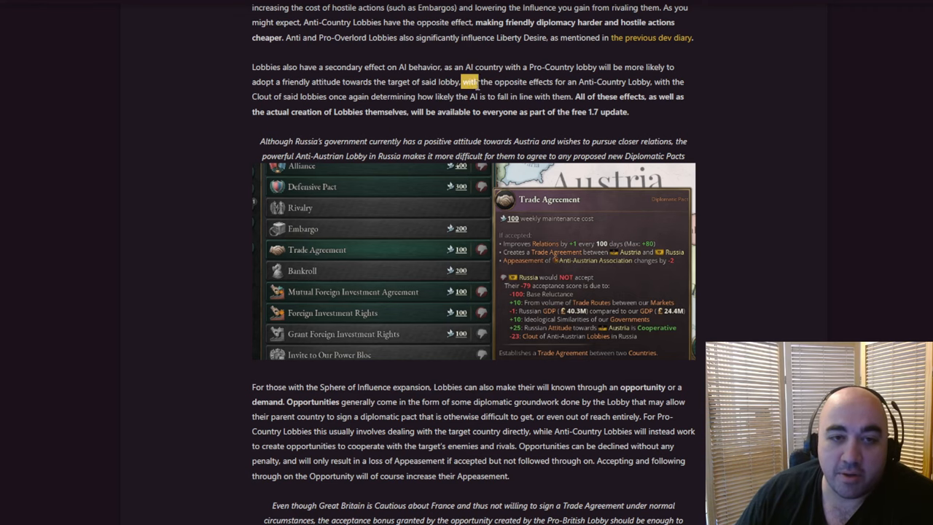
{"action": "left_click_drag", "start_coordinate": [469, 82], "coordinate": [572, 96]}
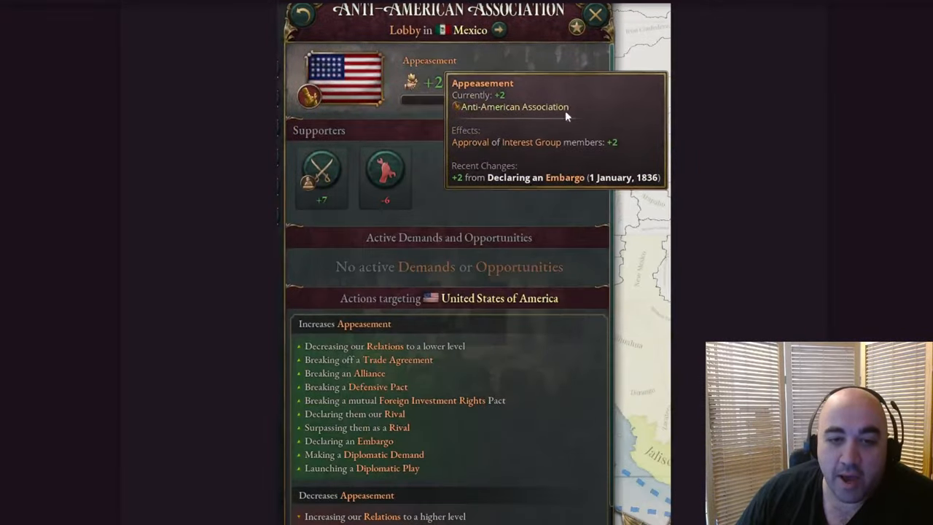
{"action": "mouse_move", "coordinate": [643, 146]}
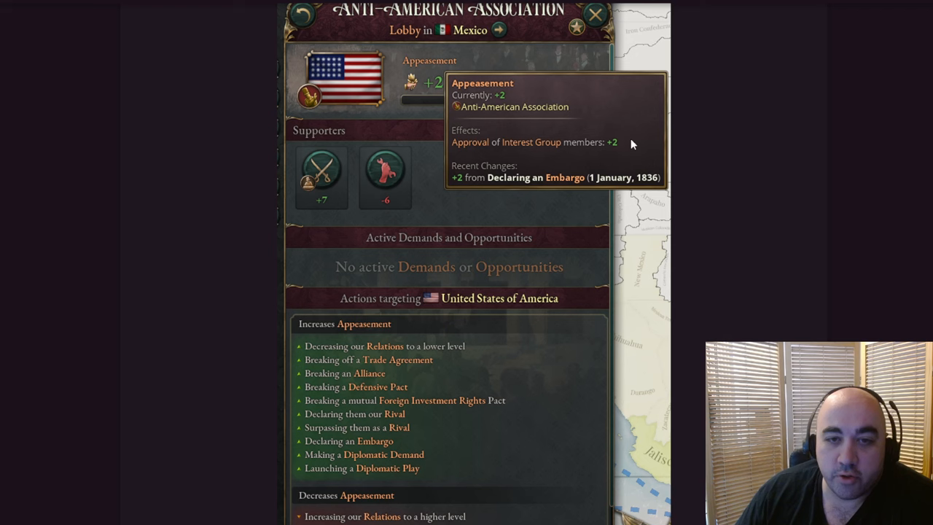
{"action": "mouse_move", "coordinate": [612, 134]}
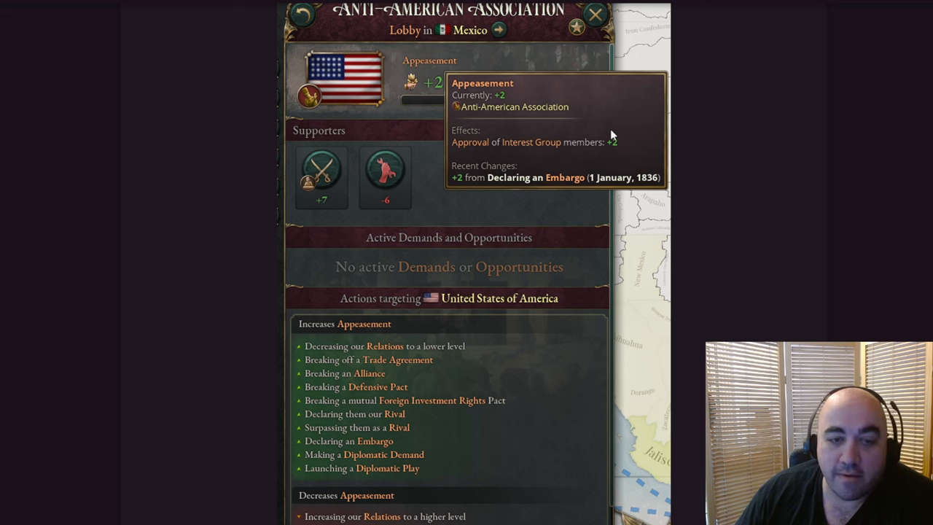
{"action": "mouse_move", "coordinate": [490, 217]}
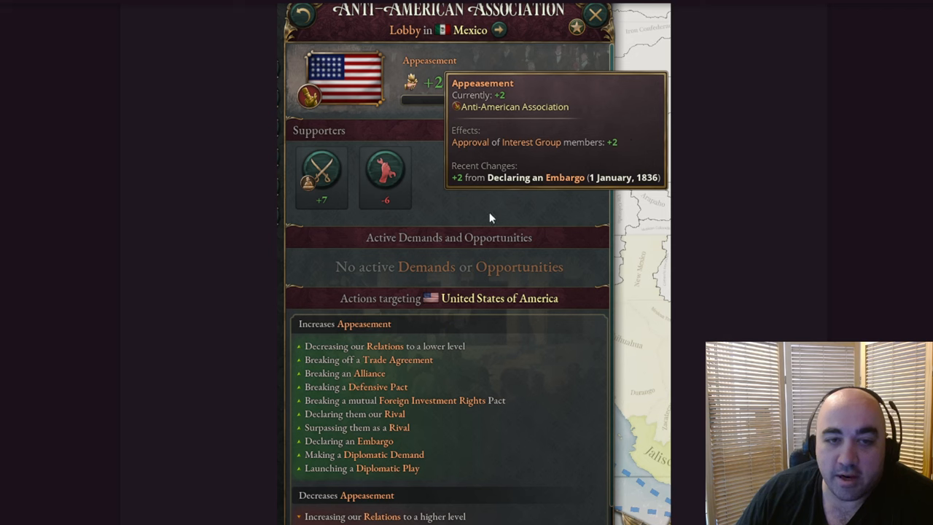
{"action": "mouse_move", "coordinate": [426, 246]}
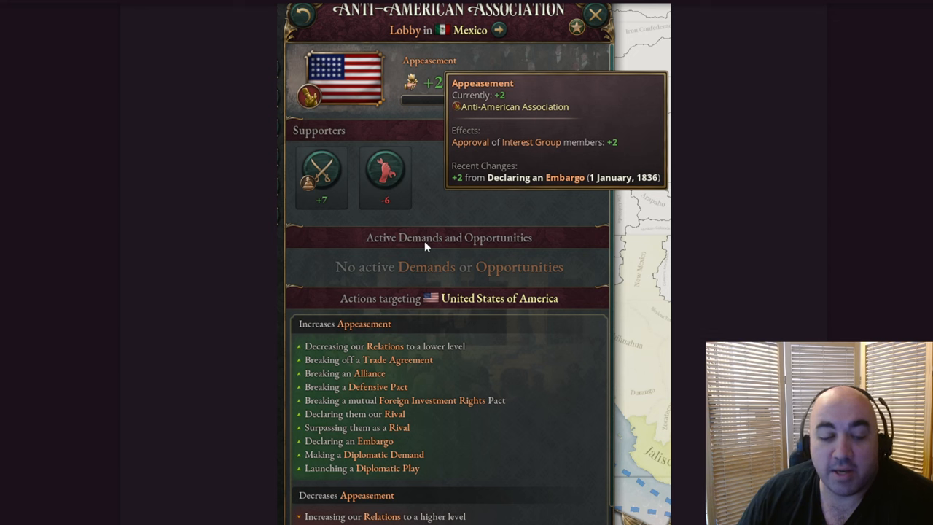
{"action": "mouse_move", "coordinate": [352, 149]}
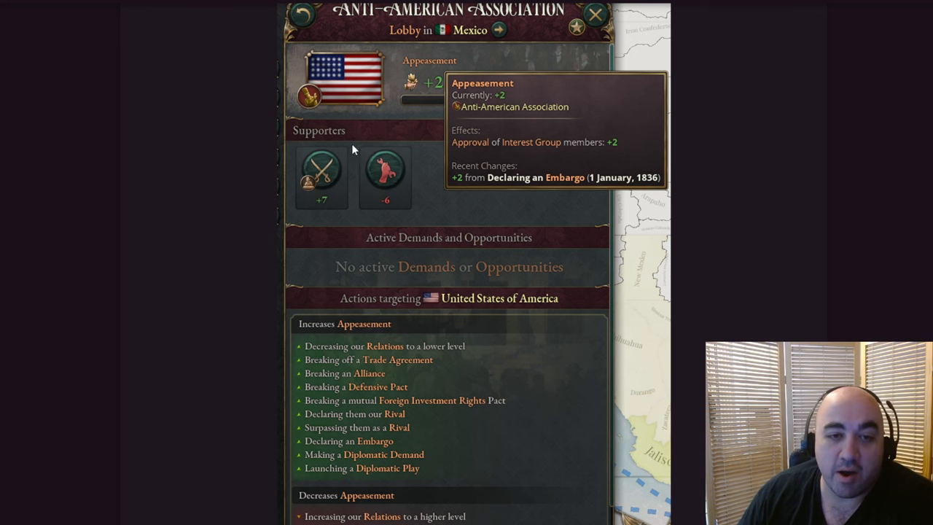
{"action": "scroll", "scroll_direction": "down", "scroll_amount": 3}
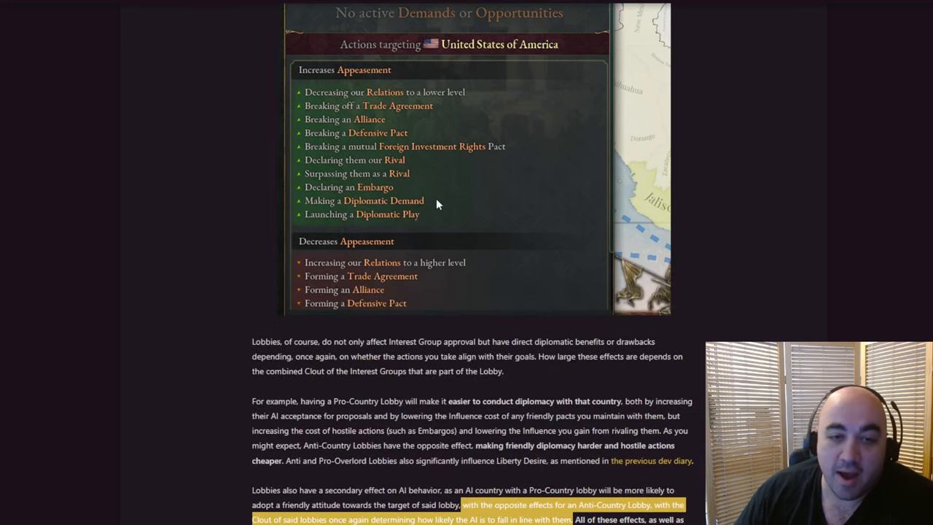
{"action": "scroll", "scroll_direction": "down", "scroll_amount": 3}
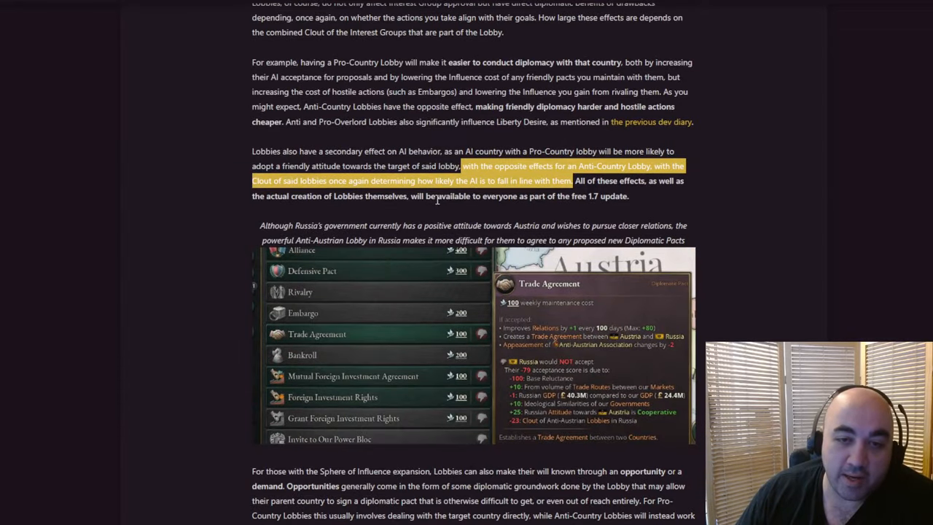
{"action": "scroll", "scroll_direction": "down", "scroll_amount": 3}
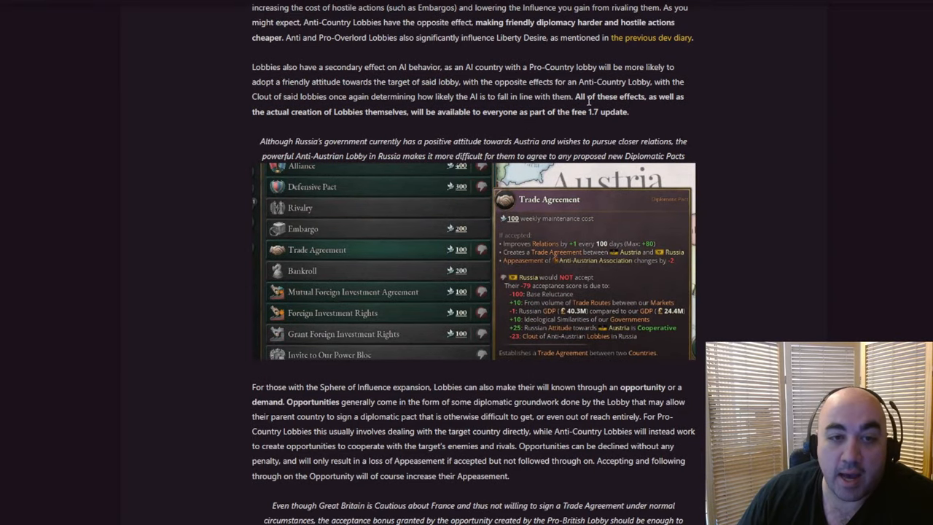
{"action": "mouse_move", "coordinate": [624, 128]}
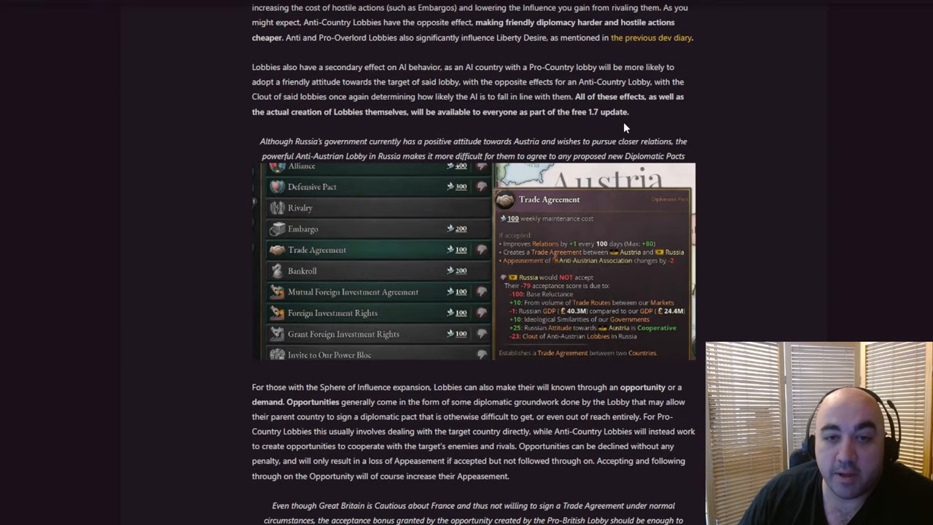
Highlight the sentence about lobby effects being available in the free 1.7 update.
{"action": "left_click_drag", "start_coordinate": [576, 96], "coordinate": [628, 110]}
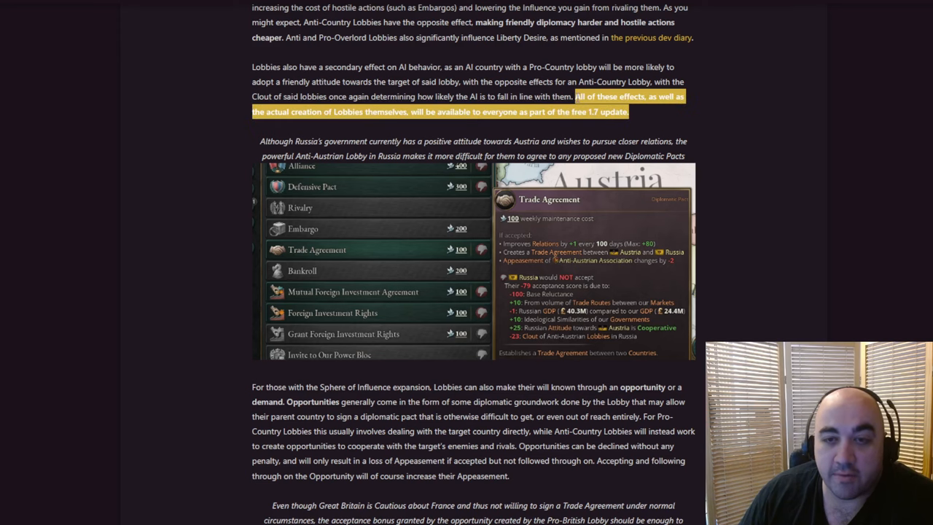
{"action": "mouse_move", "coordinate": [702, 182]}
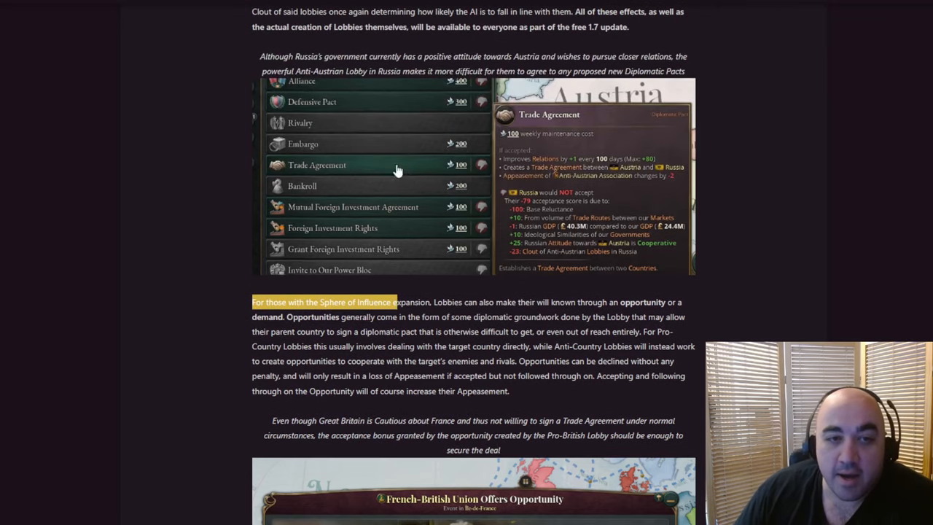
{"action": "mouse_move", "coordinate": [261, 52]}
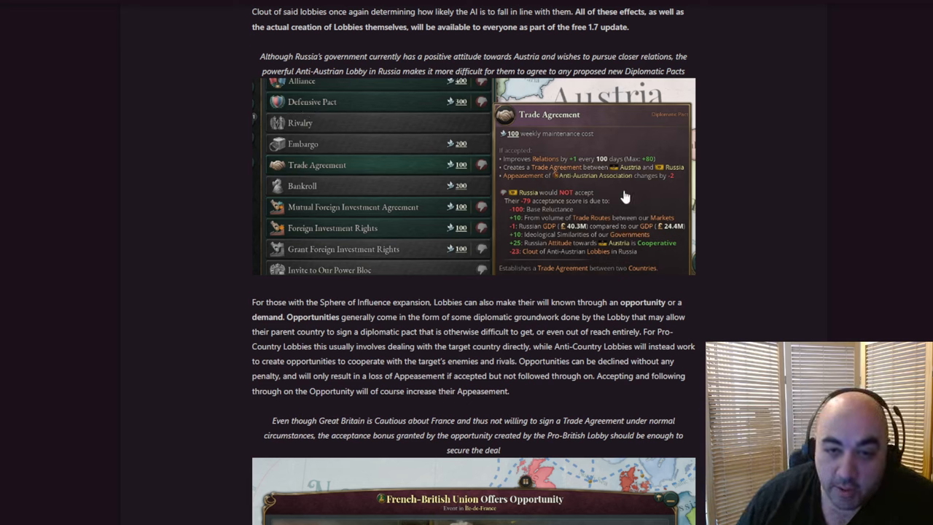
{"action": "mouse_move", "coordinate": [907, 174]}
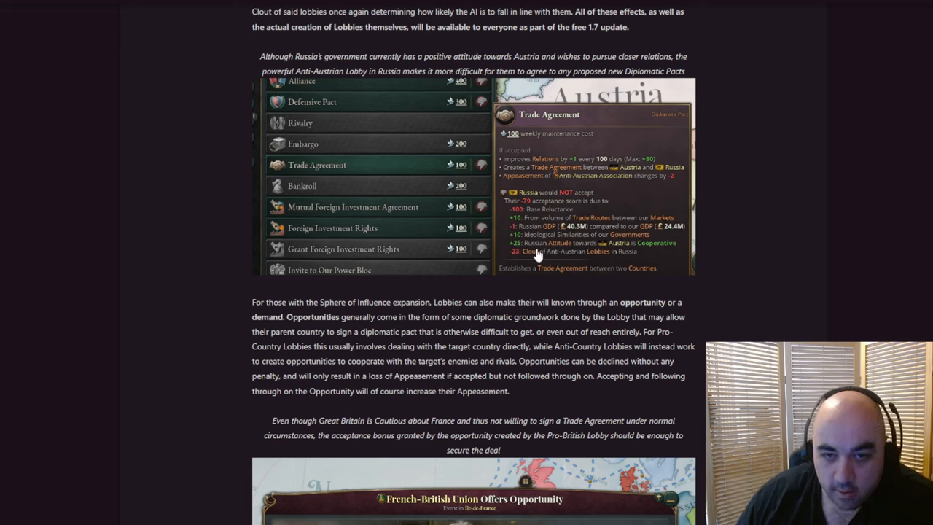
{"action": "mouse_move", "coordinate": [591, 216]}
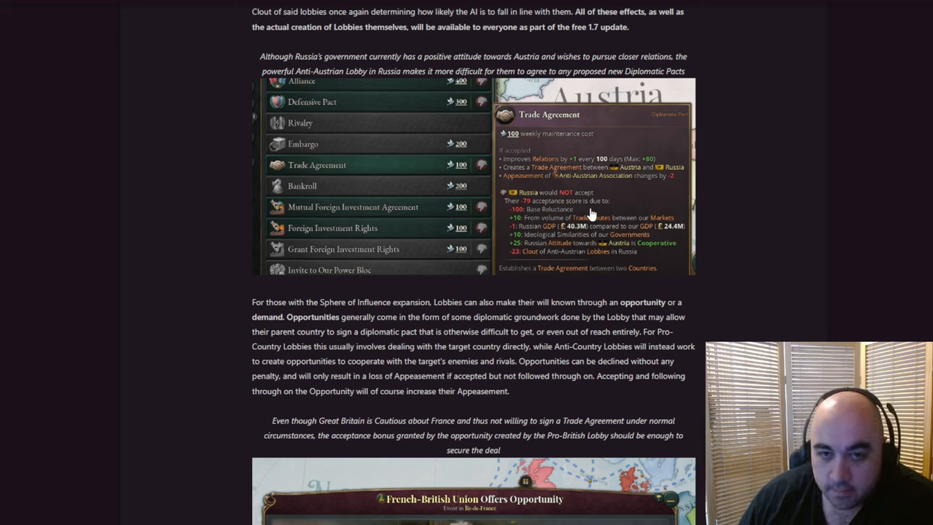
{"action": "mouse_move", "coordinate": [659, 195]}
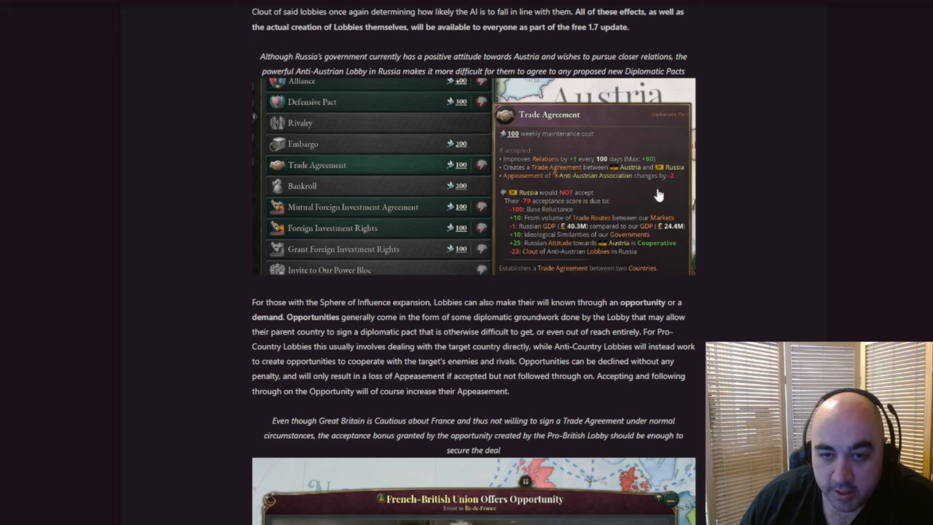
{"action": "mouse_move", "coordinate": [636, 219]}
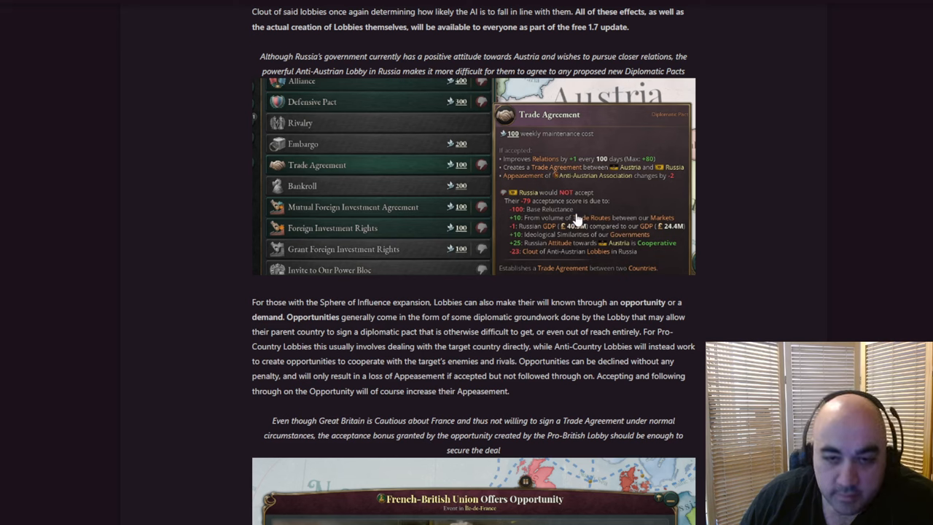
{"action": "mouse_move", "coordinate": [595, 233]}
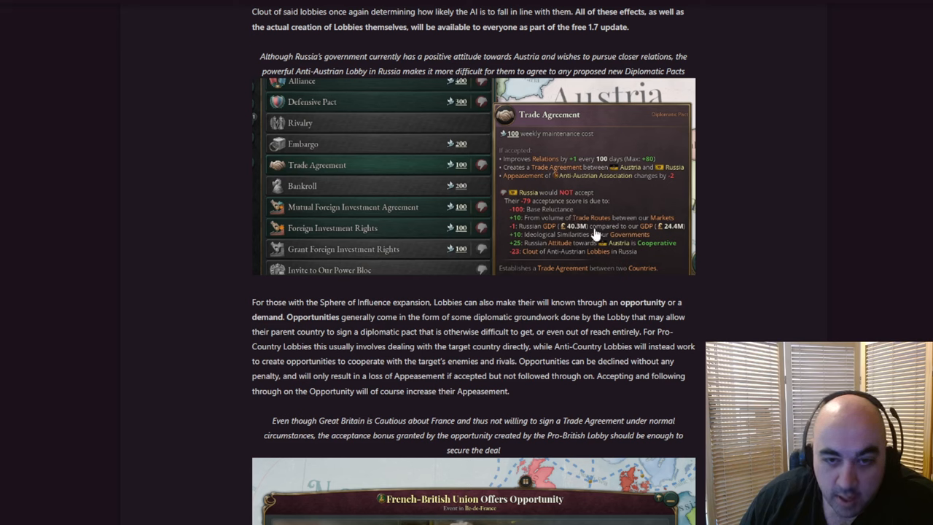
{"action": "mouse_move", "coordinate": [577, 248]}
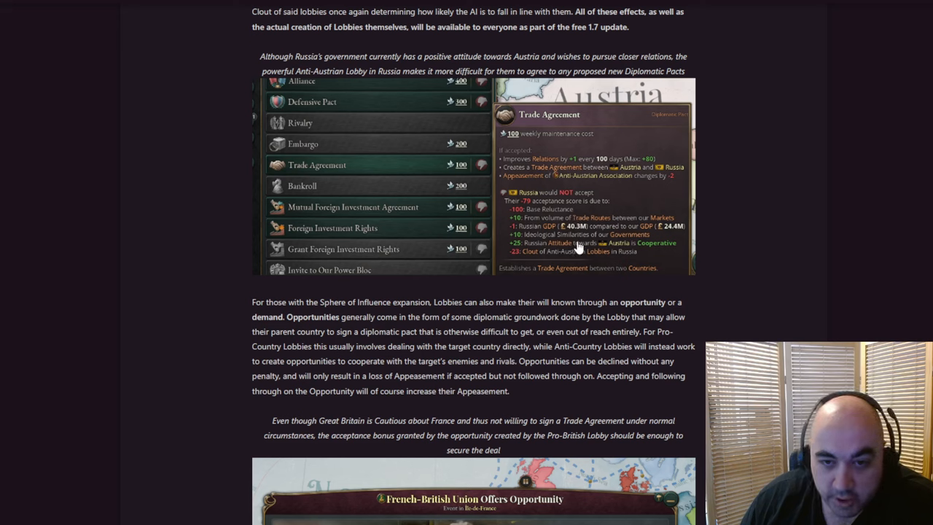
{"action": "mouse_move", "coordinate": [511, 264]}
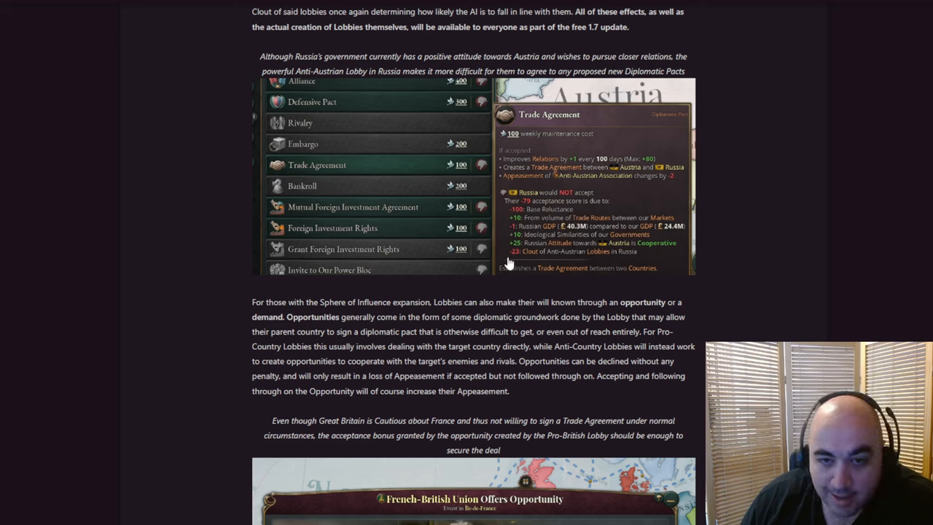
{"action": "mouse_move", "coordinate": [597, 262]}
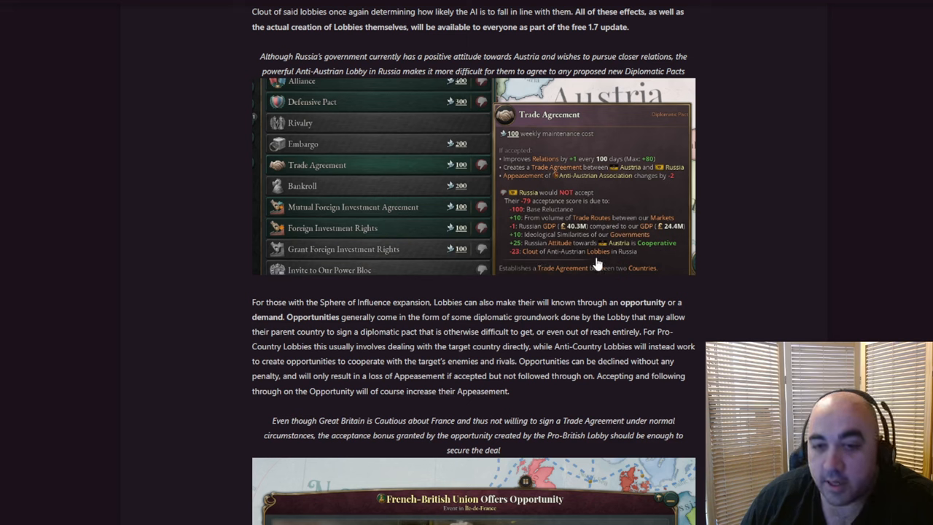
{"action": "mouse_move", "coordinate": [590, 262]}
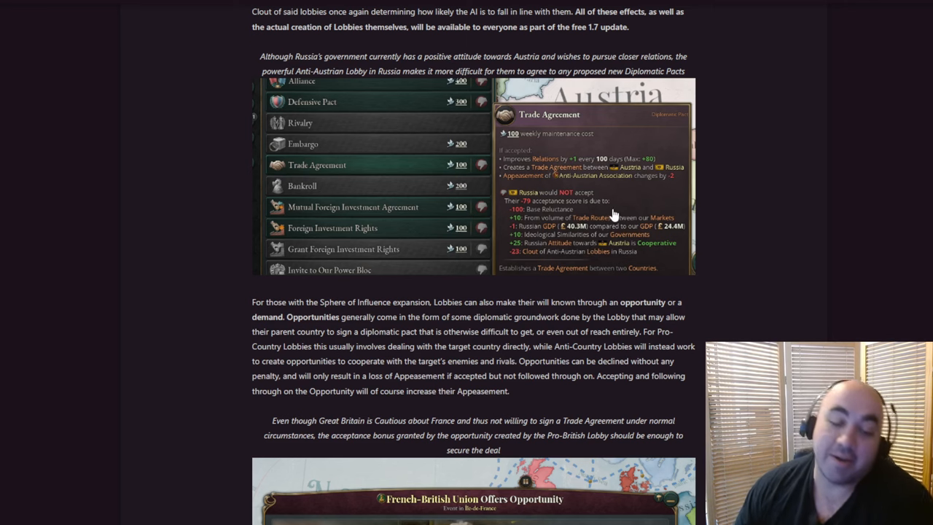
{"action": "scroll", "scroll_direction": "down", "scroll_amount": 3}
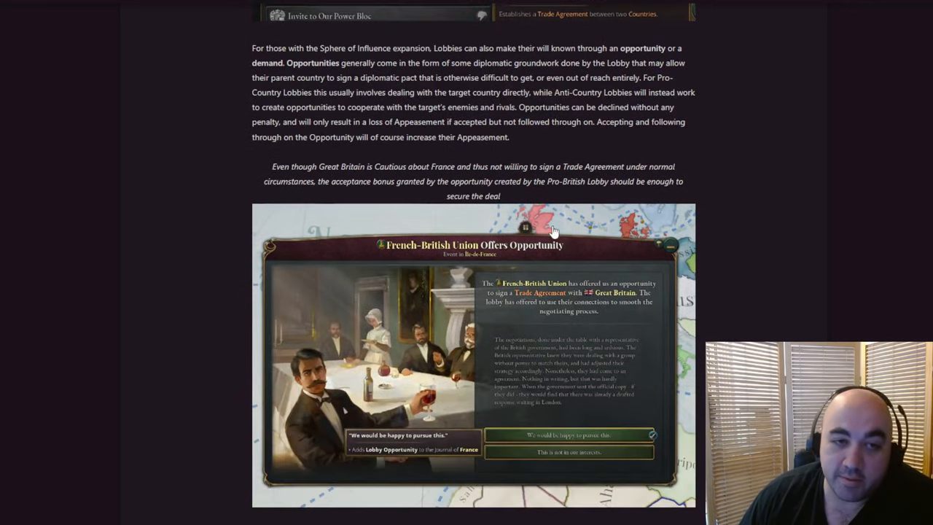
{"action": "mouse_move", "coordinate": [409, 60]}
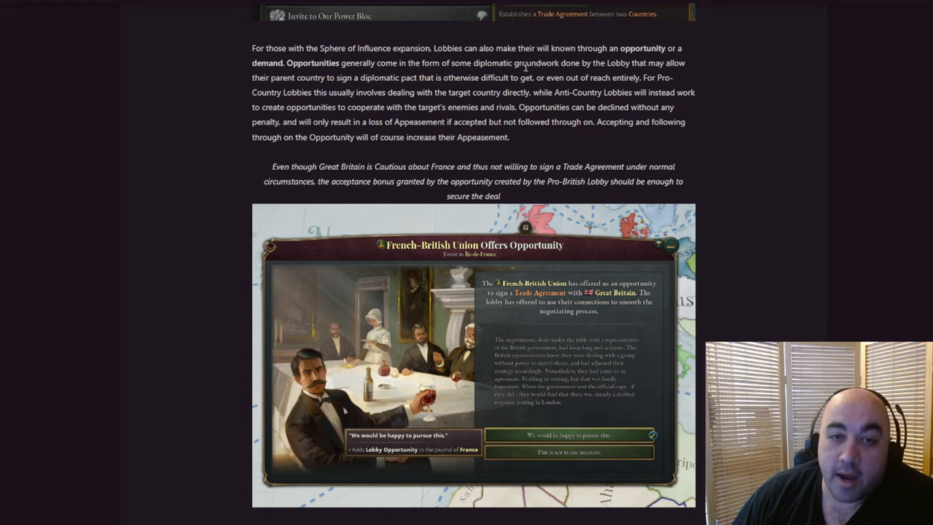
{"action": "mouse_move", "coordinate": [586, 61]}
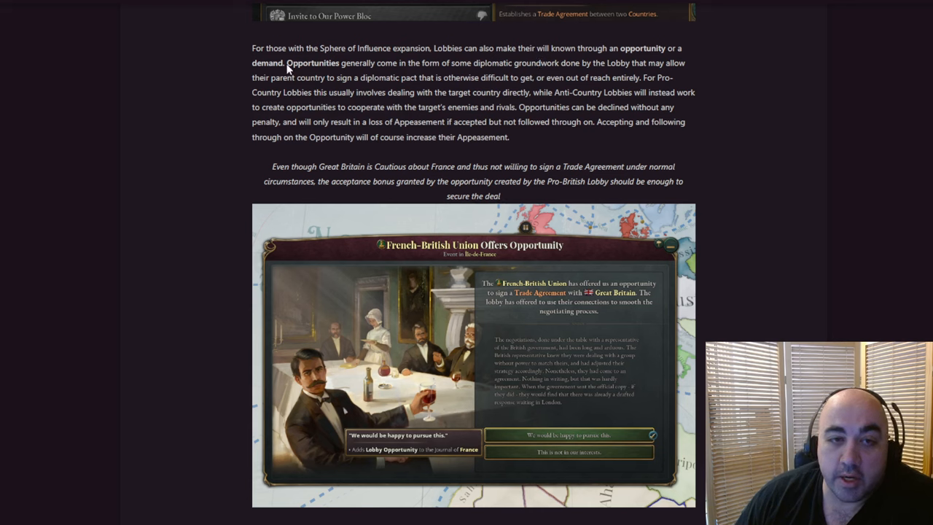
{"action": "left_click_drag", "start_coordinate": [286, 63], "coordinate": [441, 63]}
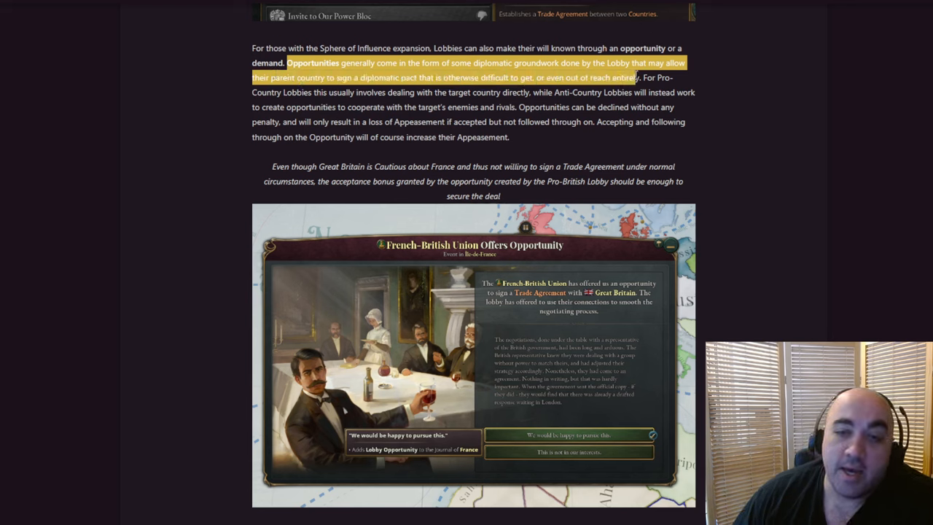
{"action": "mouse_move", "coordinate": [592, 153]}
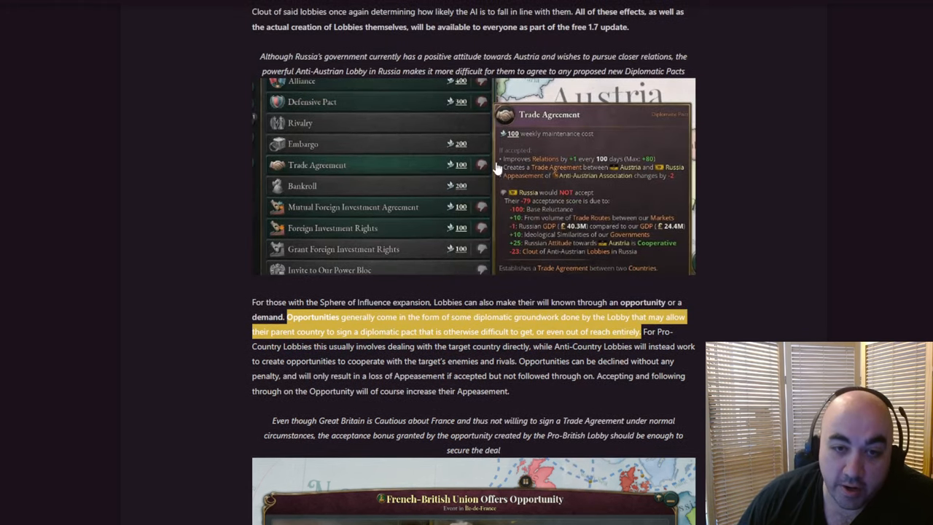
{"action": "mouse_move", "coordinate": [417, 177]}
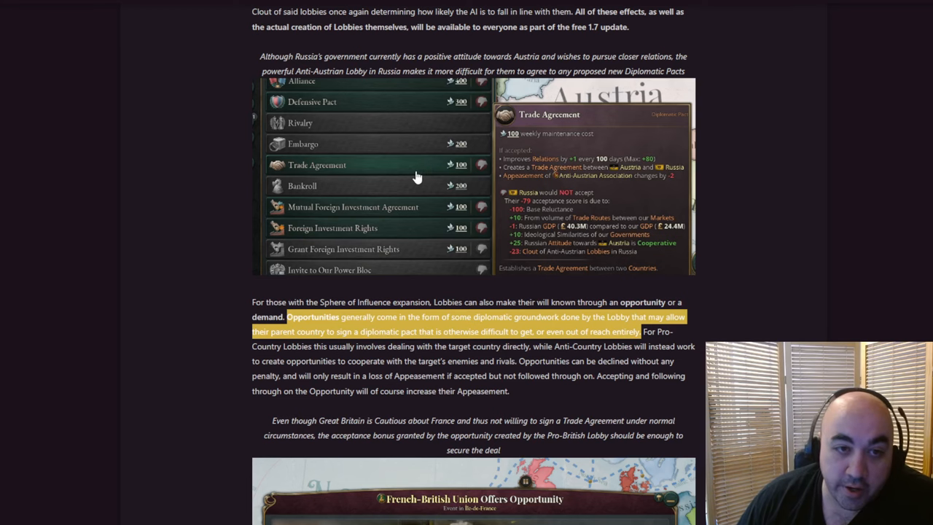
{"action": "mouse_move", "coordinate": [378, 314]}
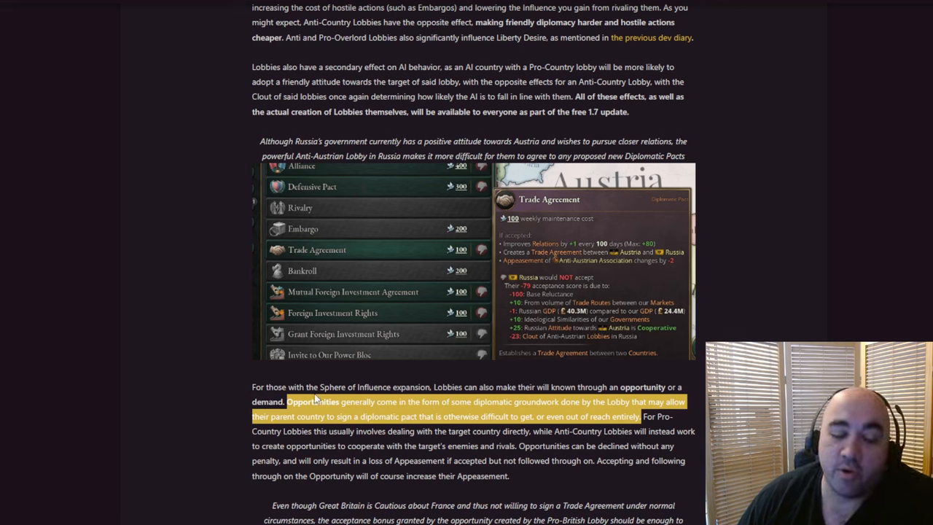
{"action": "mouse_move", "coordinate": [495, 254]}
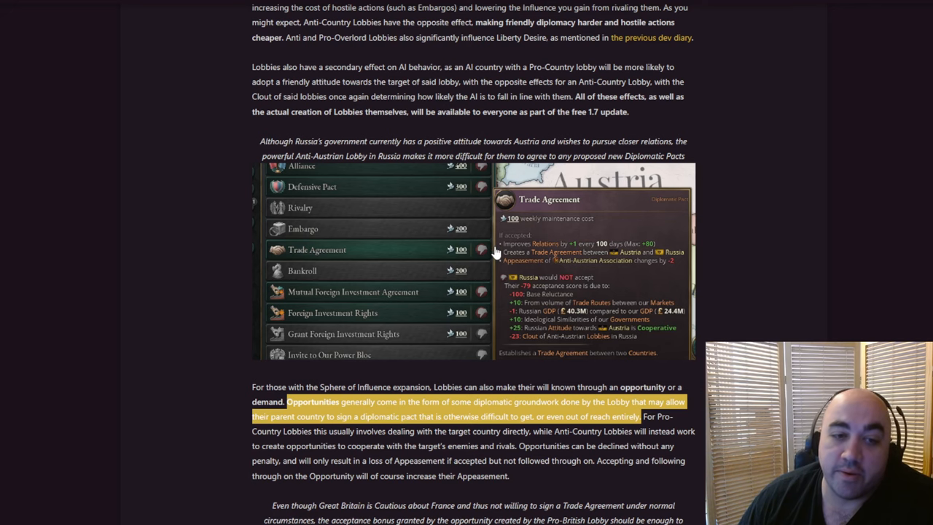
{"action": "mouse_move", "coordinate": [543, 299]}
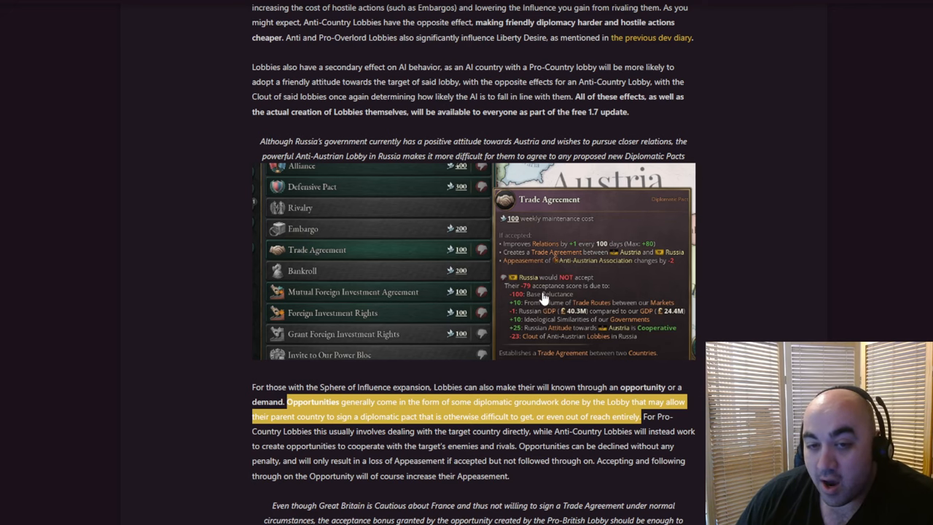
Scroll down until the French-British Union Offers Opportunity screenshot is fully in view.
{"action": "scroll", "scroll_direction": "down", "scroll_amount": 3}
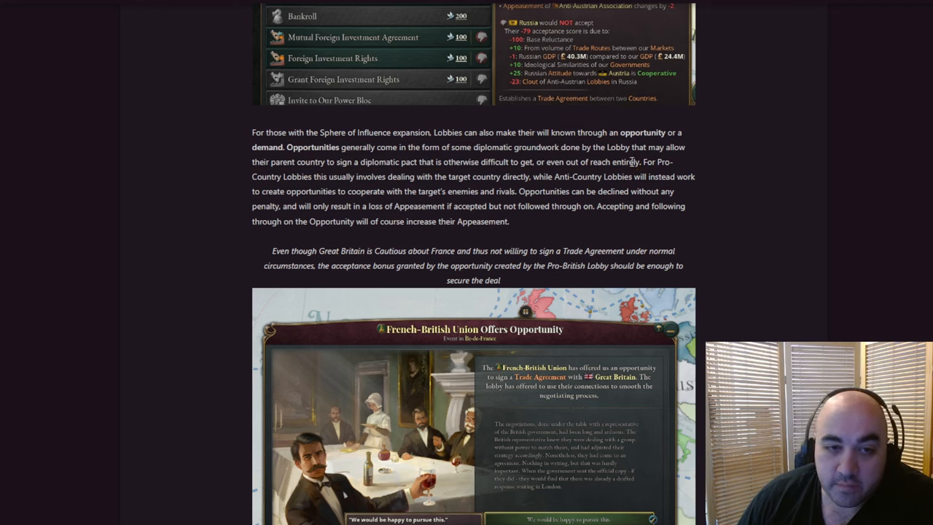
{"action": "mouse_move", "coordinate": [365, 187]}
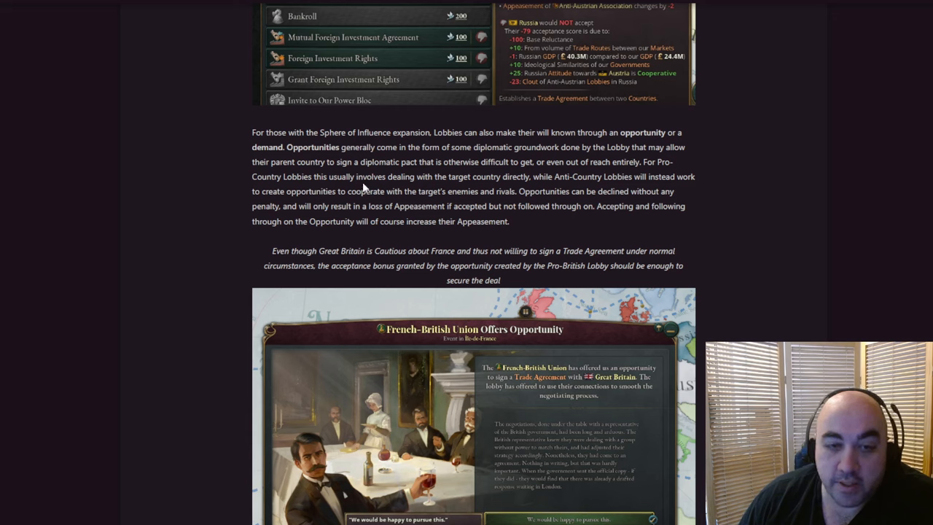
{"action": "mouse_move", "coordinate": [631, 166]}
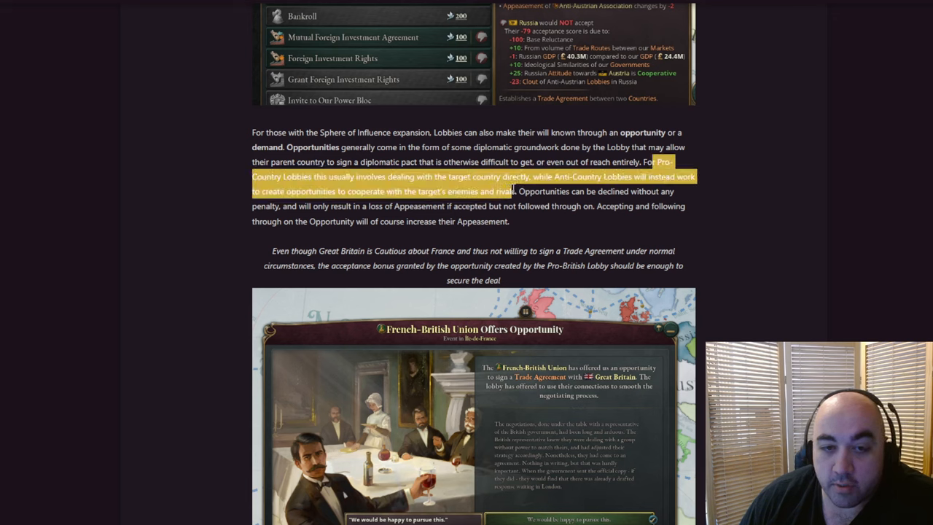
{"action": "mouse_move", "coordinate": [467, 224]}
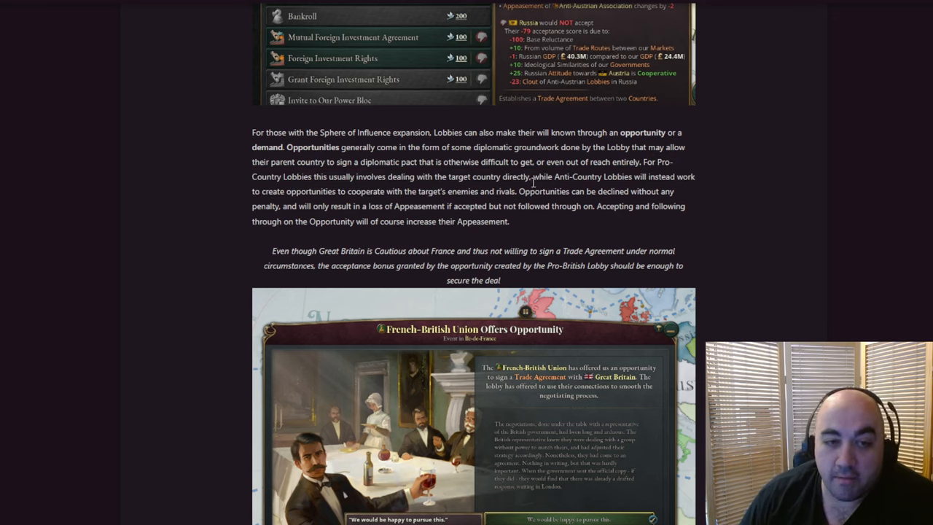
{"action": "scroll", "scroll_direction": "down", "scroll_amount": 3}
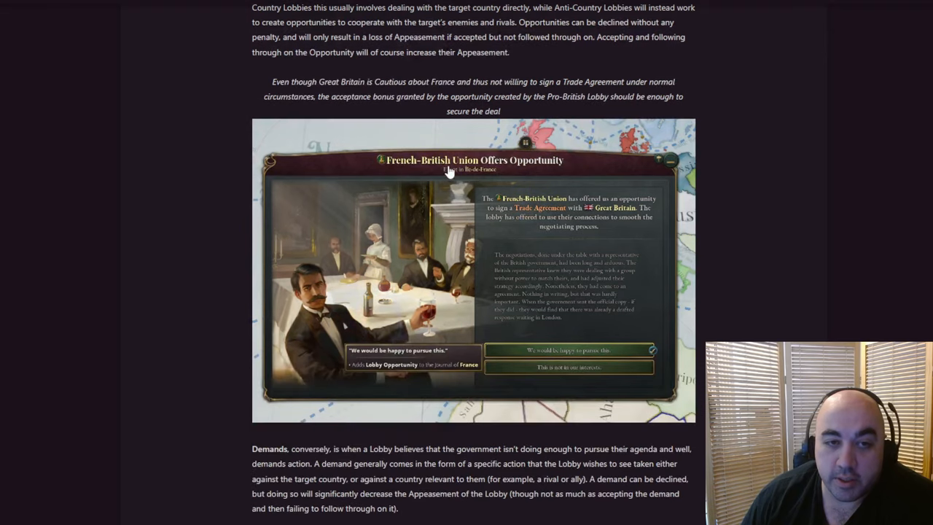
{"action": "mouse_move", "coordinate": [649, 274]}
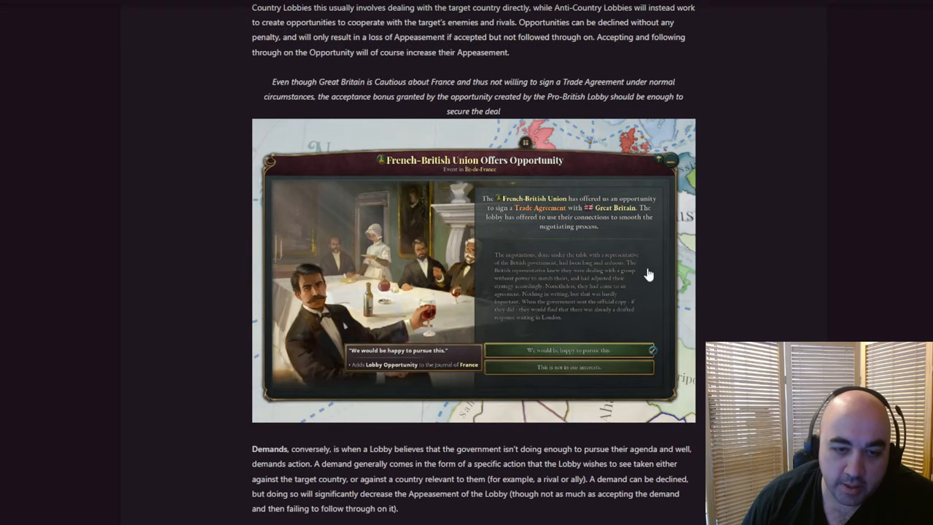
{"action": "mouse_move", "coordinate": [391, 382]}
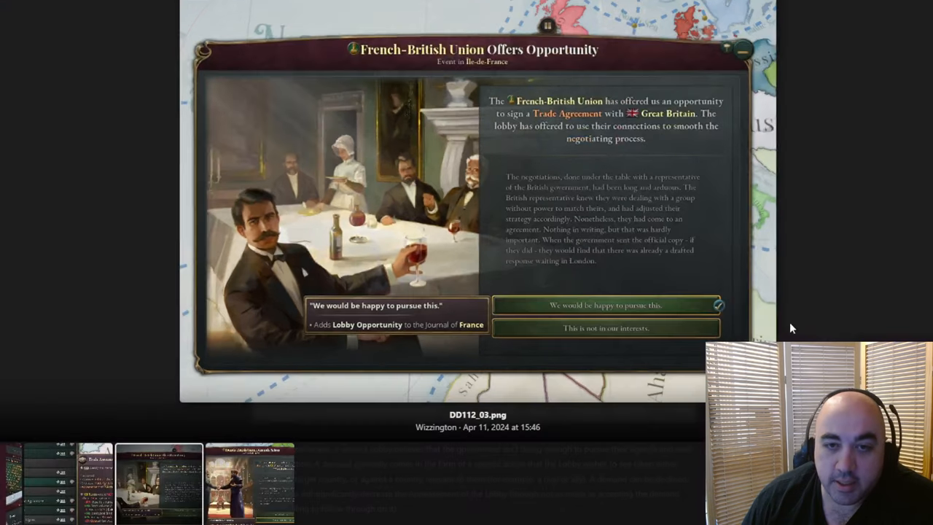
{"action": "mouse_move", "coordinate": [605, 115]}
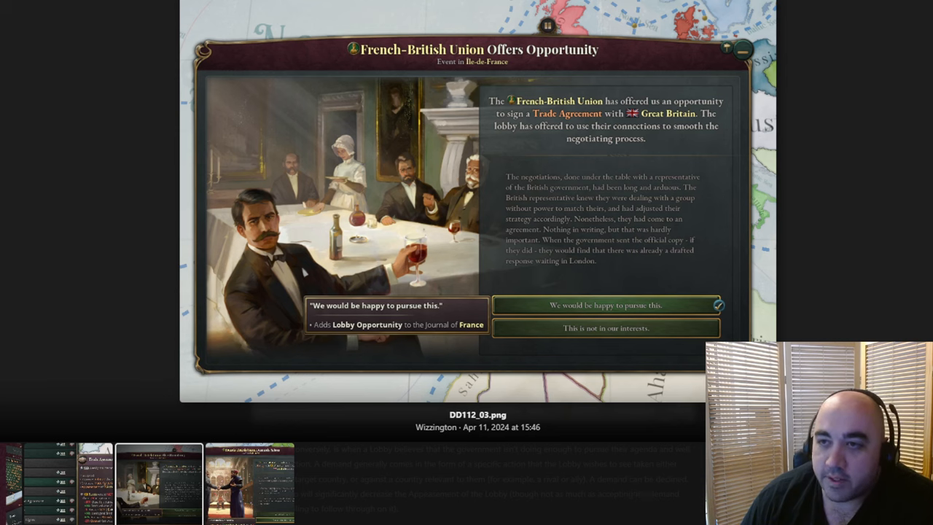
Scroll down to the Demands section with the French-British Union Demands Action screenshot.
{"action": "scroll", "scroll_direction": "down", "scroll_amount": 3}
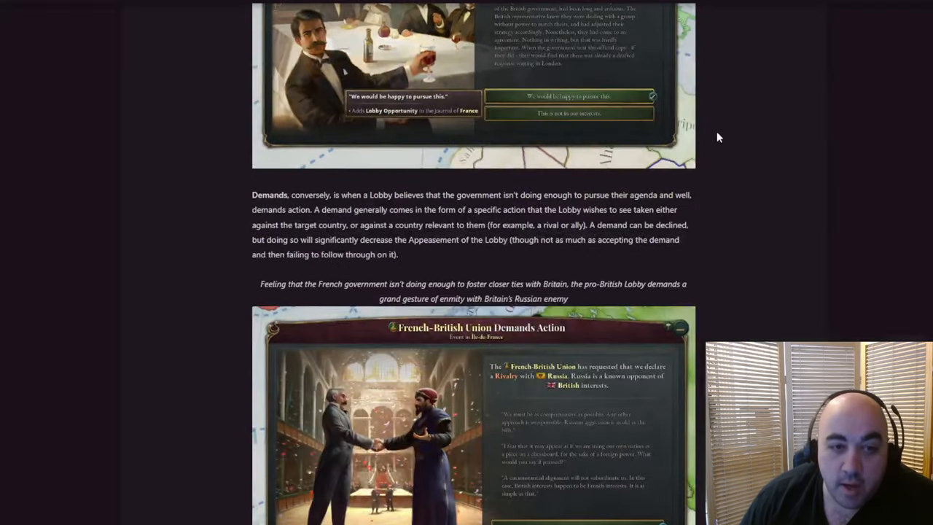
Highlight 'for example, a rival or ally' and the words on decreasing the Lobby's Appeasement, then scroll on.
{"action": "scroll", "scroll_direction": "down", "scroll_amount": 3}
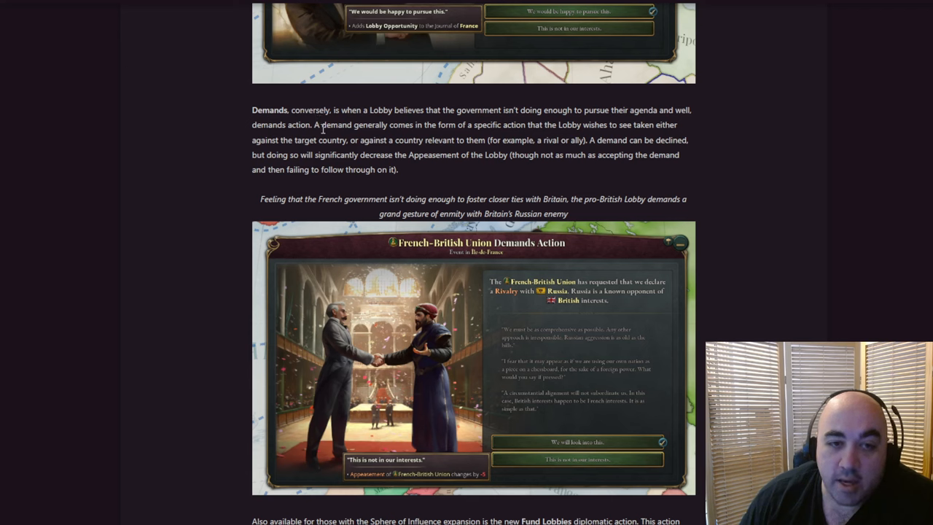
{"action": "mouse_move", "coordinate": [298, 151]}
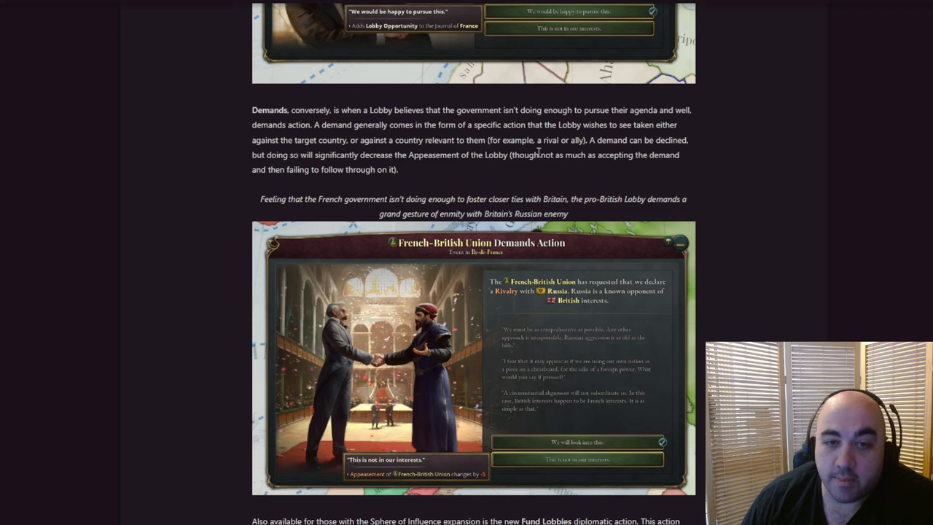
{"action": "left_click_drag", "start_coordinate": [487, 140], "coordinate": [583, 140]}
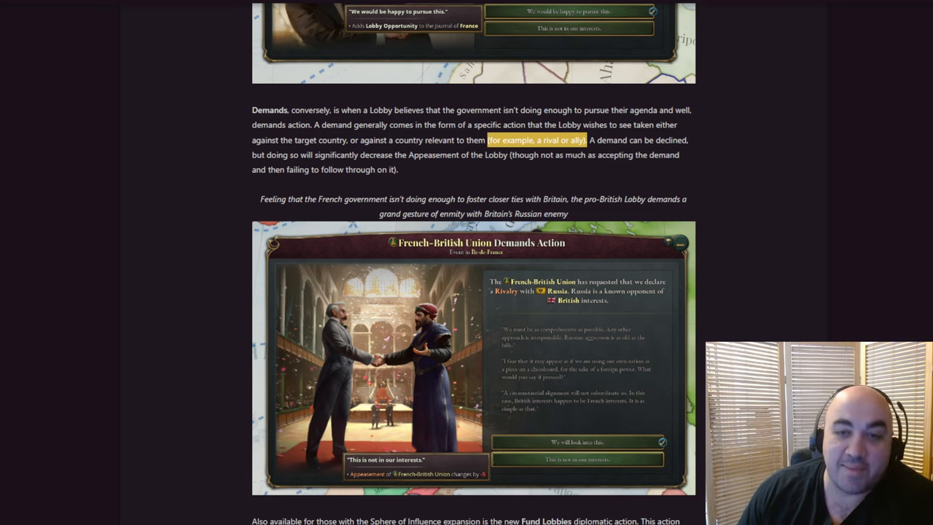
{"action": "mouse_move", "coordinate": [458, 16]}
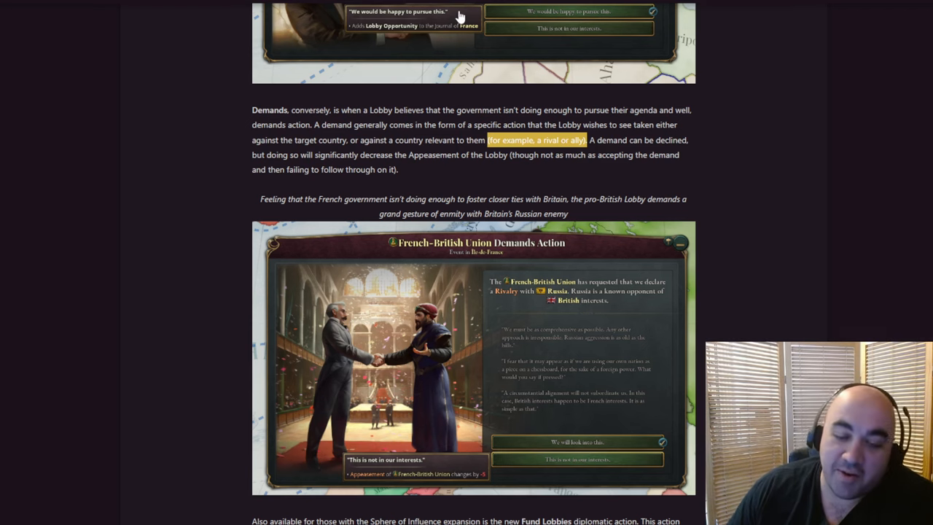
{"action": "mouse_move", "coordinate": [735, 24]}
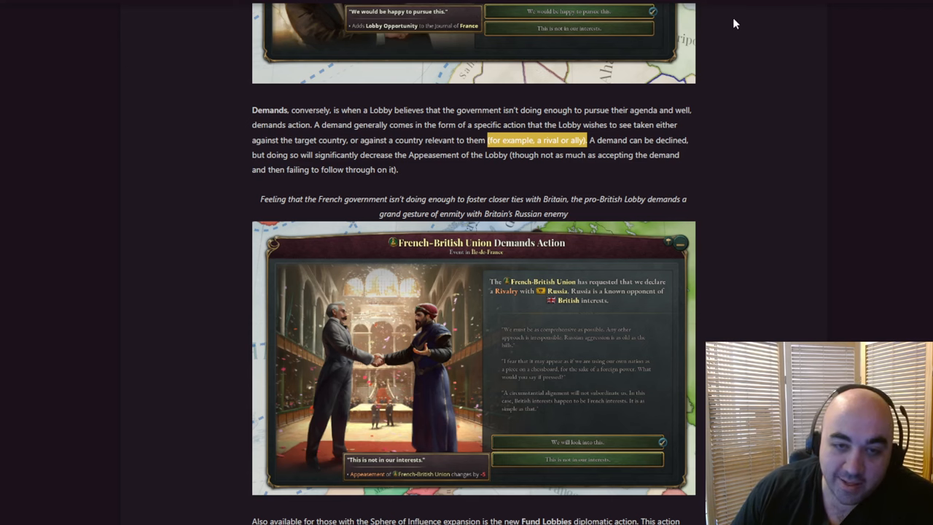
{"action": "mouse_move", "coordinate": [685, 137]}
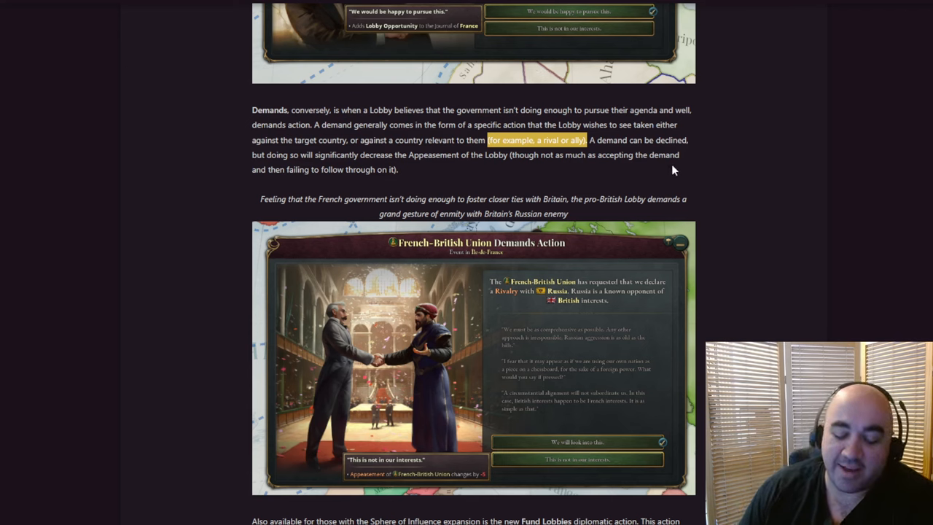
{"action": "mouse_move", "coordinate": [671, 169]}
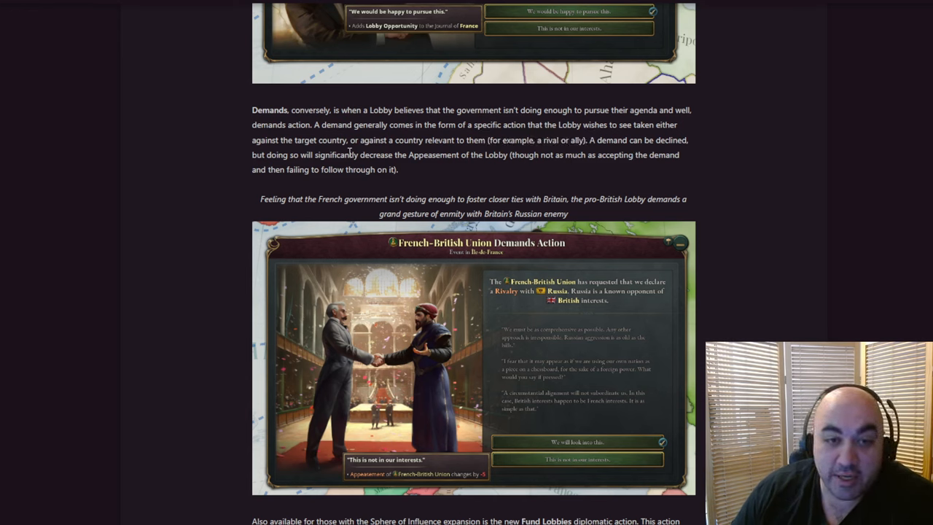
{"action": "left_click_drag", "start_coordinate": [348, 155], "coordinate": [538, 154]}
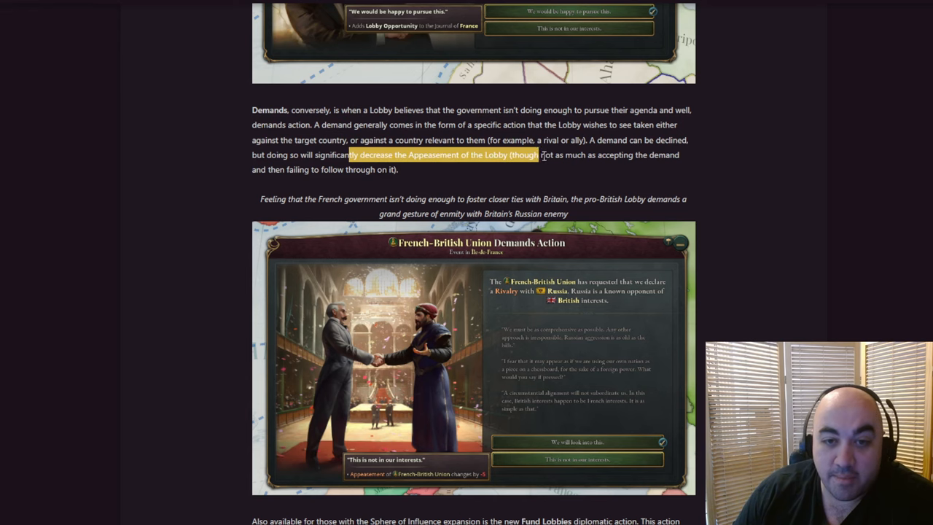
{"action": "scroll", "scroll_direction": "down", "scroll_amount": 3}
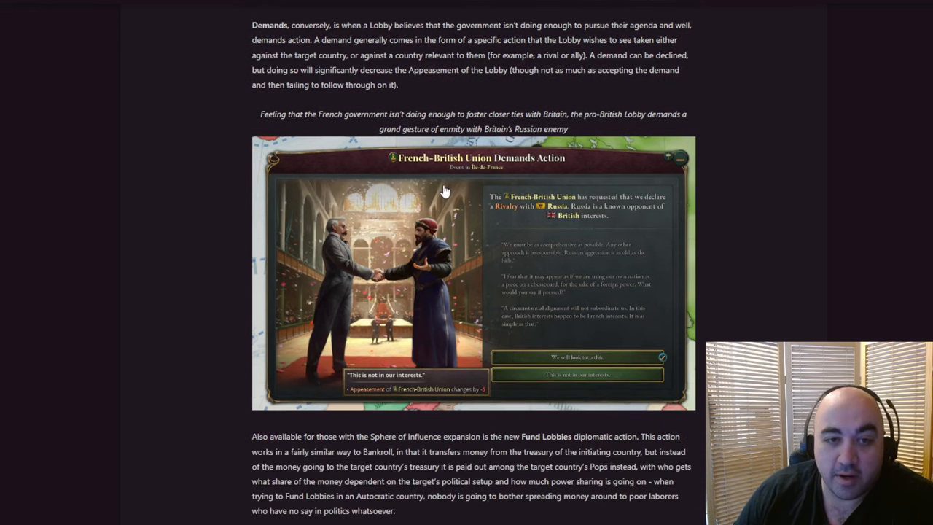
{"action": "mouse_move", "coordinate": [353, 125]}
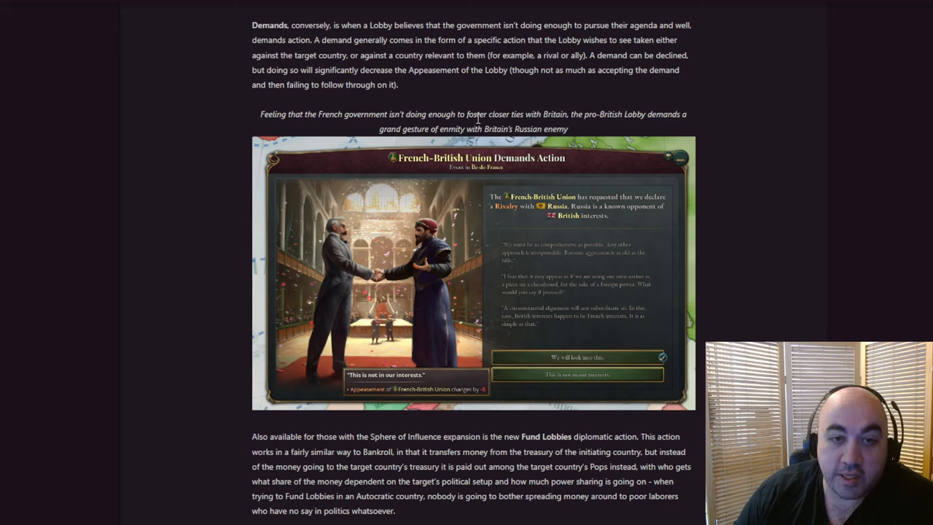
{"action": "mouse_move", "coordinate": [621, 128]}
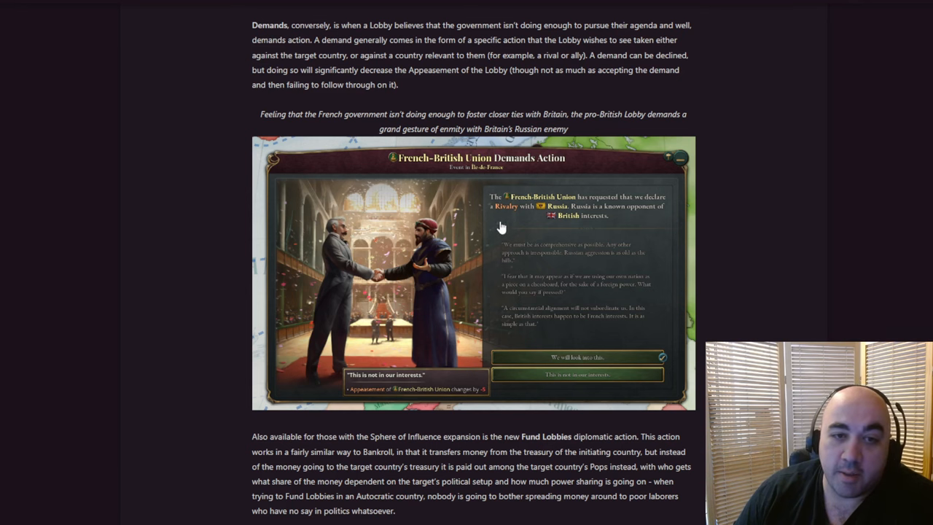
View the French-British Union Demands Action event picture enlarged.
{"action": "left_click", "coordinate": [474, 270]}
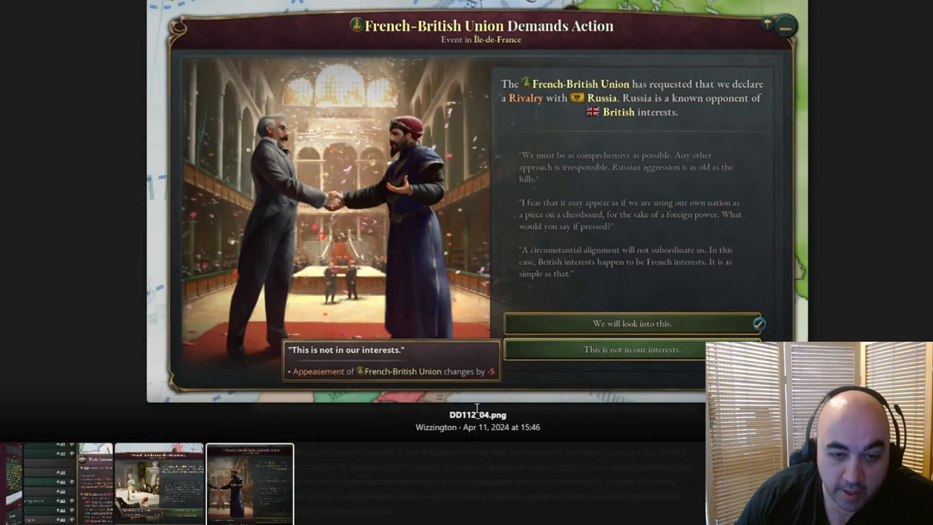
{"action": "mouse_move", "coordinate": [536, 102]}
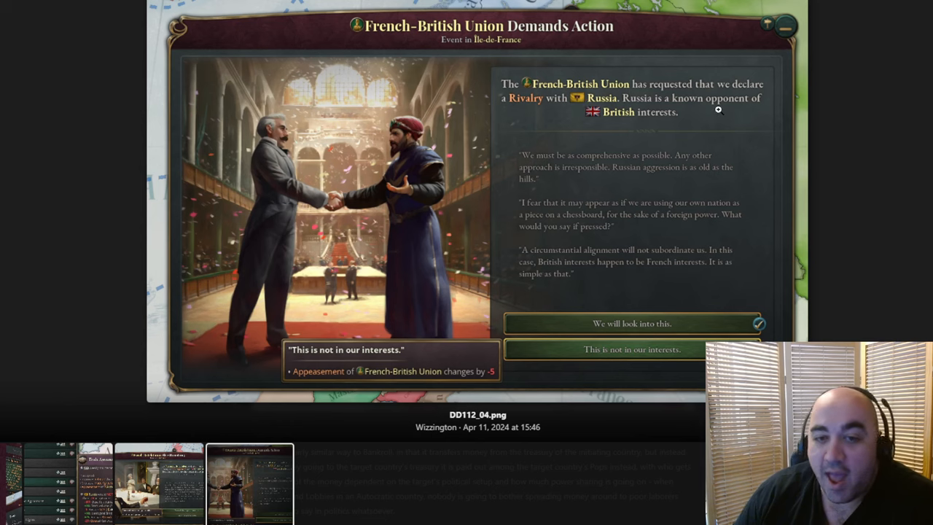
{"action": "mouse_move", "coordinate": [713, 113]}
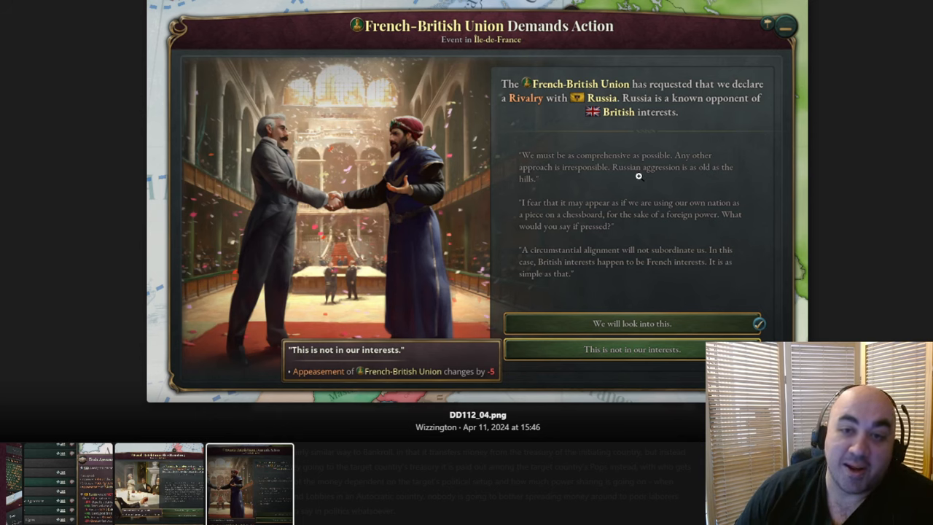
{"action": "mouse_move", "coordinate": [608, 177]}
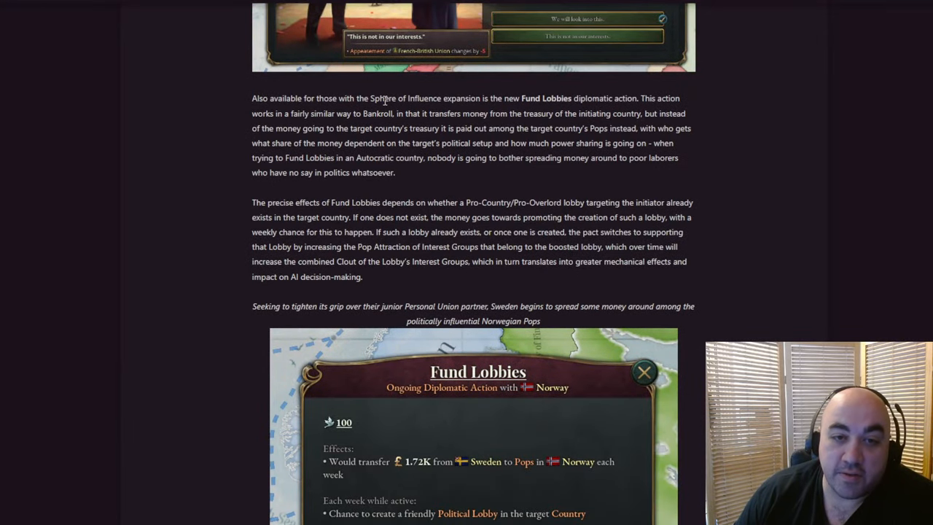
{"action": "left_click_drag", "start_coordinate": [522, 100], "coordinate": [586, 99]}
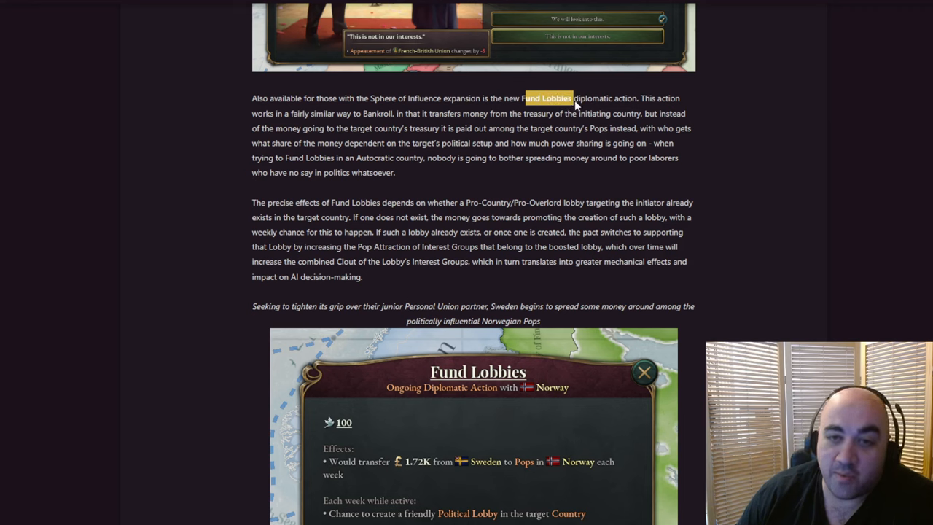
{"action": "mouse_move", "coordinate": [547, 99]}
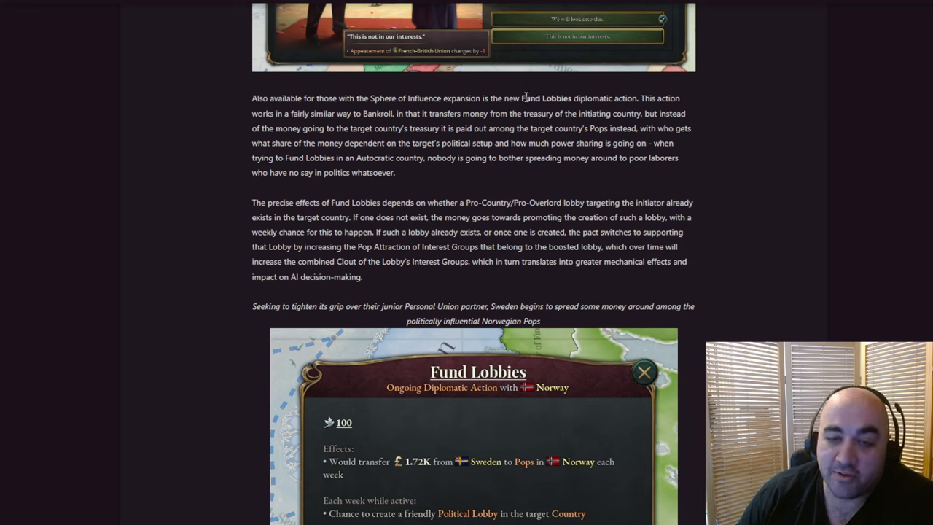
{"action": "mouse_move", "coordinate": [507, 146]}
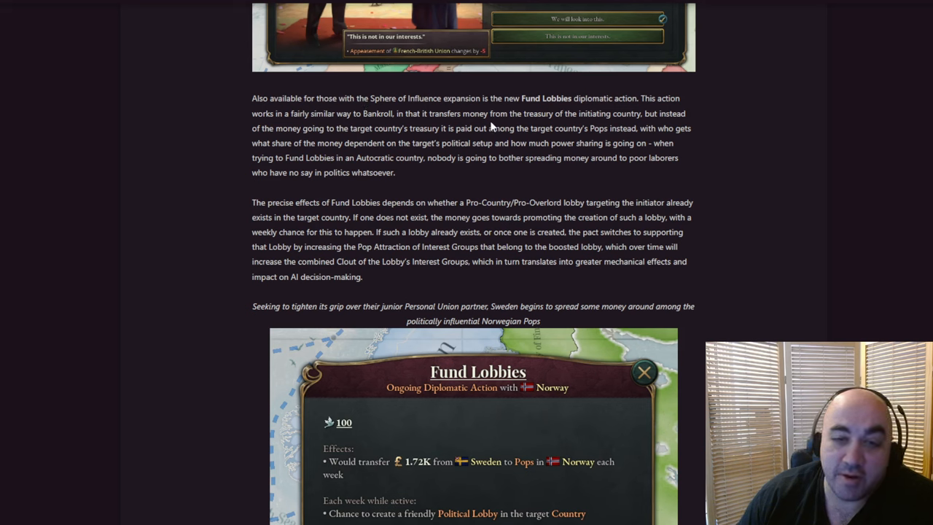
{"action": "mouse_move", "coordinate": [638, 111]}
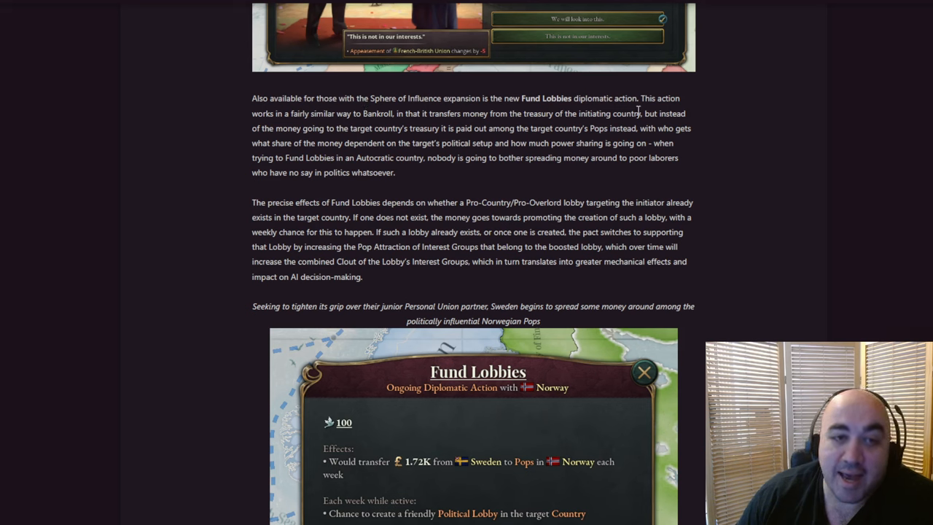
{"action": "left_click_drag", "start_coordinate": [640, 114], "coordinate": [312, 128]}
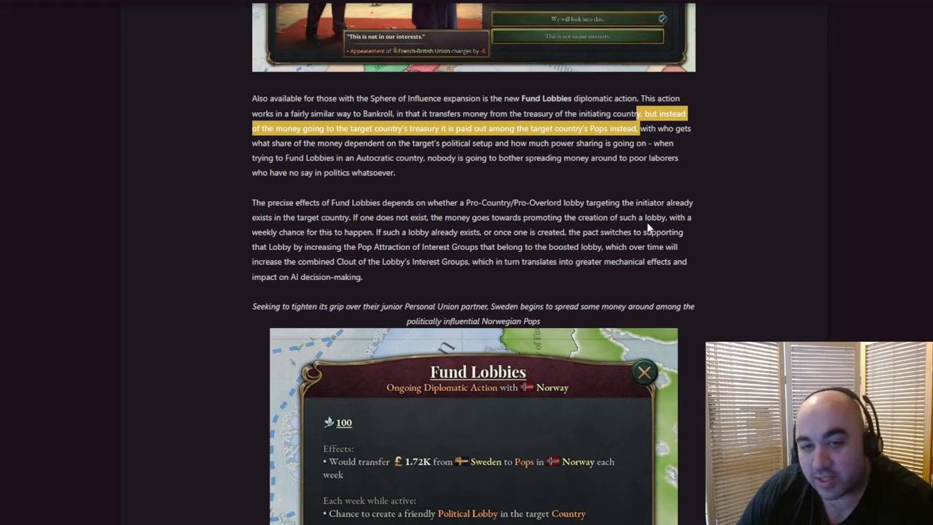
{"action": "mouse_move", "coordinate": [633, 160]}
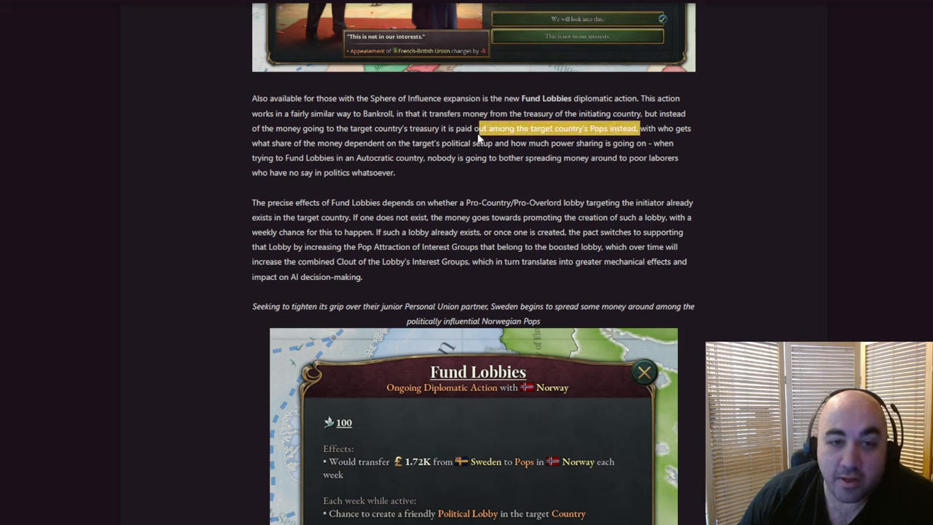
{"action": "left_click_drag", "start_coordinate": [478, 128], "coordinate": [648, 143]}
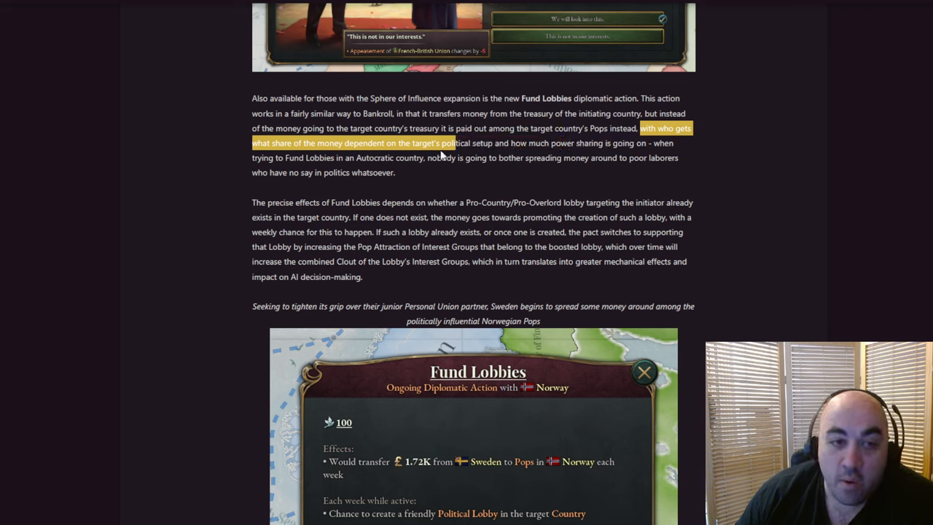
{"action": "left_click_drag", "start_coordinate": [440, 143], "coordinate": [426, 158]}
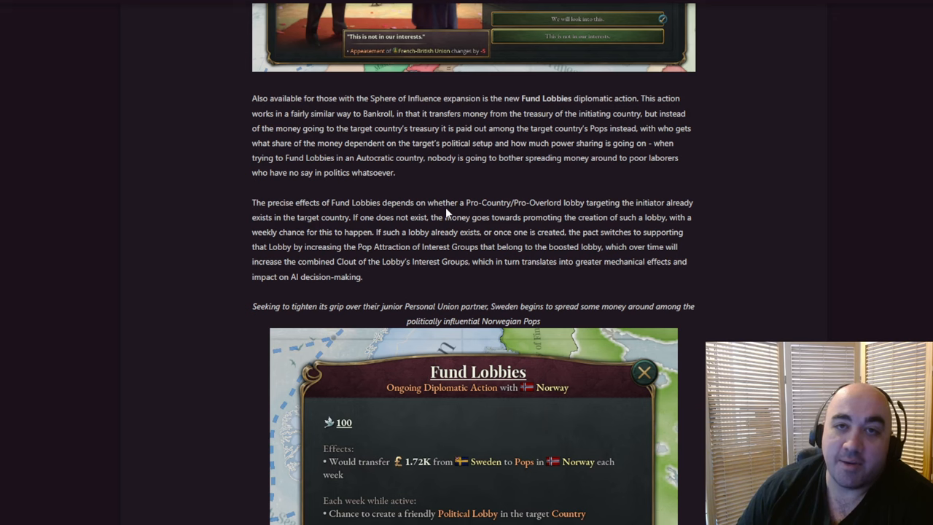
{"action": "mouse_move", "coordinate": [451, 202]}
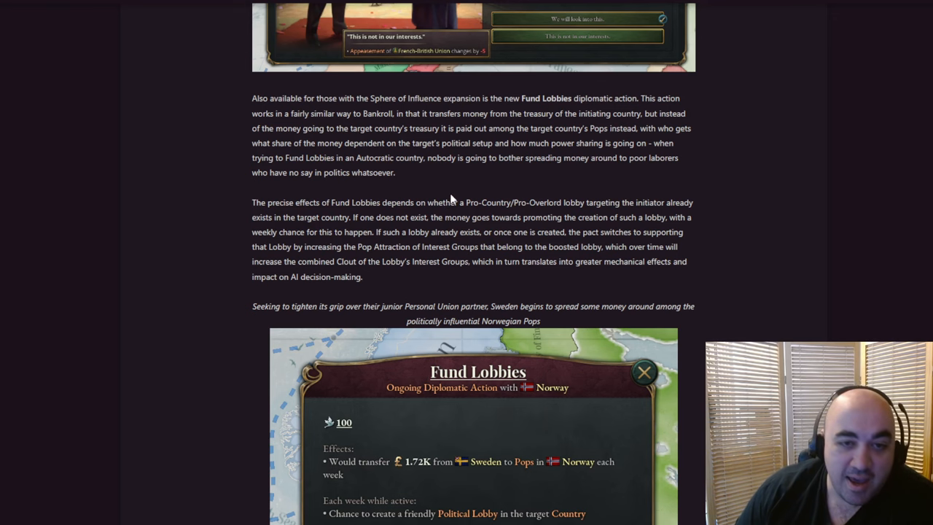
{"action": "scroll", "scroll_direction": "down", "scroll_amount": 3}
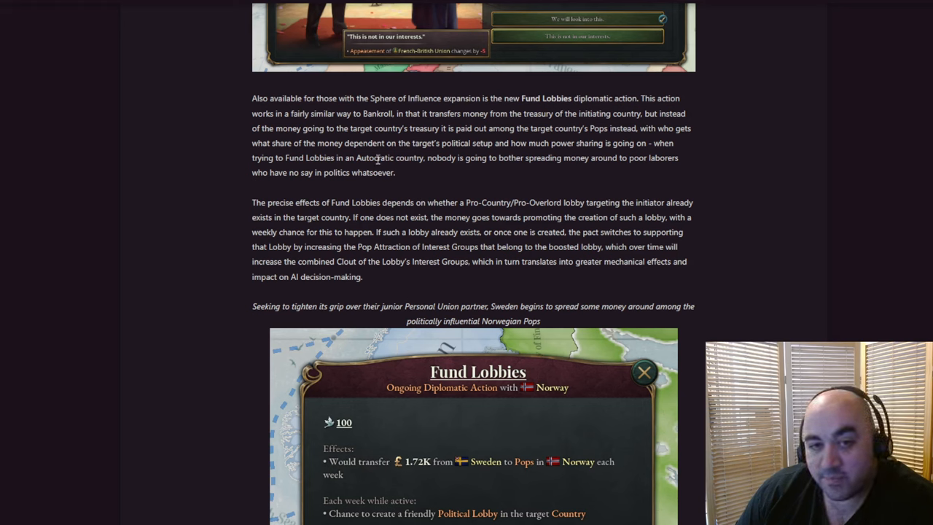
{"action": "mouse_move", "coordinate": [509, 117]}
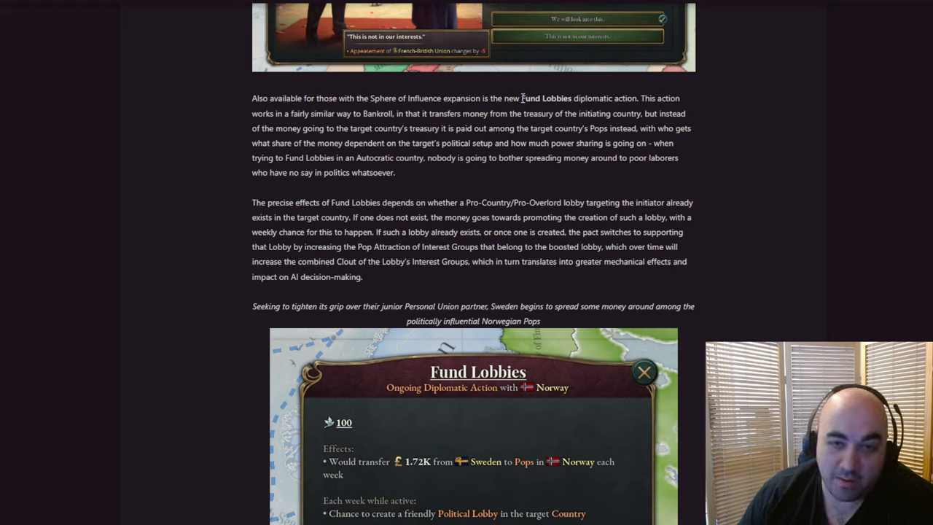
{"action": "double_click", "coordinate": [545, 99]}
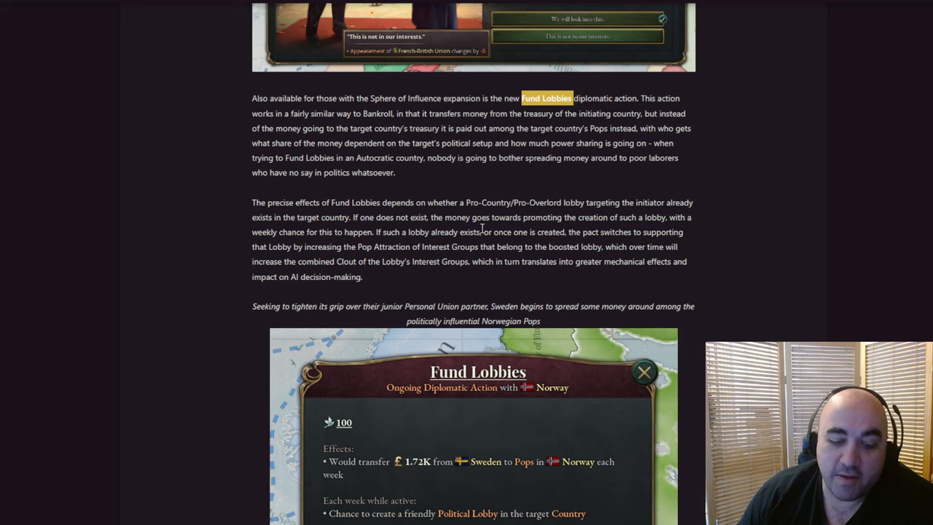
{"action": "mouse_move", "coordinate": [469, 199]}
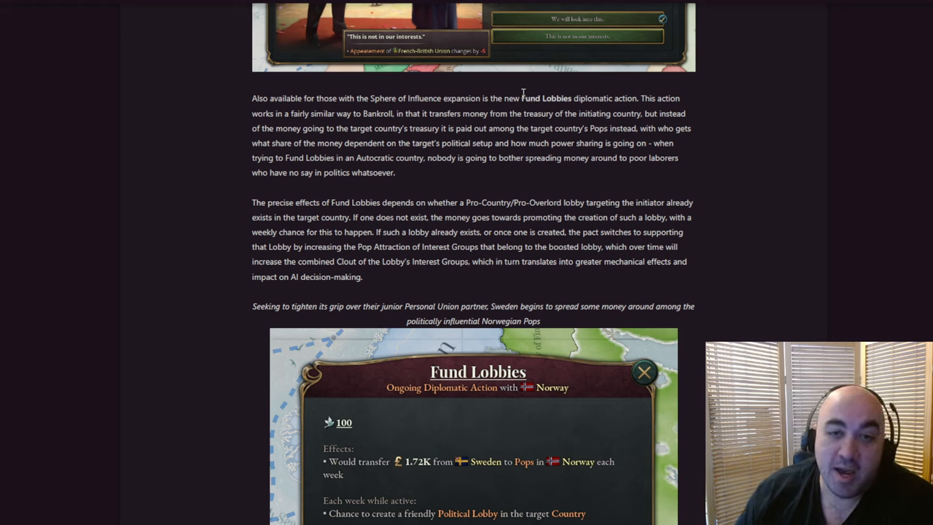
{"action": "mouse_move", "coordinate": [394, 139]}
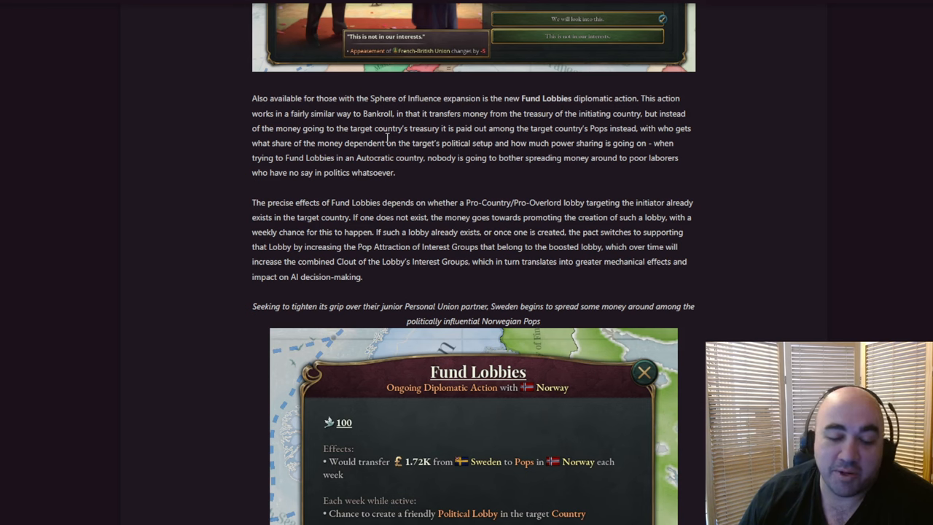
{"action": "double_click", "coordinate": [373, 172]}
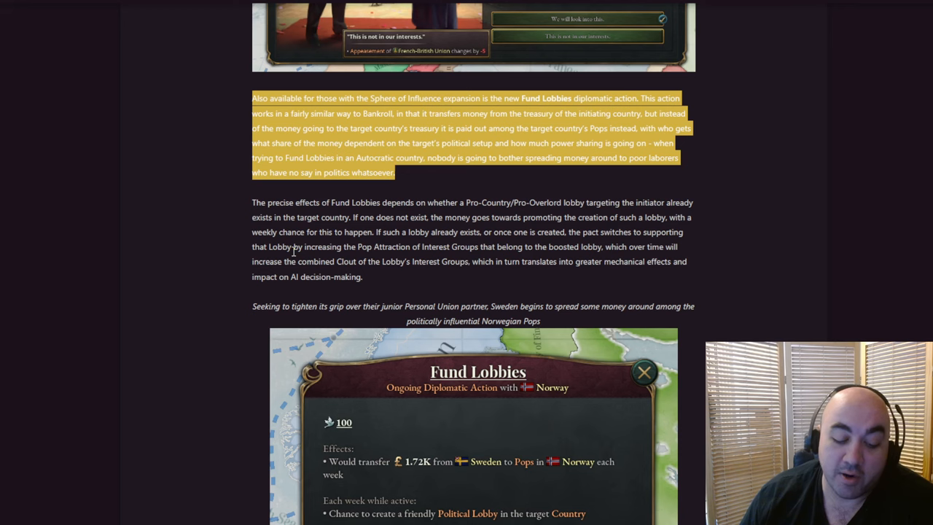
{"action": "mouse_move", "coordinate": [342, 235]}
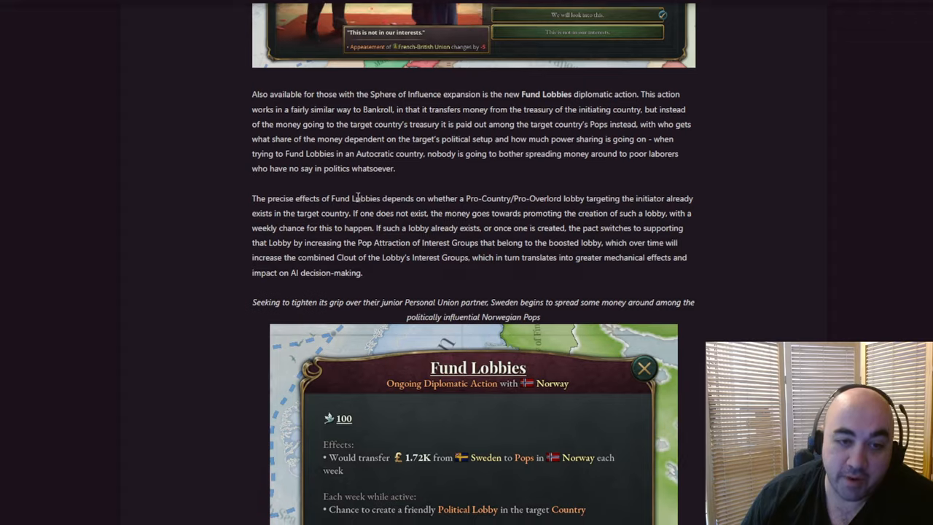
Highlight the Fund Lobbies sentences on promoting a new lobby and supporting an existing one, then scroll to the closing paragraphs.
{"action": "scroll", "scroll_direction": "down", "scroll_amount": 3}
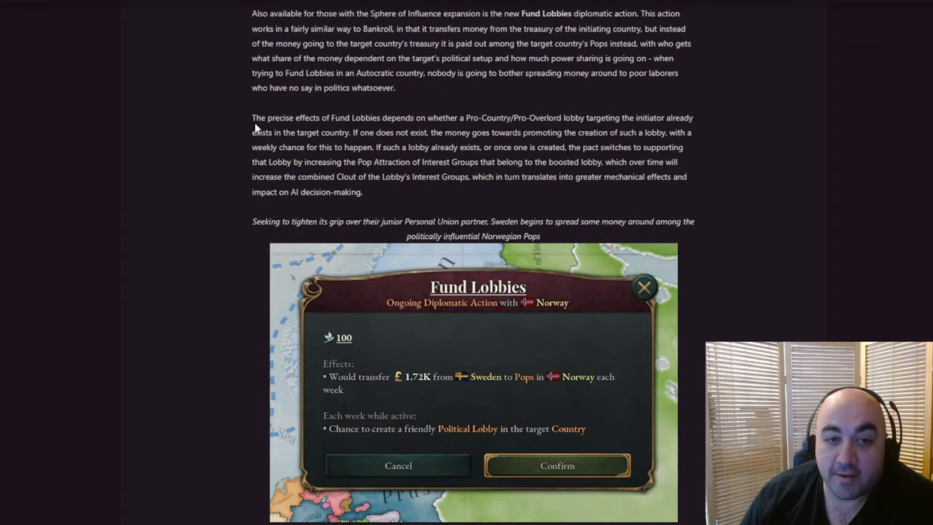
{"action": "mouse_move", "coordinate": [478, 115]}
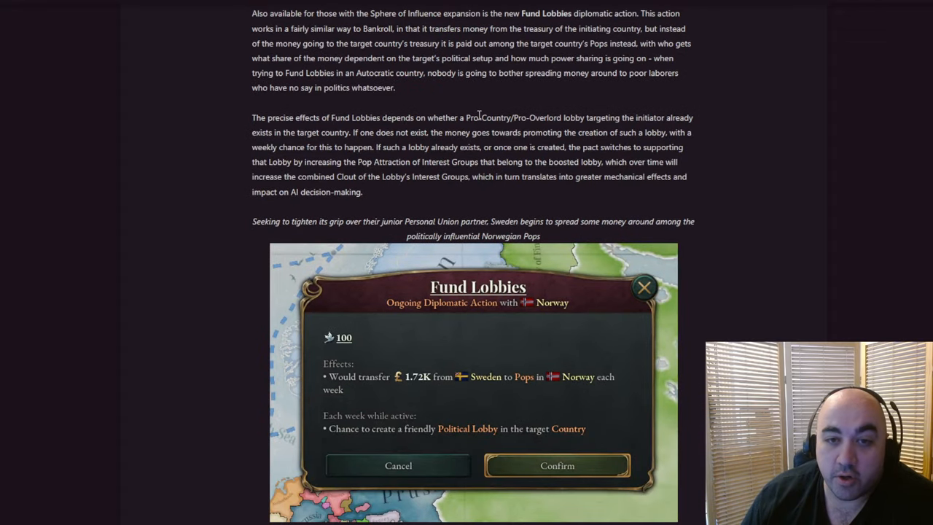
{"action": "mouse_move", "coordinate": [567, 117]}
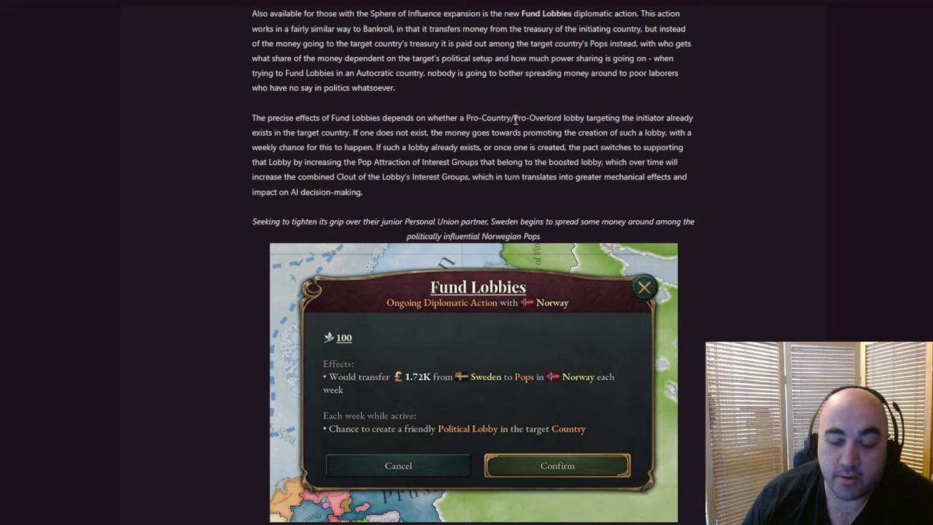
{"action": "double_click", "coordinate": [538, 116]}
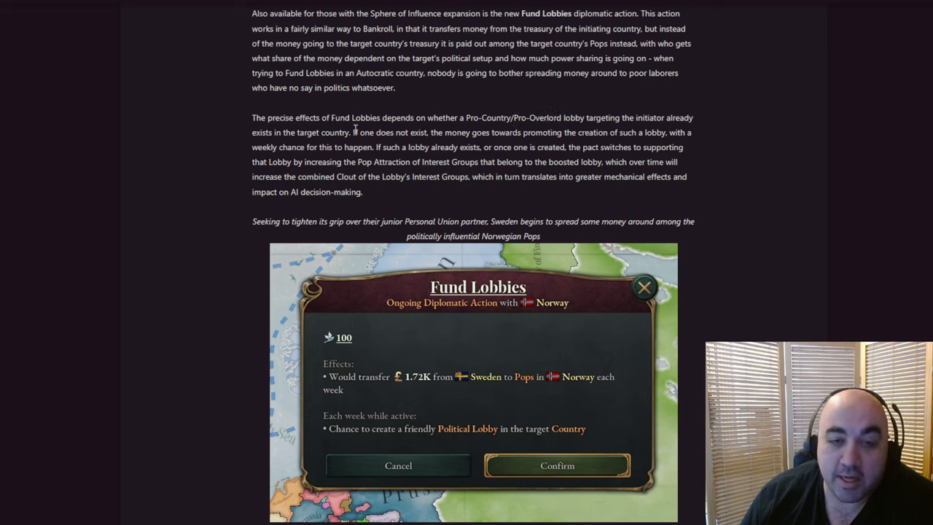
{"action": "left_click_drag", "start_coordinate": [354, 131], "coordinate": [640, 132]}
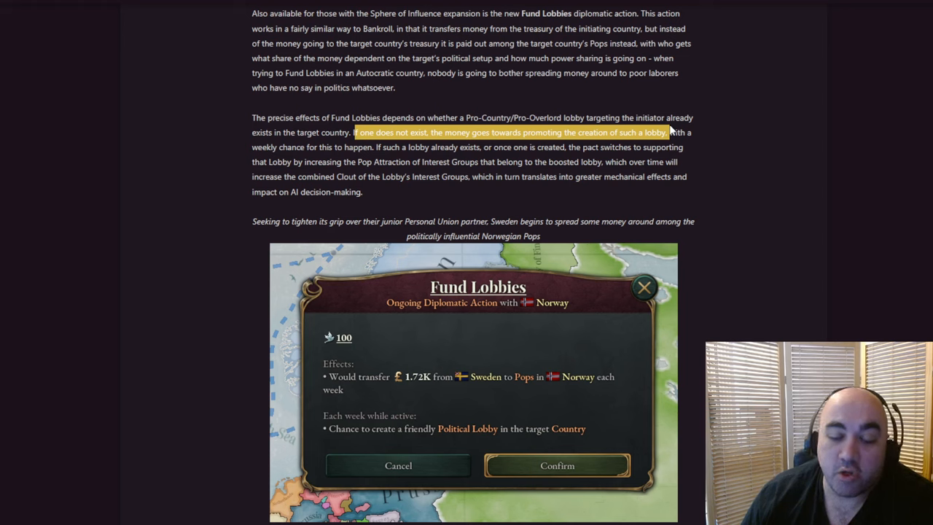
{"action": "mouse_move", "coordinate": [654, 137]}
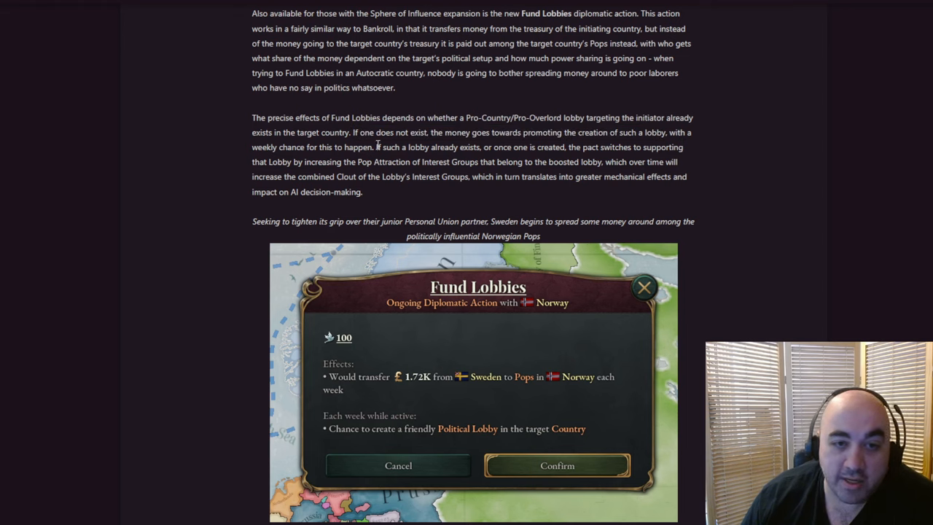
{"action": "left_click_drag", "start_coordinate": [373, 145], "coordinate": [431, 146]}
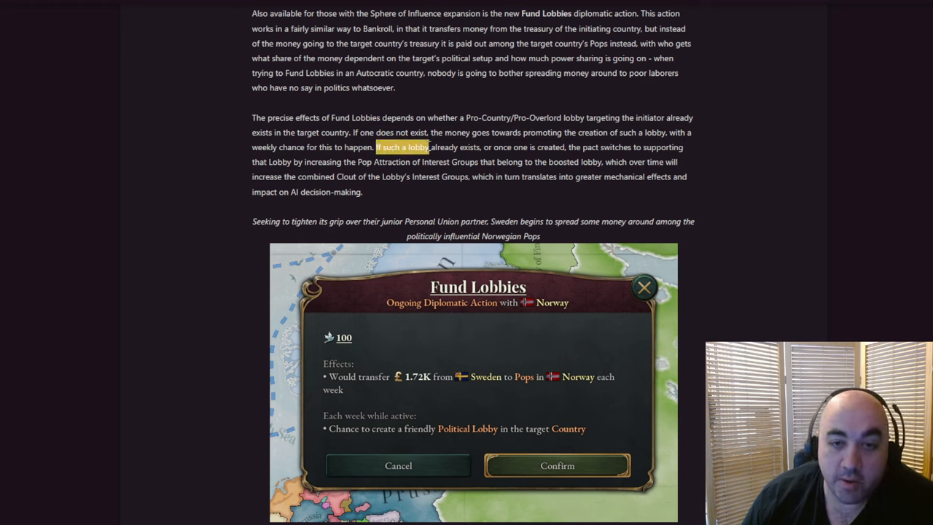
{"action": "left_click_drag", "start_coordinate": [430, 147], "coordinate": [313, 176]}
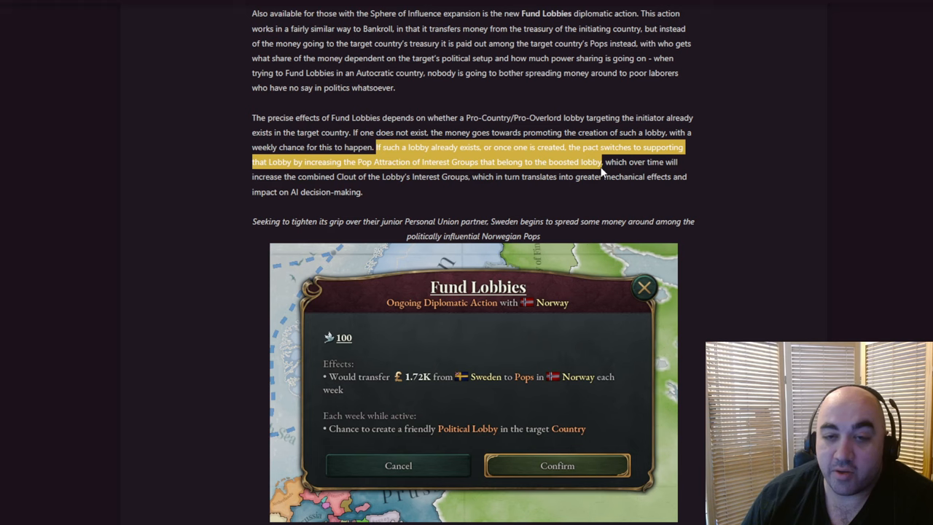
{"action": "mouse_move", "coordinate": [364, 236]}
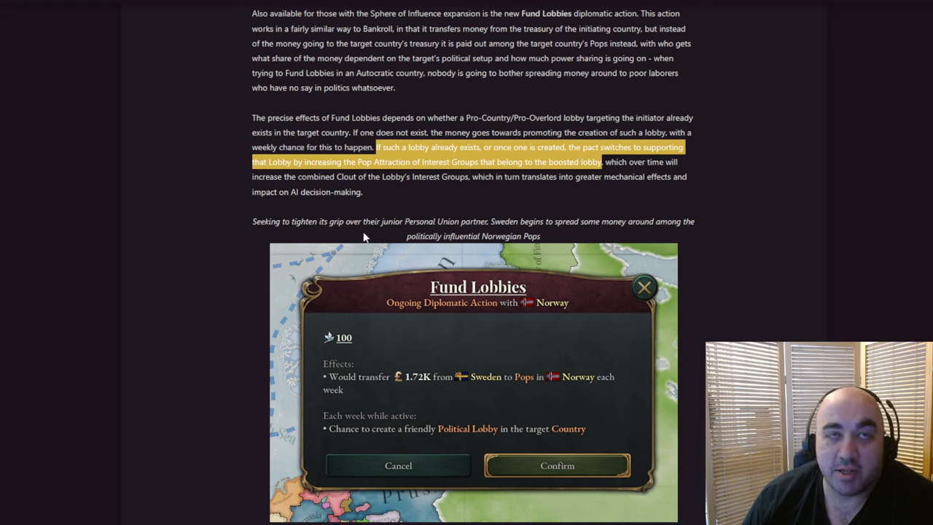
{"action": "mouse_move", "coordinate": [449, 216]}
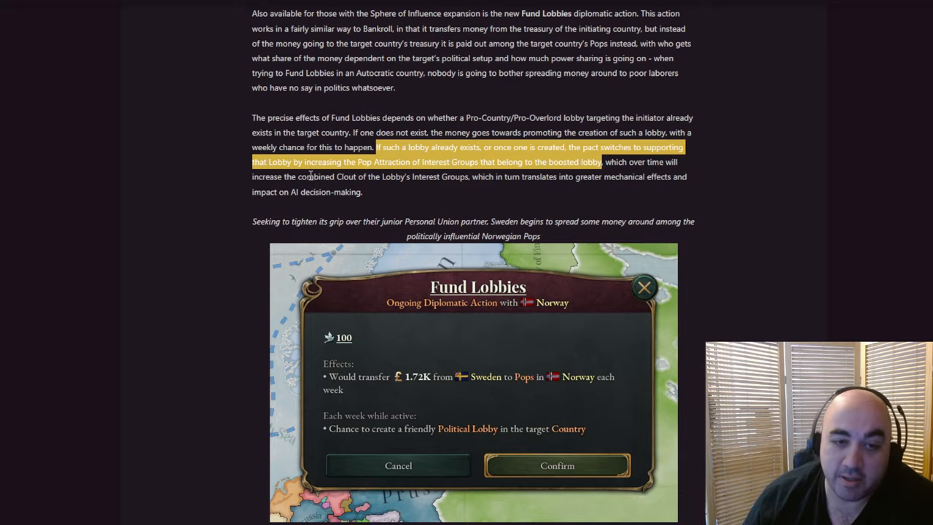
{"action": "scroll", "scroll_direction": "down", "scroll_amount": 3}
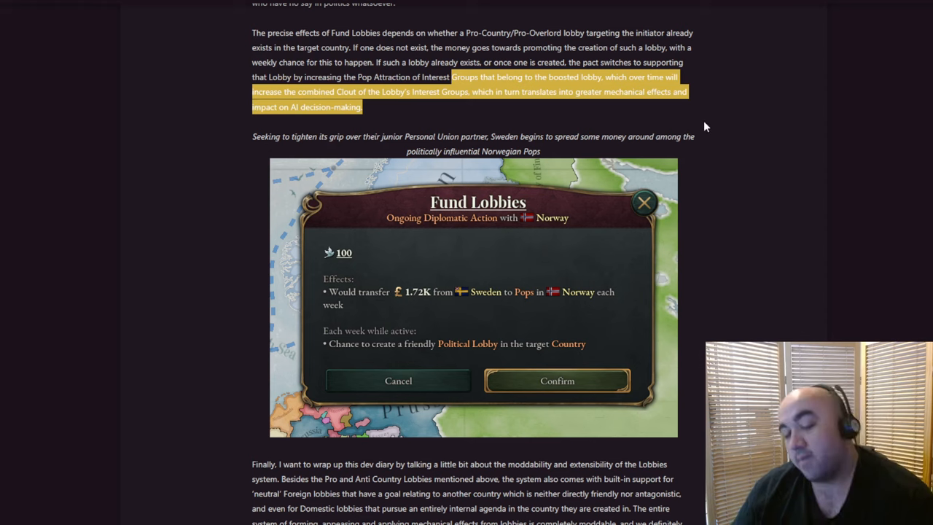
{"action": "mouse_move", "coordinate": [688, 178]}
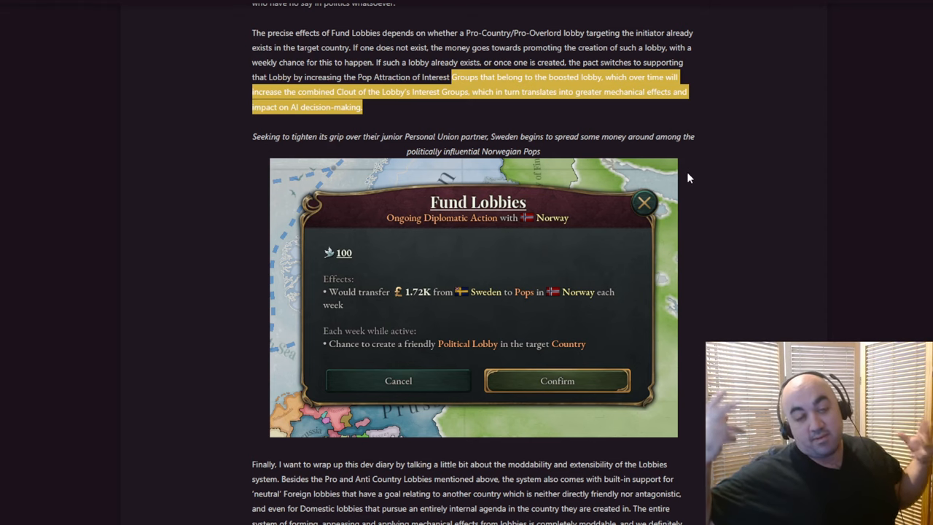
{"action": "mouse_move", "coordinate": [678, 178]}
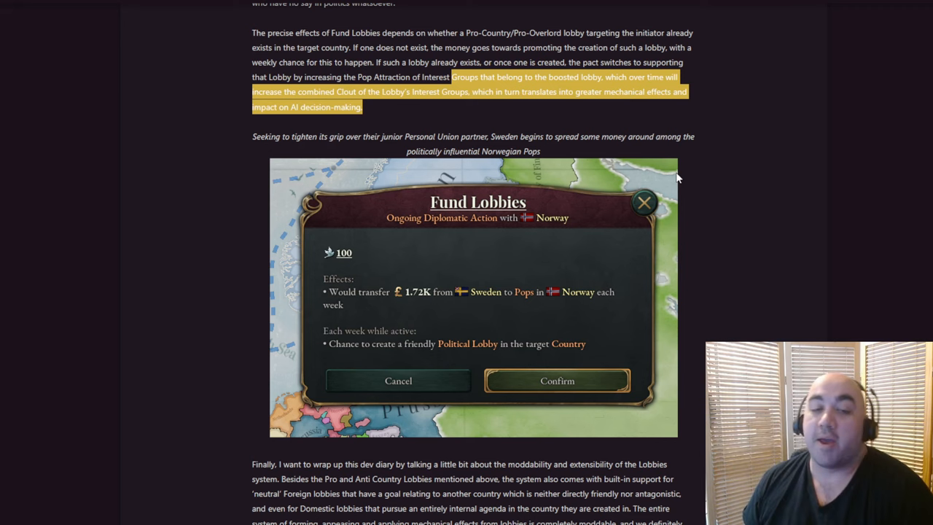
{"action": "mouse_move", "coordinate": [538, 149]}
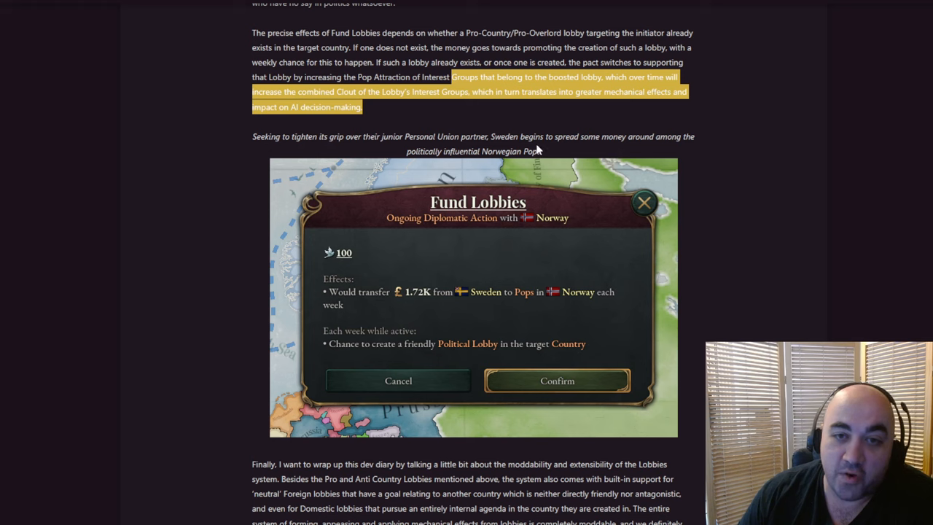
{"action": "mouse_move", "coordinate": [467, 111]}
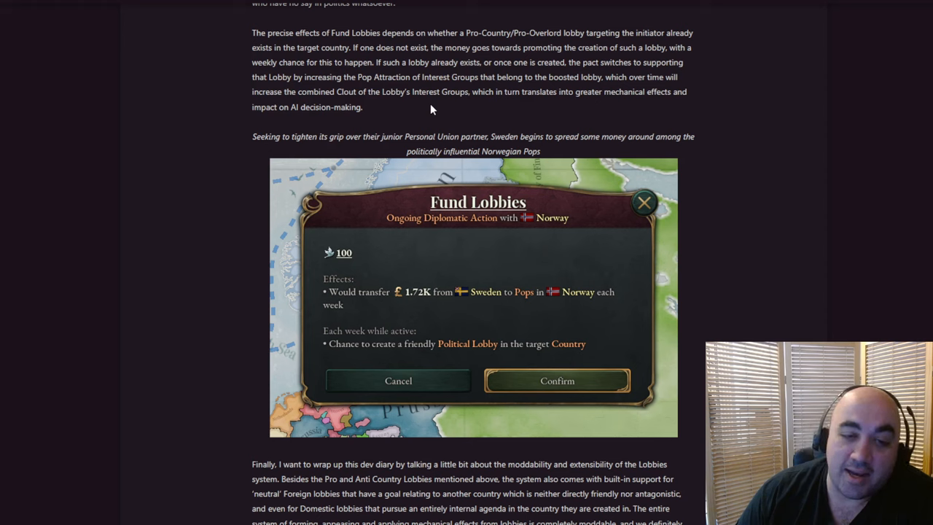
{"action": "mouse_move", "coordinate": [346, 129]}
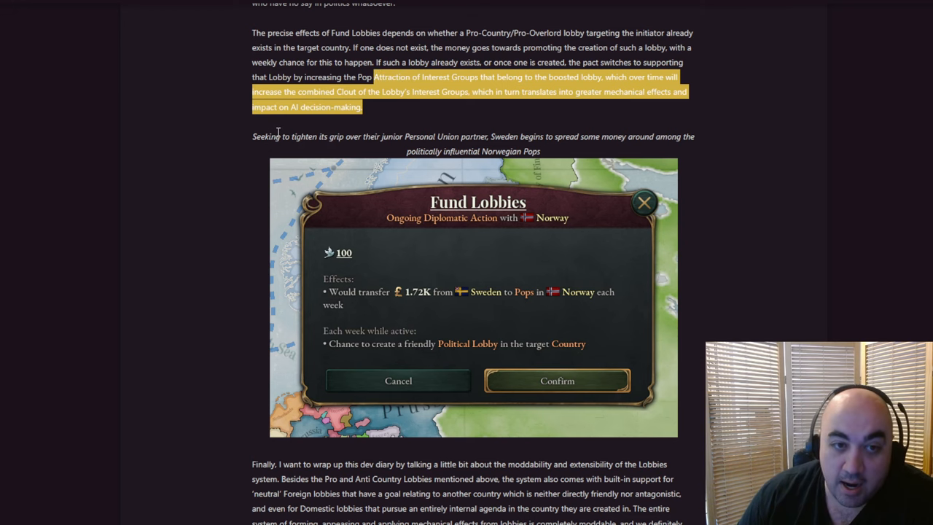
{"action": "scroll", "scroll_direction": "down", "scroll_amount": 3}
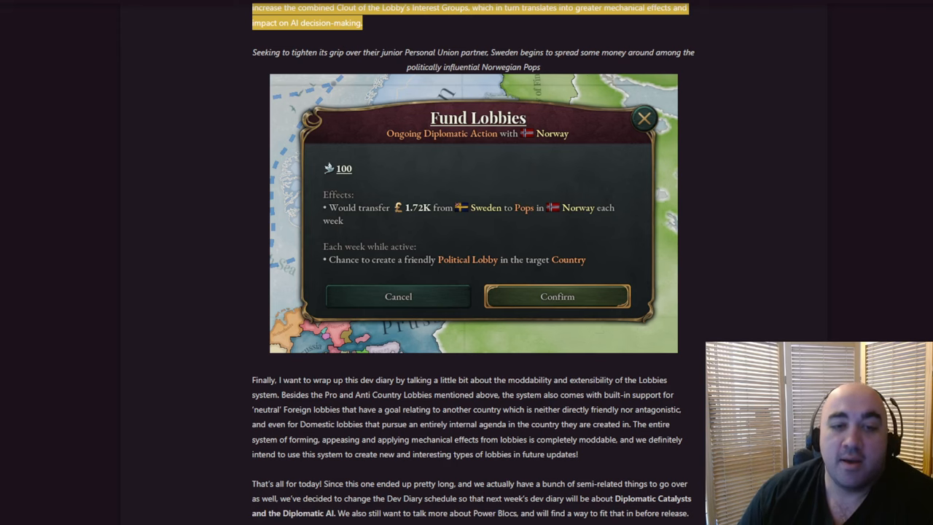
Read the closing paragraphs, highlighting the sentence about the lobby system being moddable.
{"action": "scroll", "scroll_direction": "down", "scroll_amount": 3}
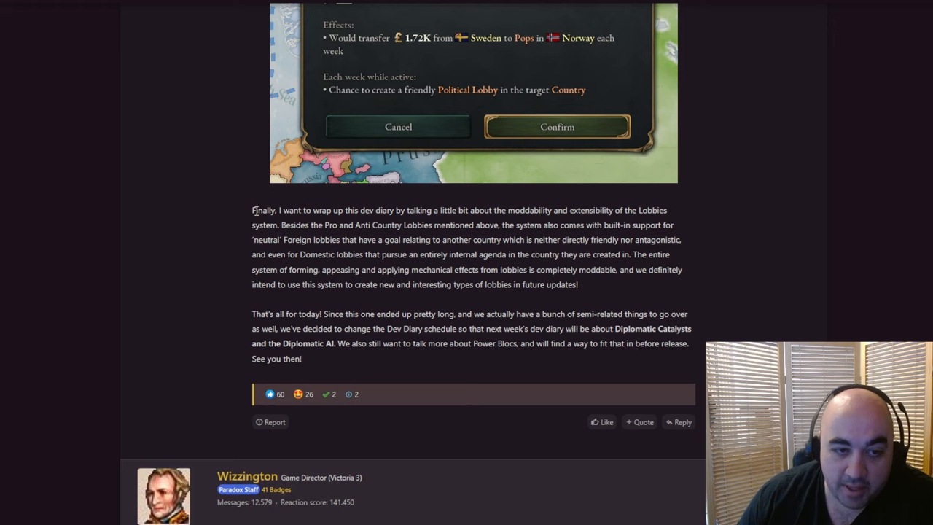
{"action": "mouse_move", "coordinate": [471, 251]}
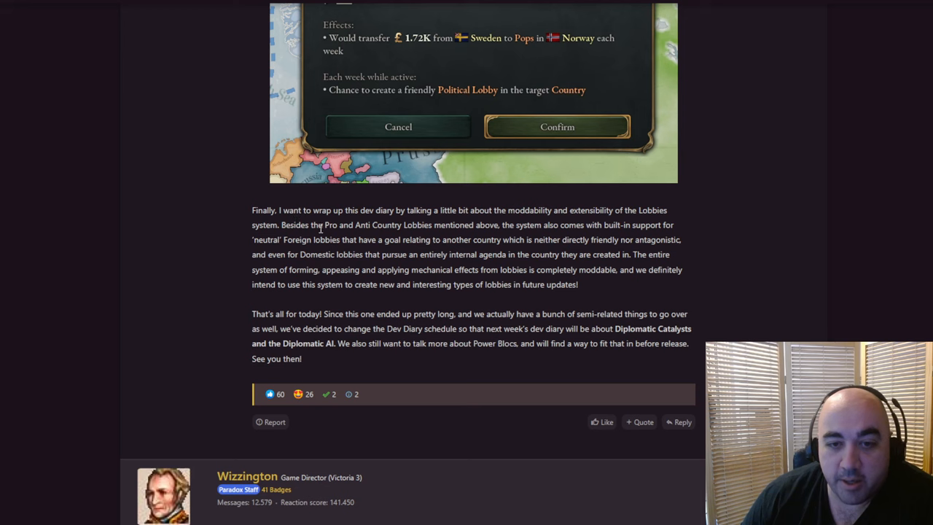
{"action": "mouse_move", "coordinate": [533, 240]}
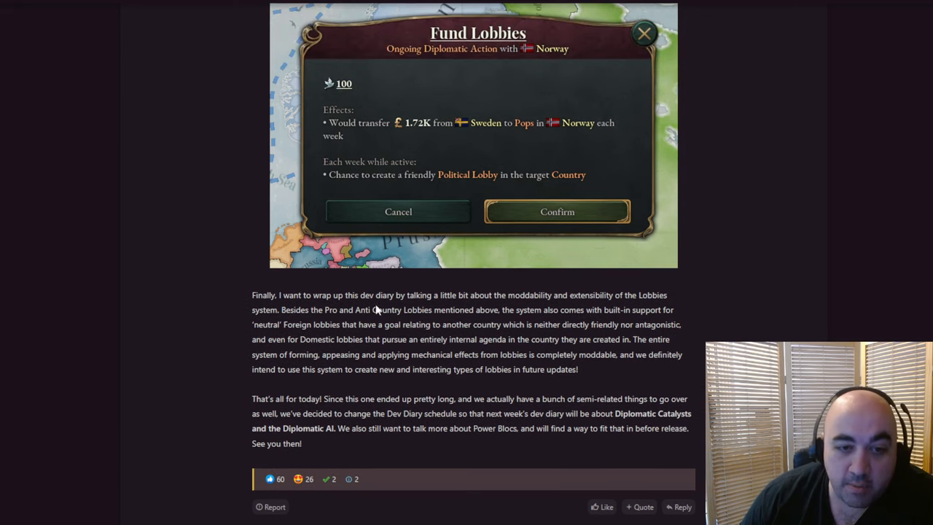
{"action": "mouse_move", "coordinate": [364, 317]}
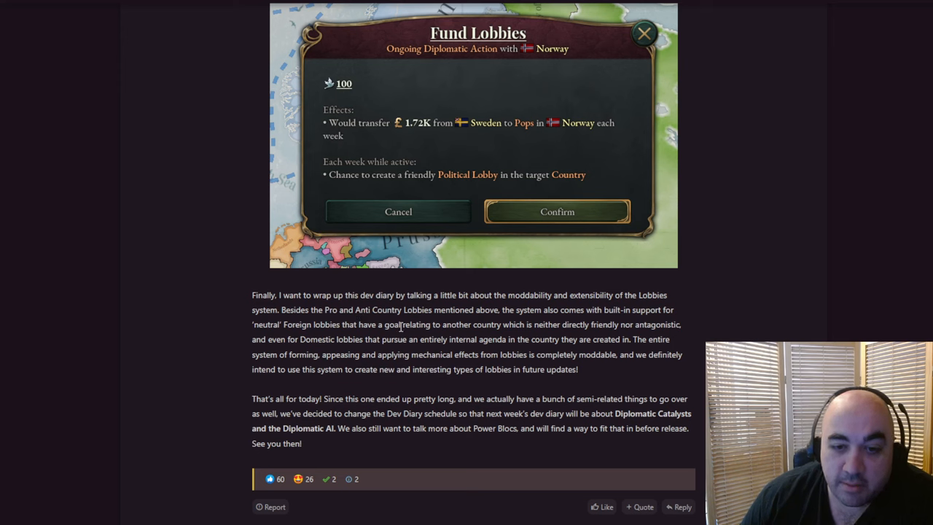
{"action": "mouse_move", "coordinate": [245, 339]}
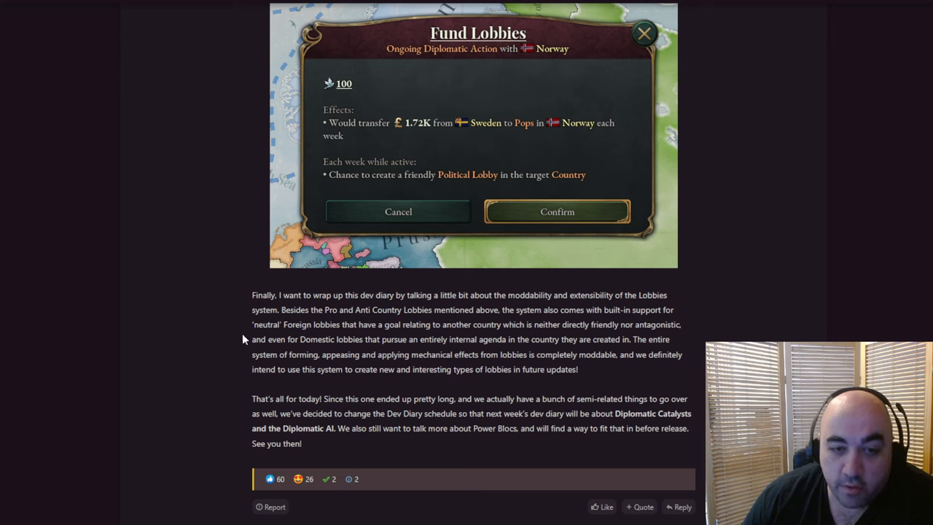
{"action": "mouse_move", "coordinate": [378, 330]}
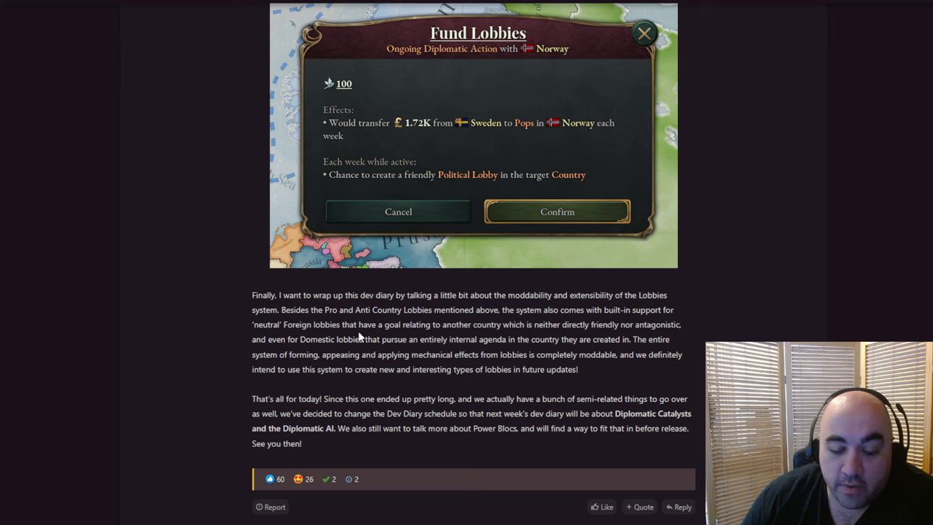
{"action": "mouse_move", "coordinate": [356, 337]}
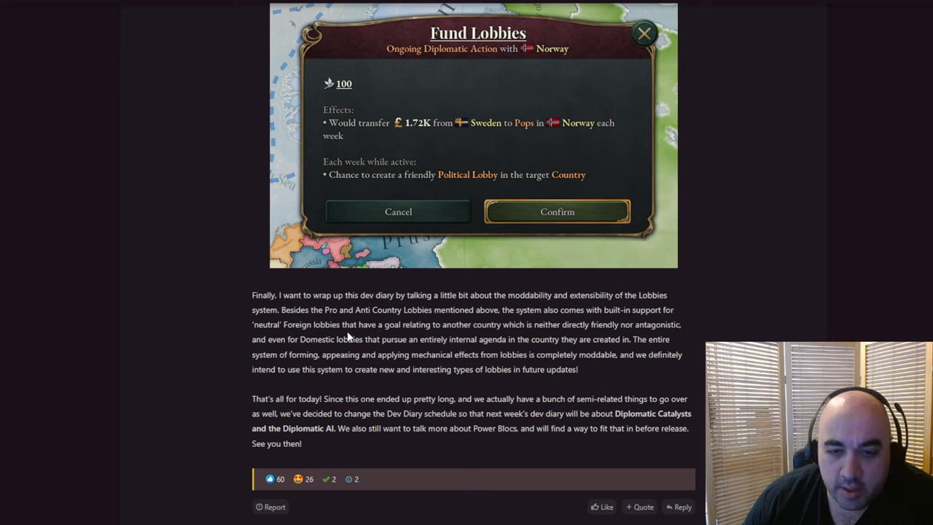
{"action": "mouse_move", "coordinate": [350, 335]}
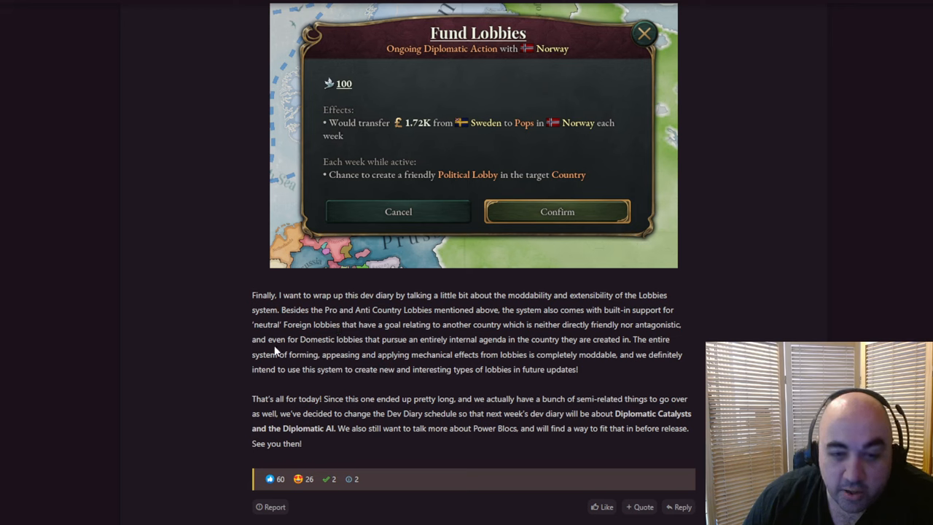
{"action": "mouse_move", "coordinate": [289, 350]}
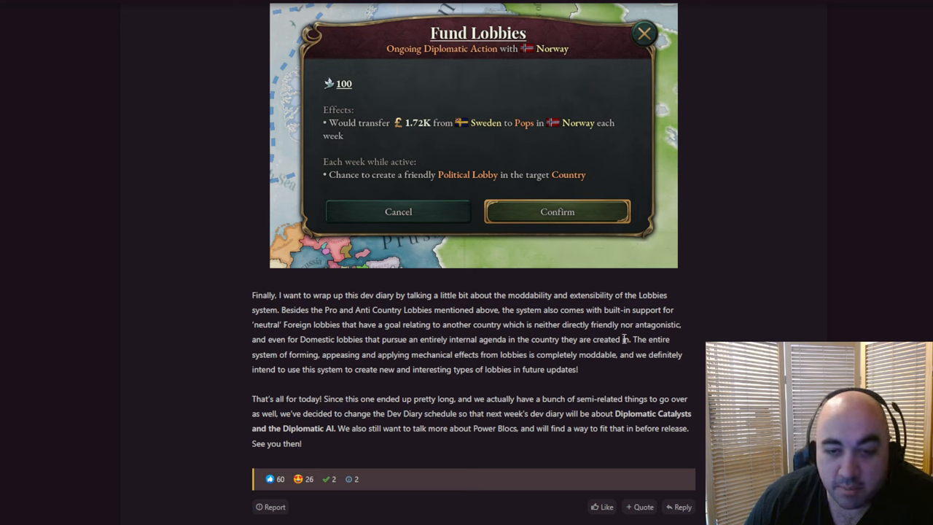
{"action": "left_click_drag", "start_coordinate": [624, 339], "coordinate": [577, 369]}
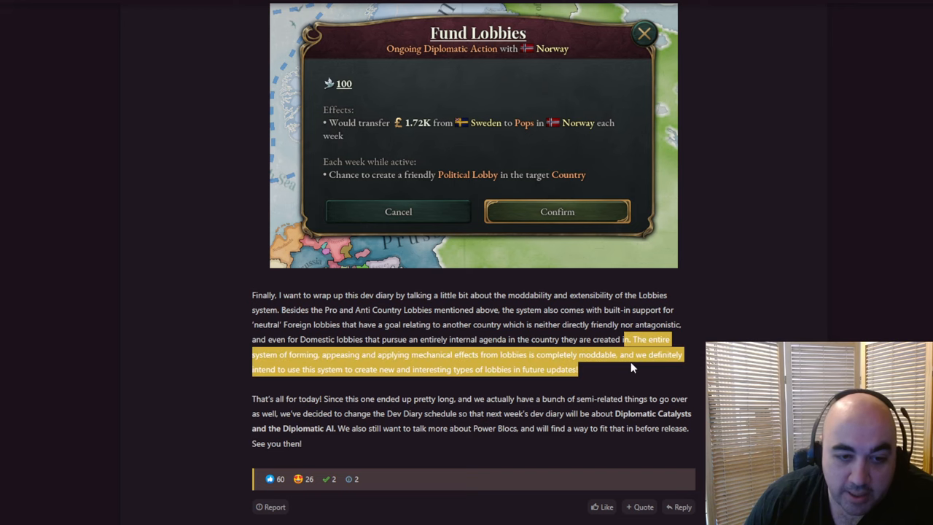
{"action": "mouse_move", "coordinate": [567, 391]}
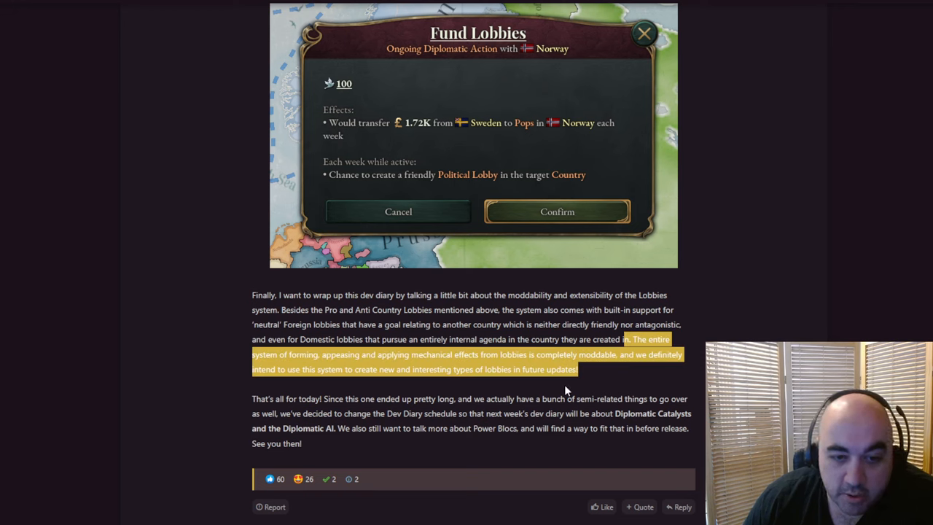
{"action": "mouse_move", "coordinate": [560, 420]}
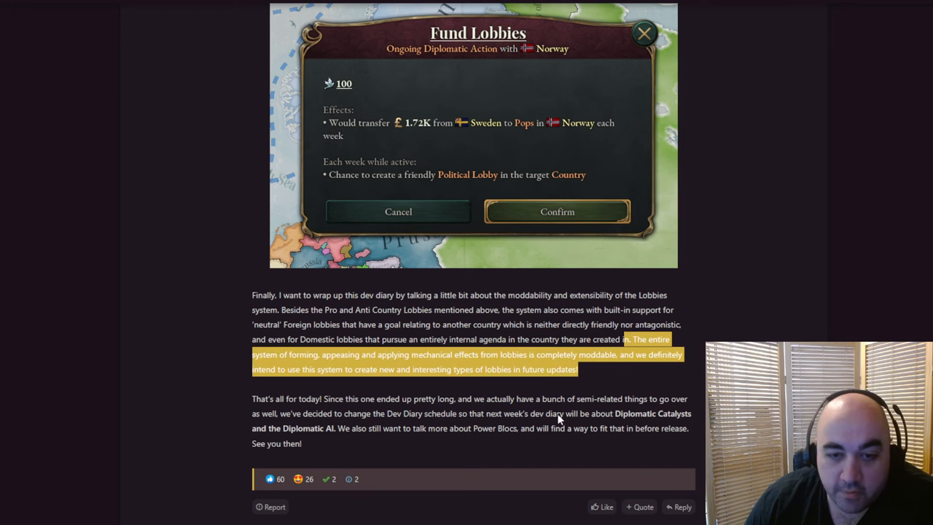
{"action": "left_click", "coordinate": [542, 399]}
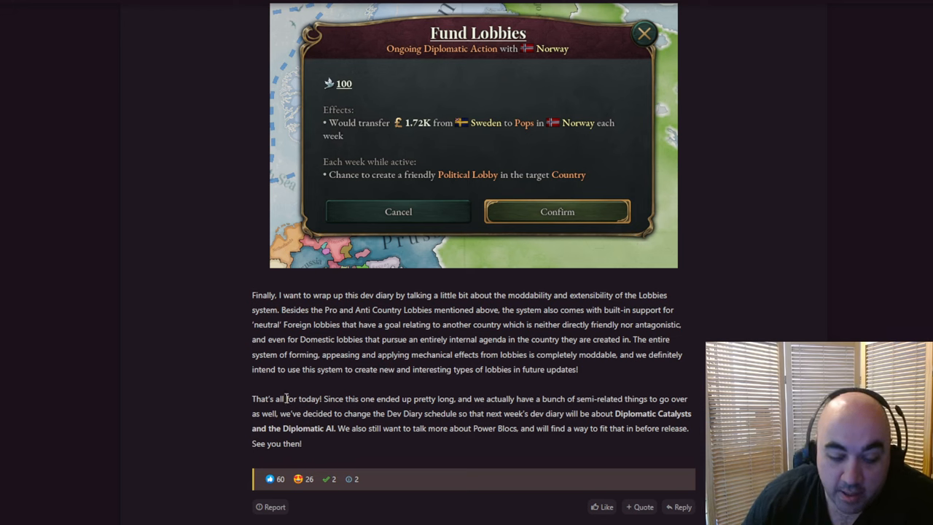
{"action": "mouse_move", "coordinate": [286, 400]}
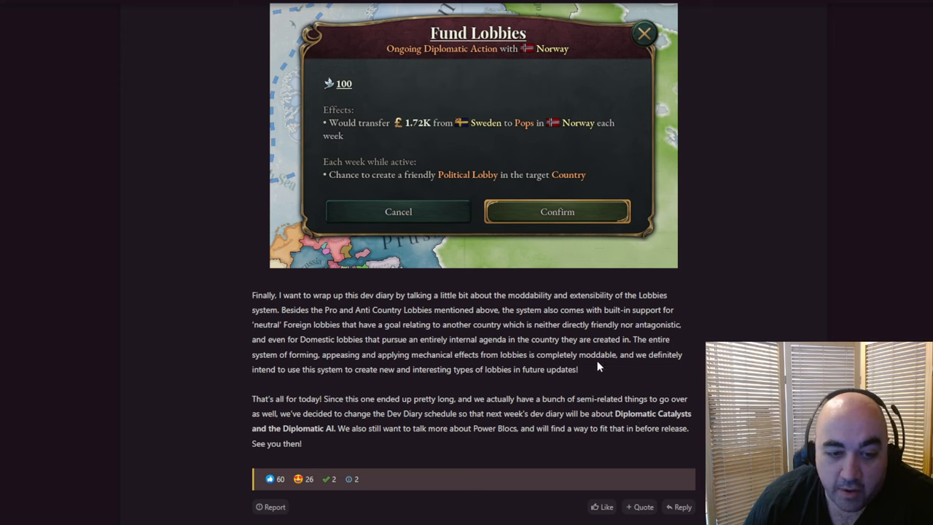
{"action": "mouse_move", "coordinate": [447, 446]}
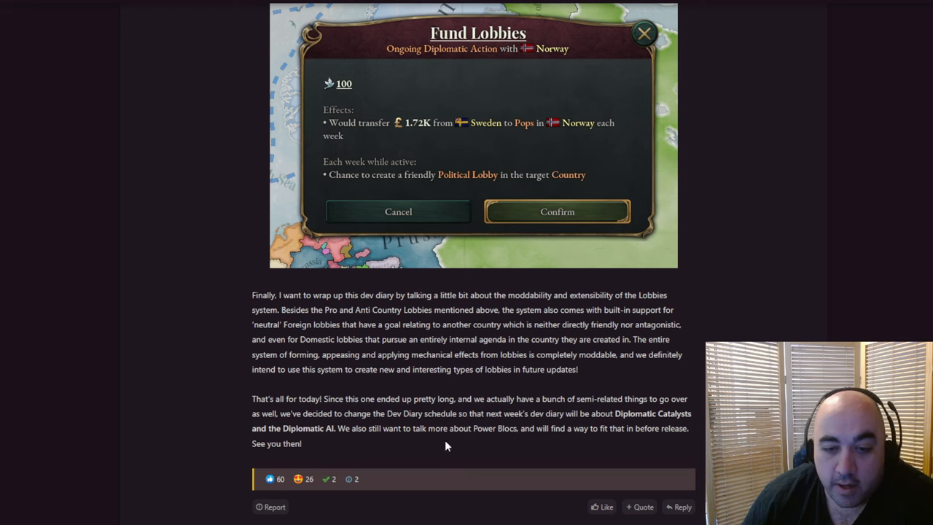
{"action": "mouse_move", "coordinate": [501, 430]}
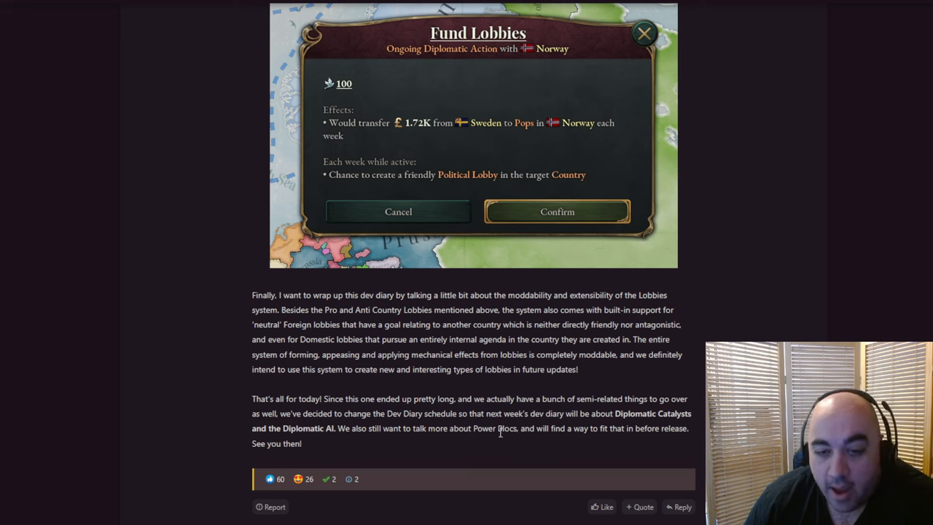
{"action": "left_click_drag", "start_coordinate": [497, 429], "coordinate": [567, 429]}
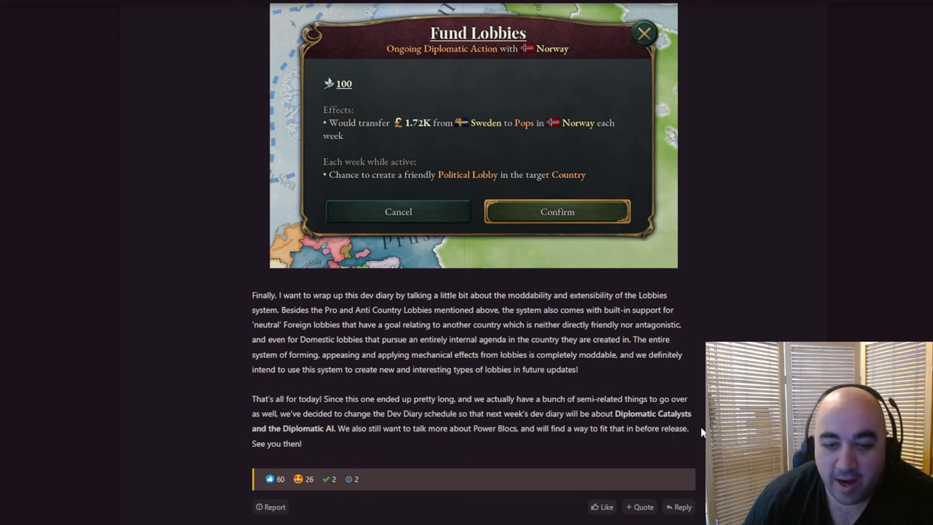
{"action": "left_click_drag", "start_coordinate": [472, 428], "coordinate": [685, 429]}
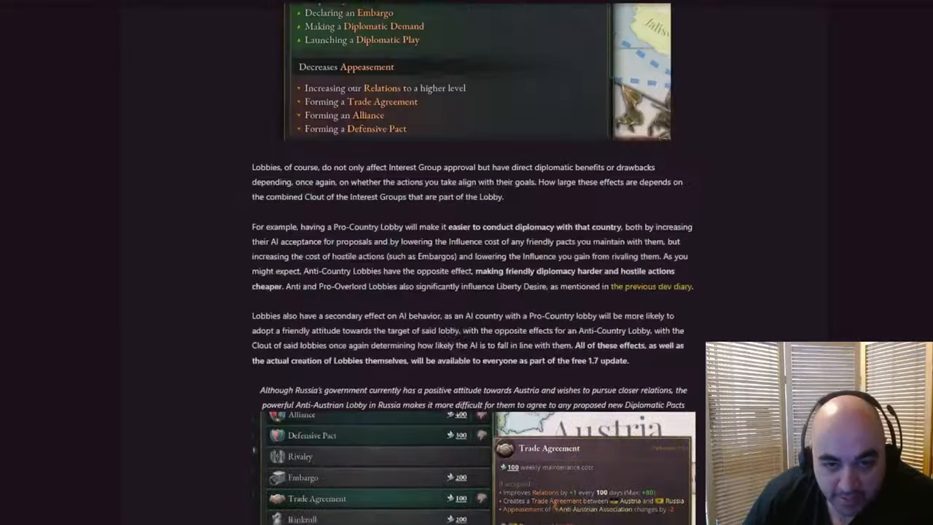
Scroll back up to the post header 'Victoria 3 - Dev Diary #112 - Political Lobbies'.
{"action": "scroll", "scroll_direction": "up", "scroll_amount": 3}
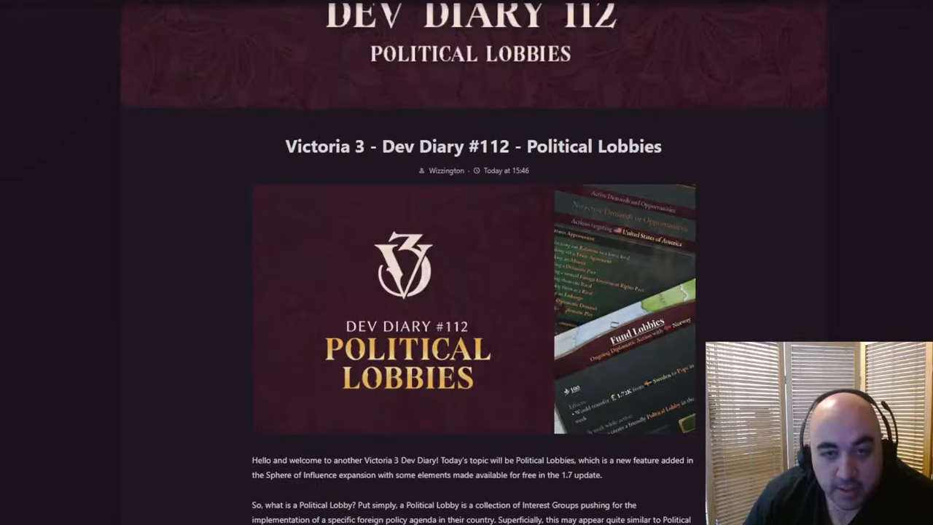
{"action": "scroll", "scroll_direction": "up", "scroll_amount": 3}
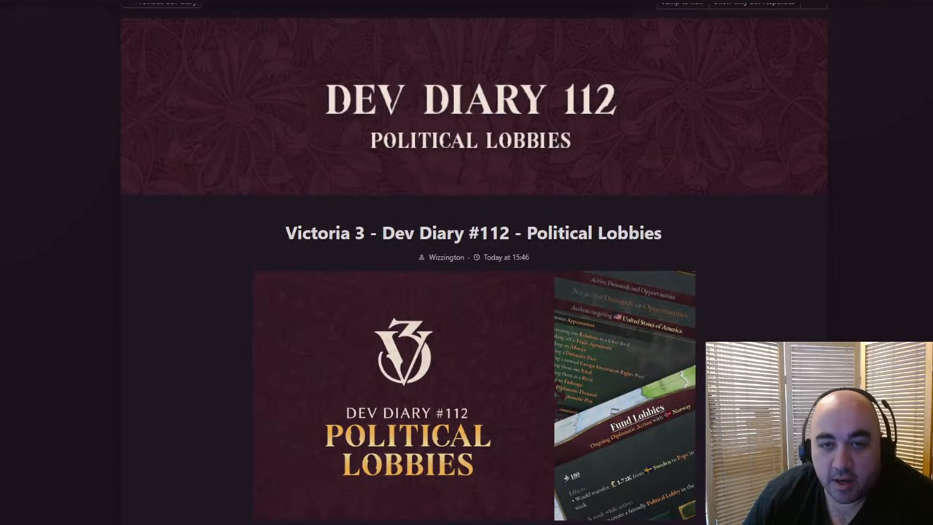